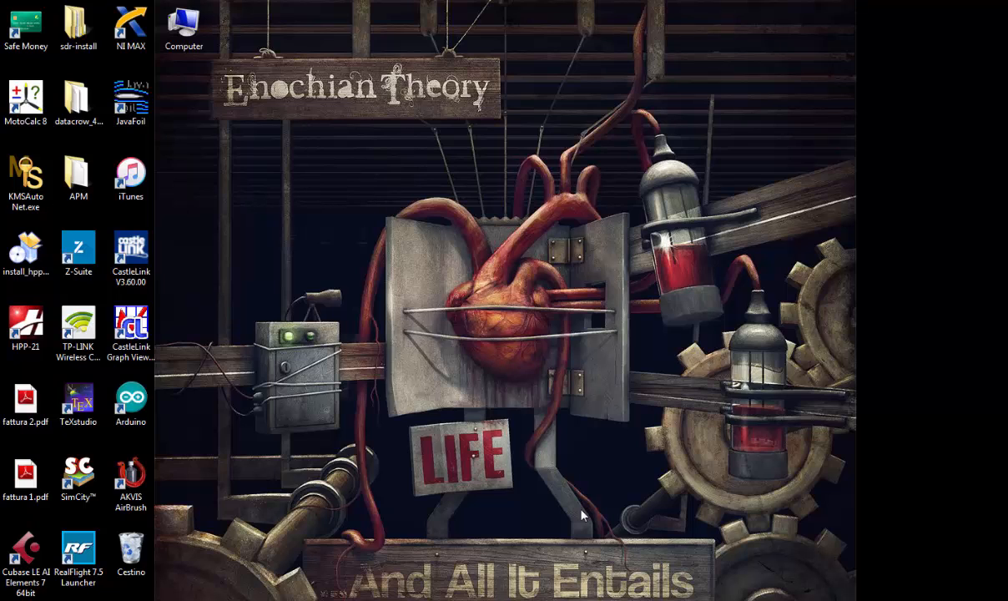
mouse_move(569, 531)
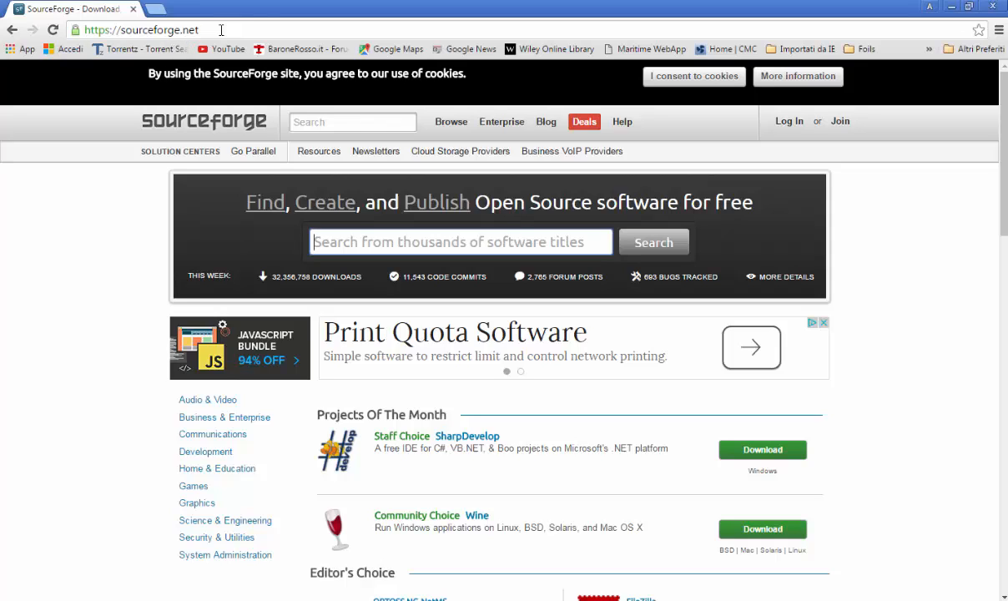
Search SourceForge for qblade and download the QBlade v0.91b Windows zip package
left_click(352, 121)
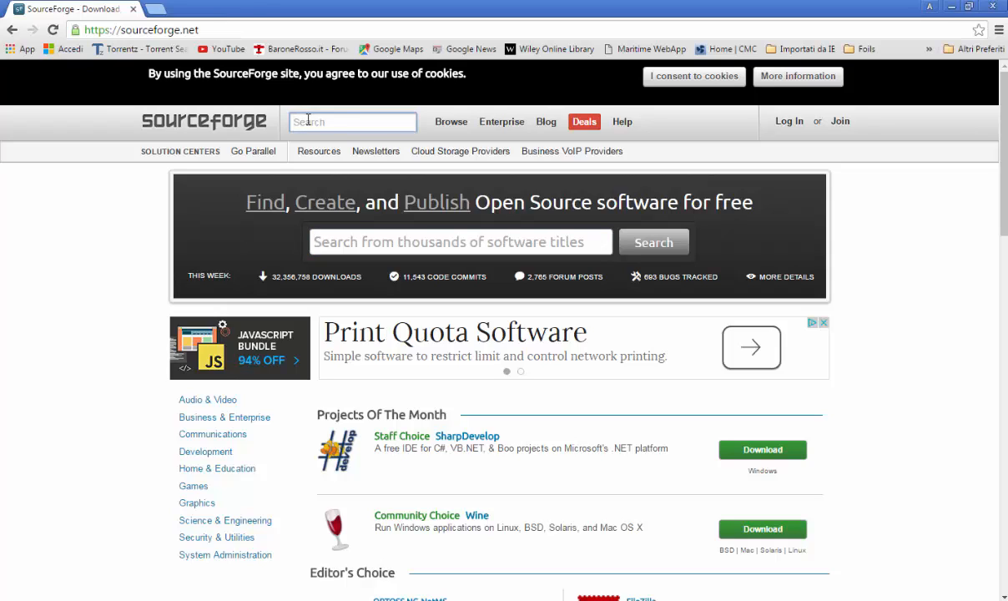
type("qblade")
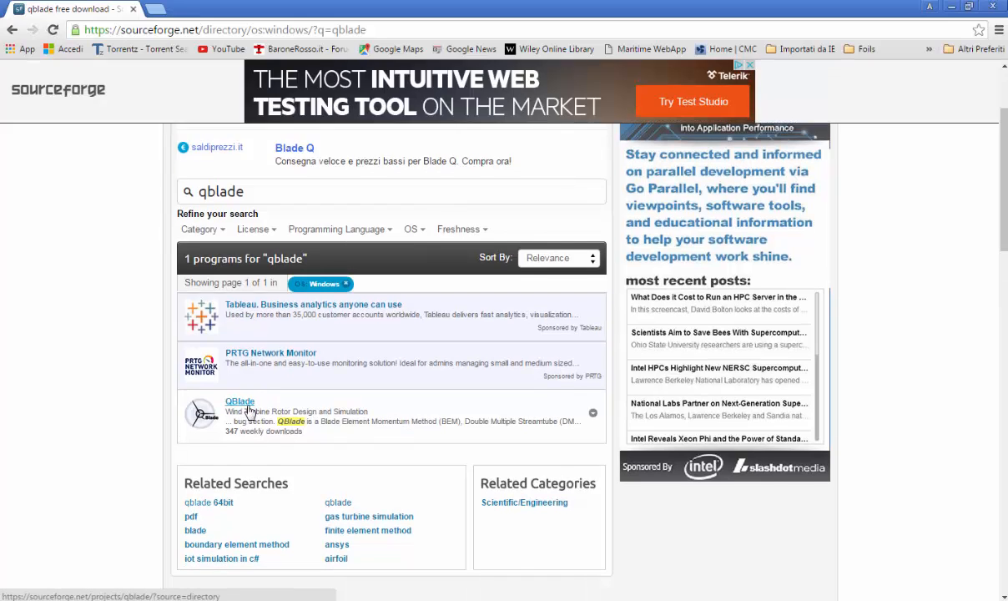
left_click(239, 401)
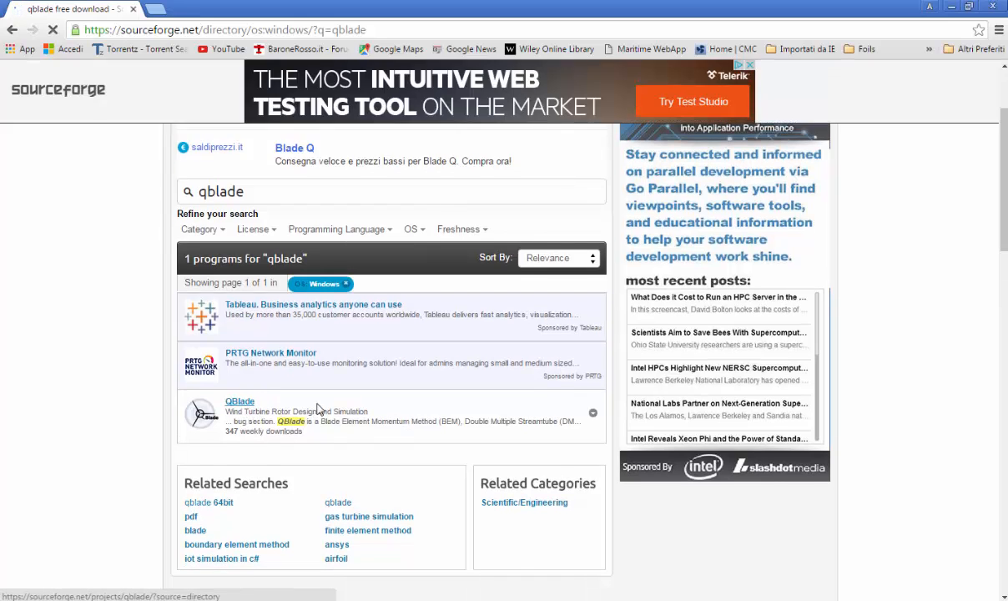
left_click(240, 400)
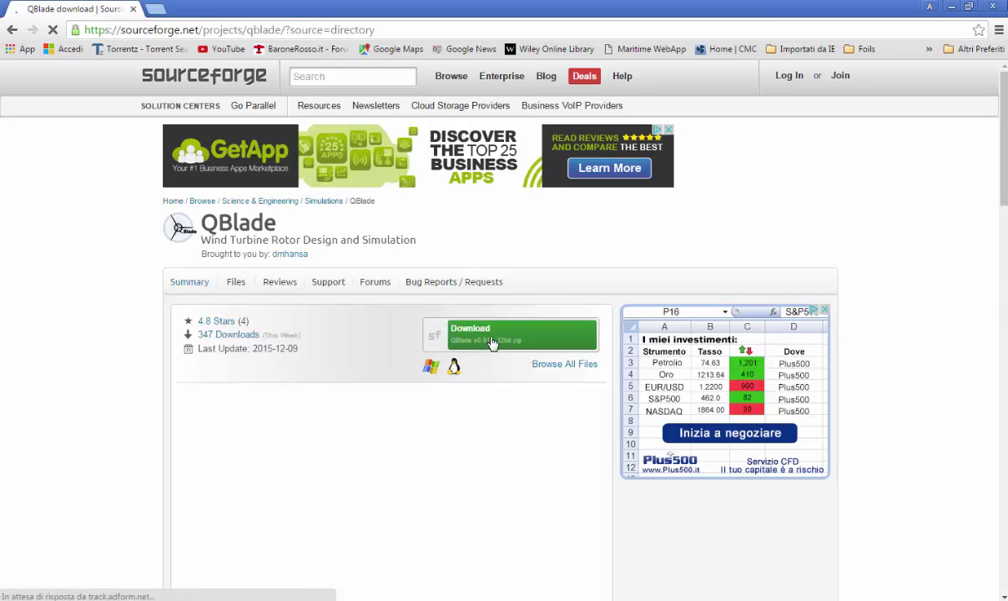
left_click(509, 334)
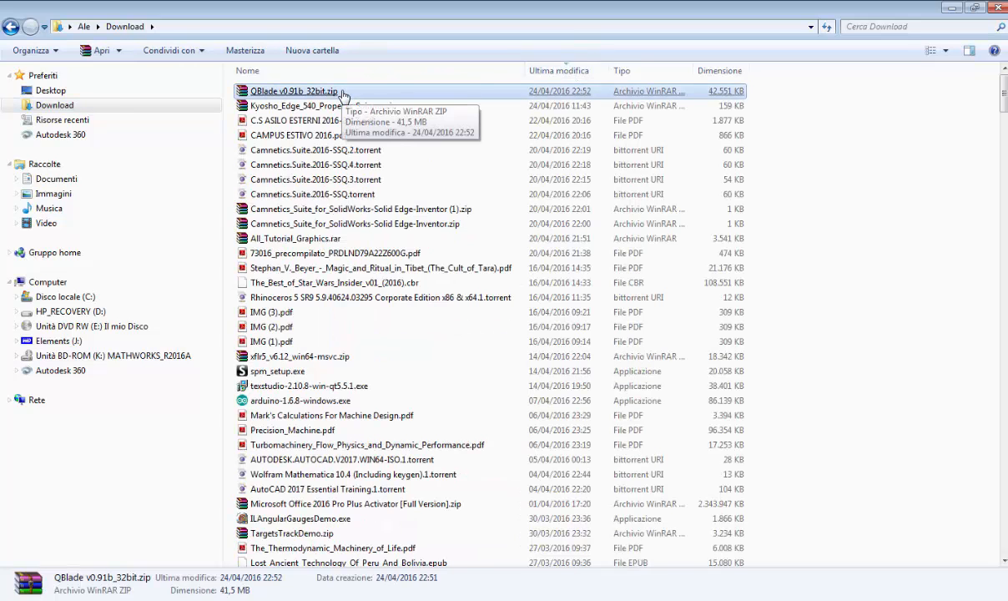
mouse_move(144, 181)
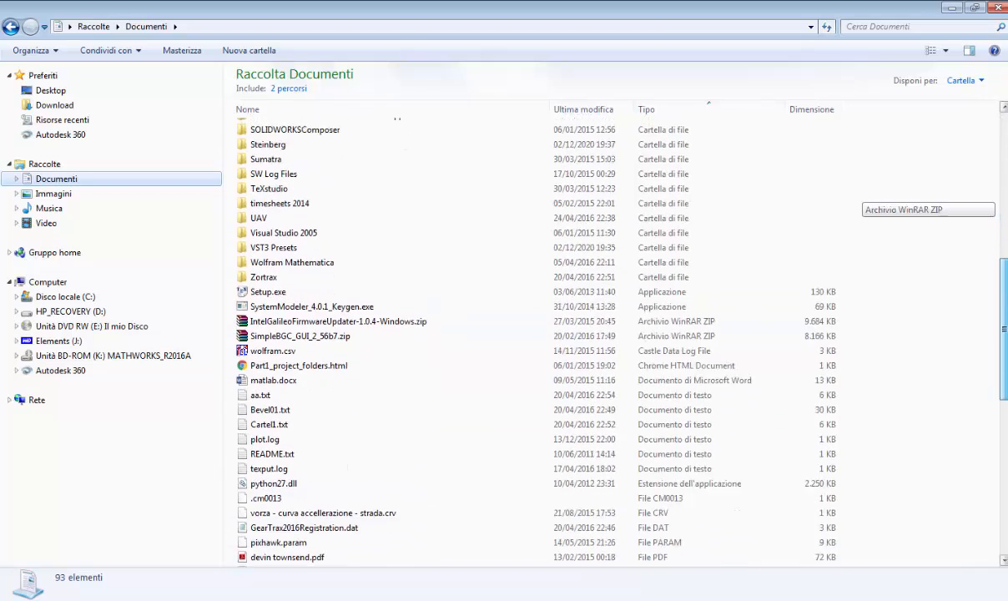
Open Documents > UAV > QBlade v0.91b_32bit to reveal QBlade.exe and its DLLs
double_click(258, 218)
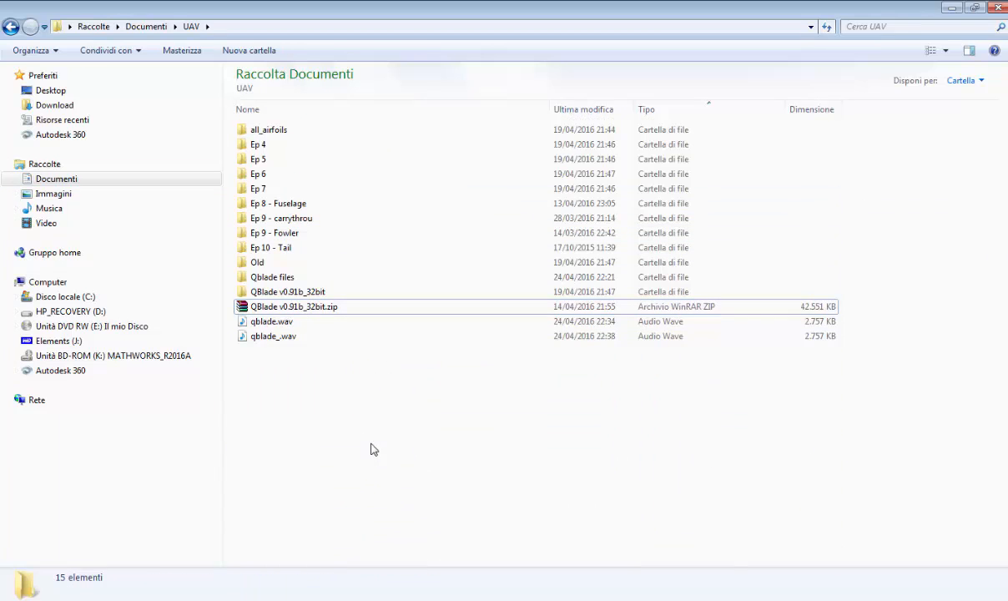
left_click(287, 291)
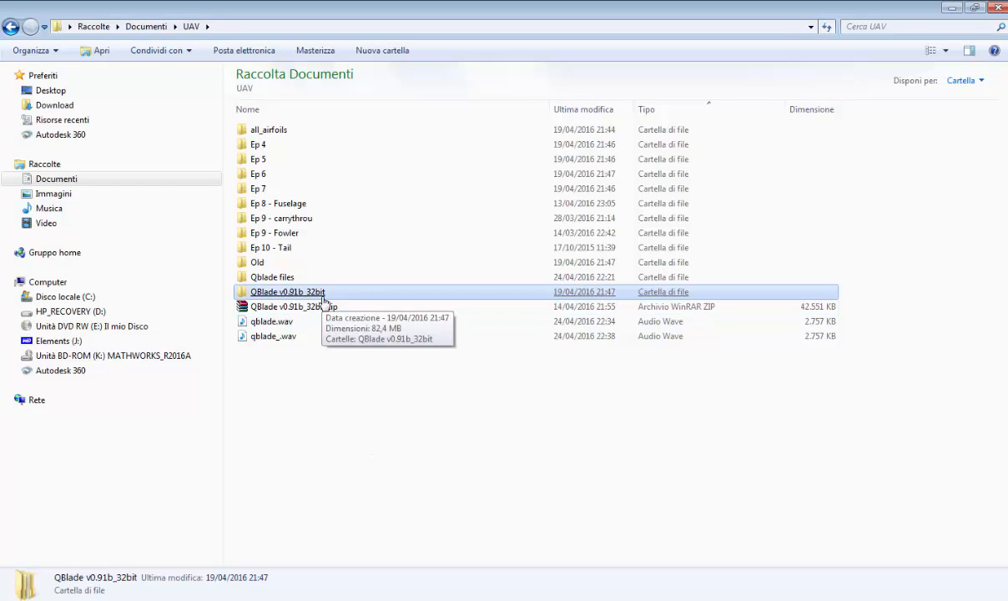
mouse_move(458, 468)
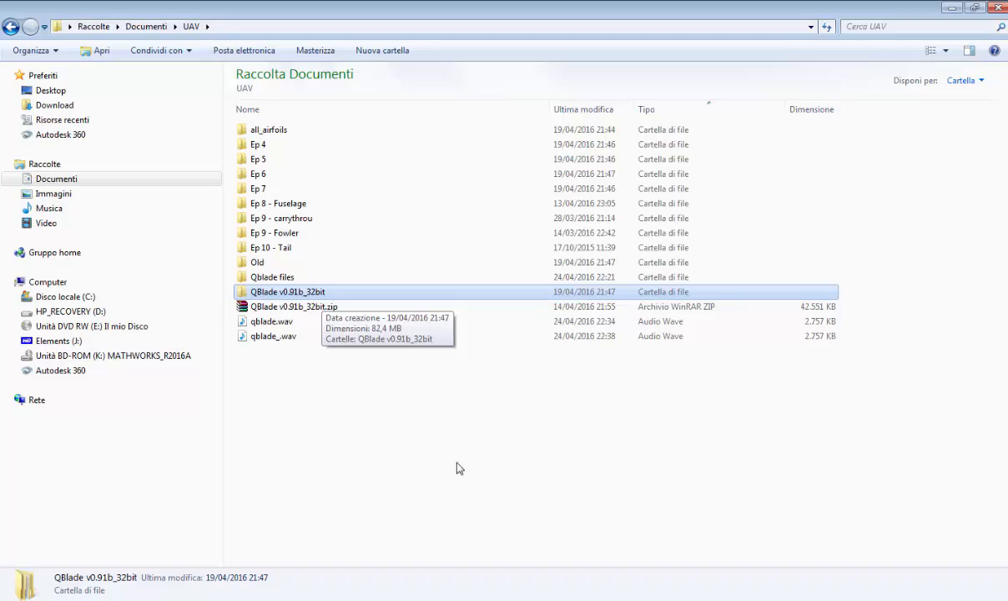
mouse_move(478, 475)
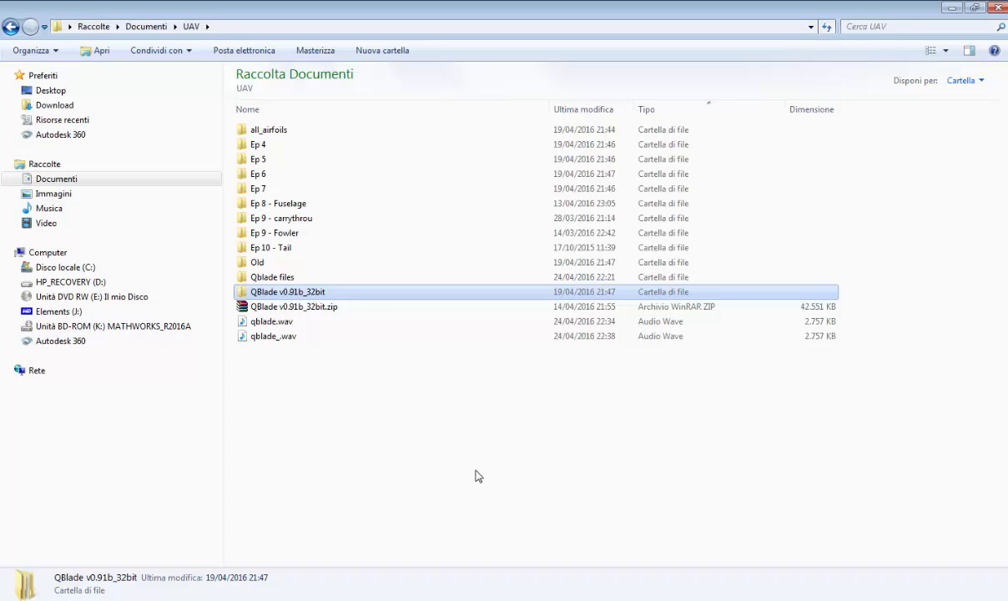
mouse_move(345, 298)
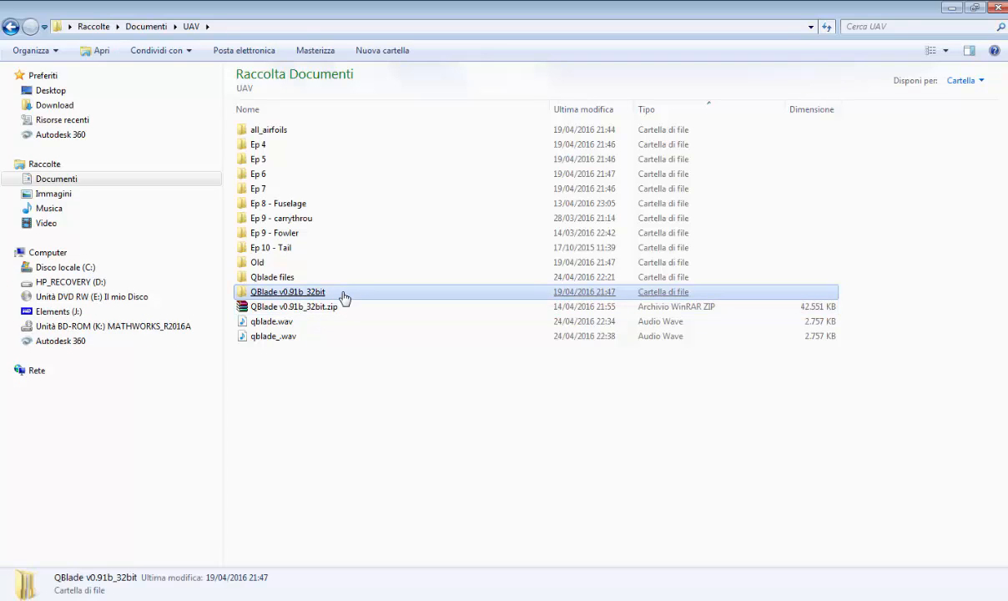
double_click(287, 291)
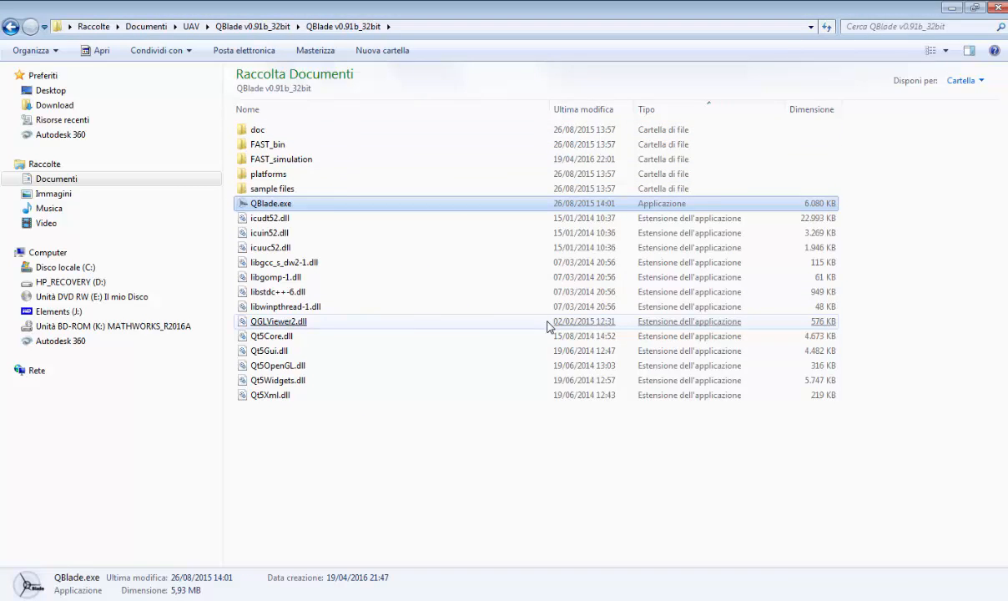
Launch QBlade.exe so QBlade v0.91b opens with an empty workspace
double_click(270, 203)
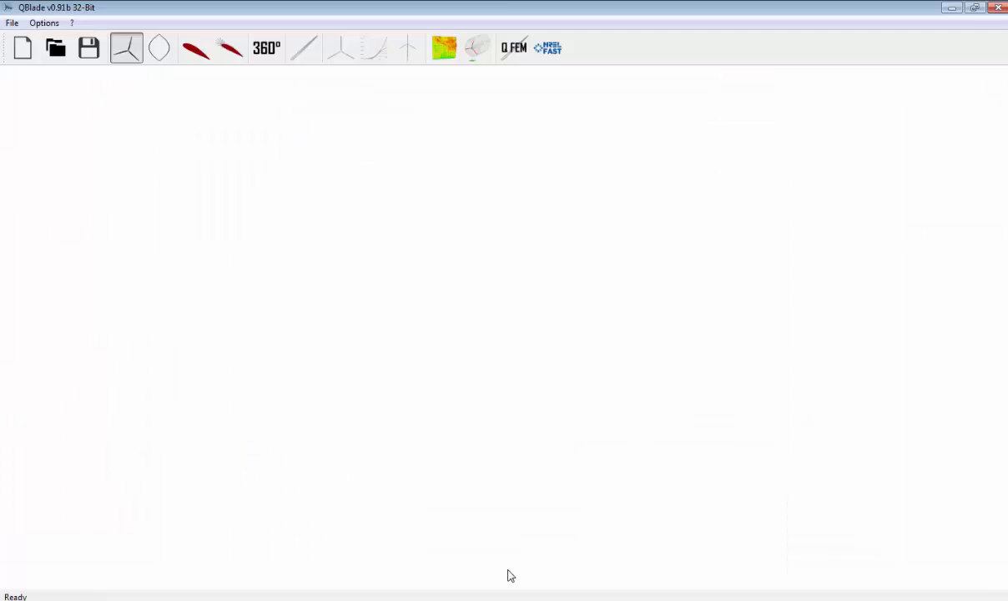
mouse_move(628, 325)
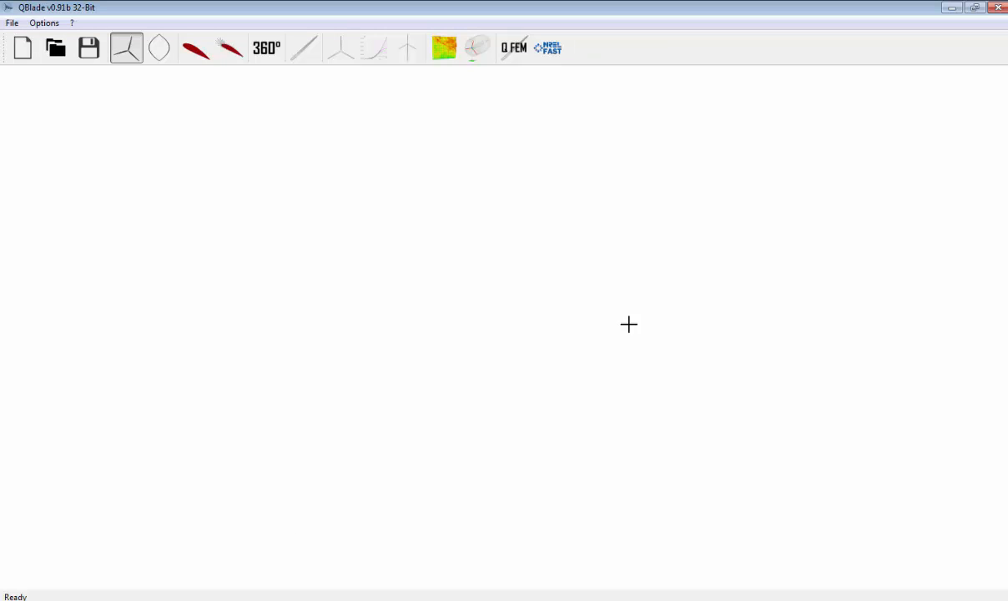
mouse_move(114, 144)
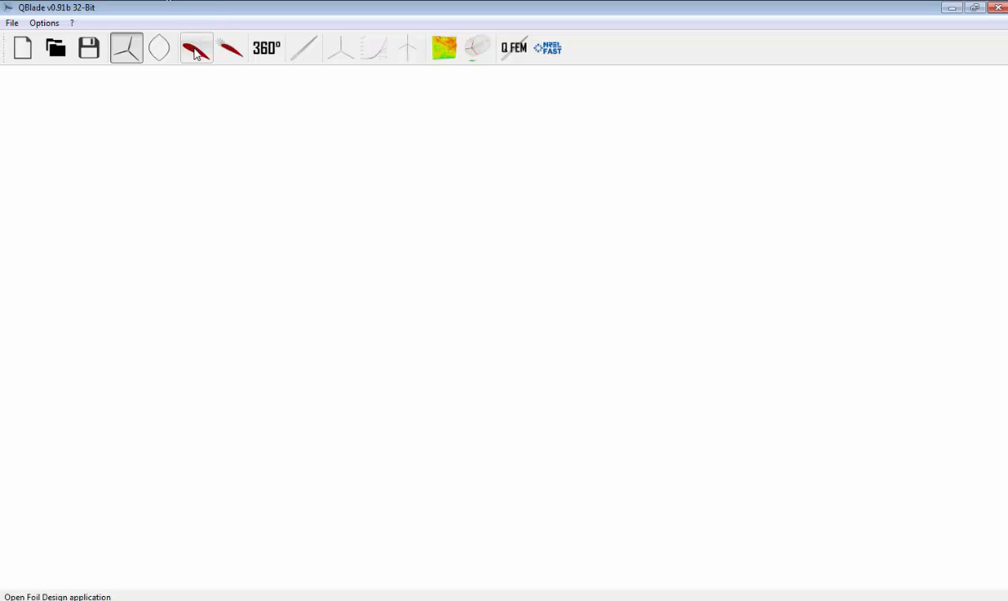
Switch to Foil Design and show the Spline foil with its centerline
left_click(194, 47)
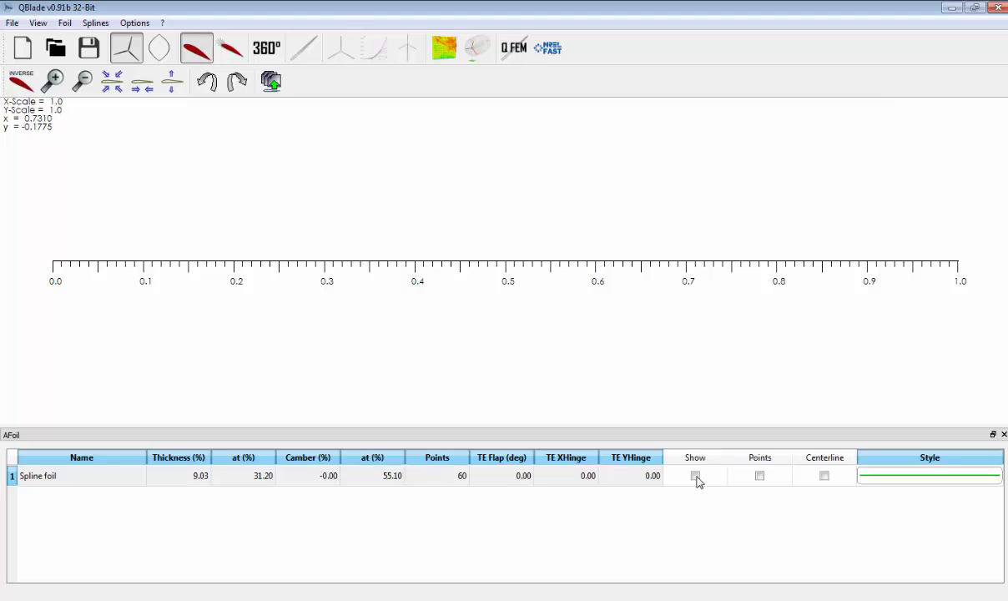
left_click(694, 475)
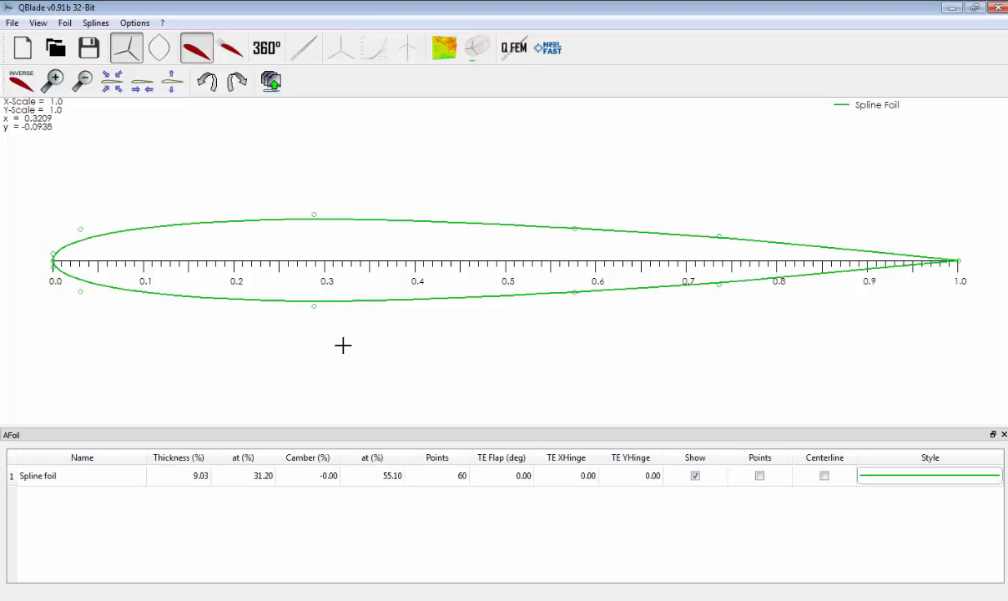
mouse_move(724, 465)
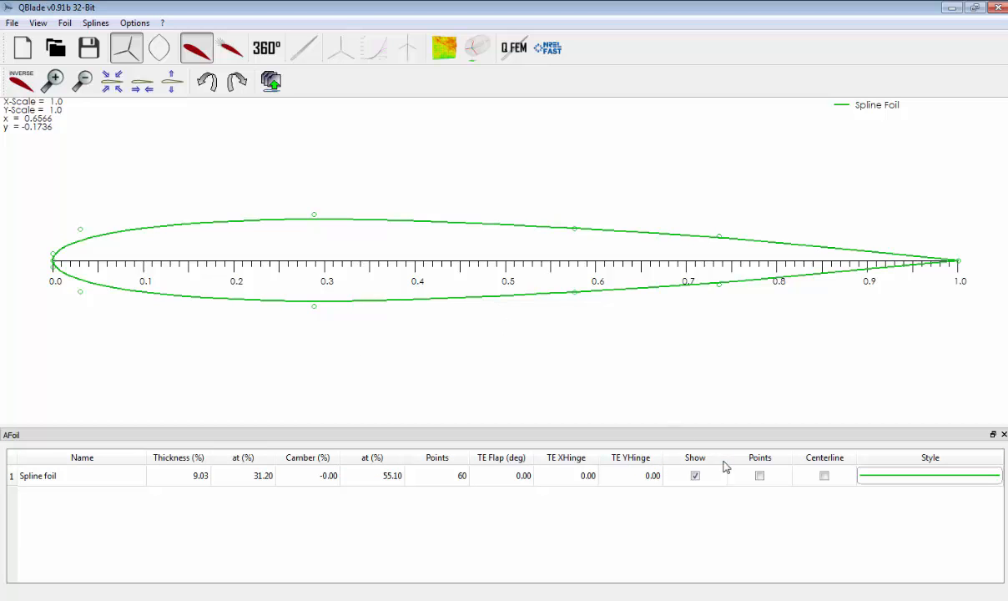
left_click(759, 475)
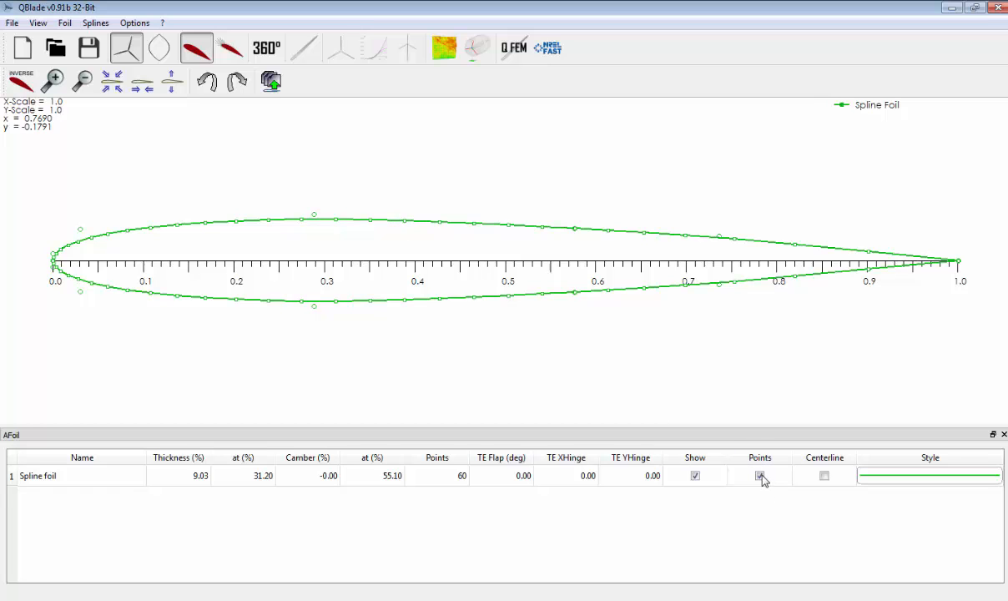
left_click(823, 476)
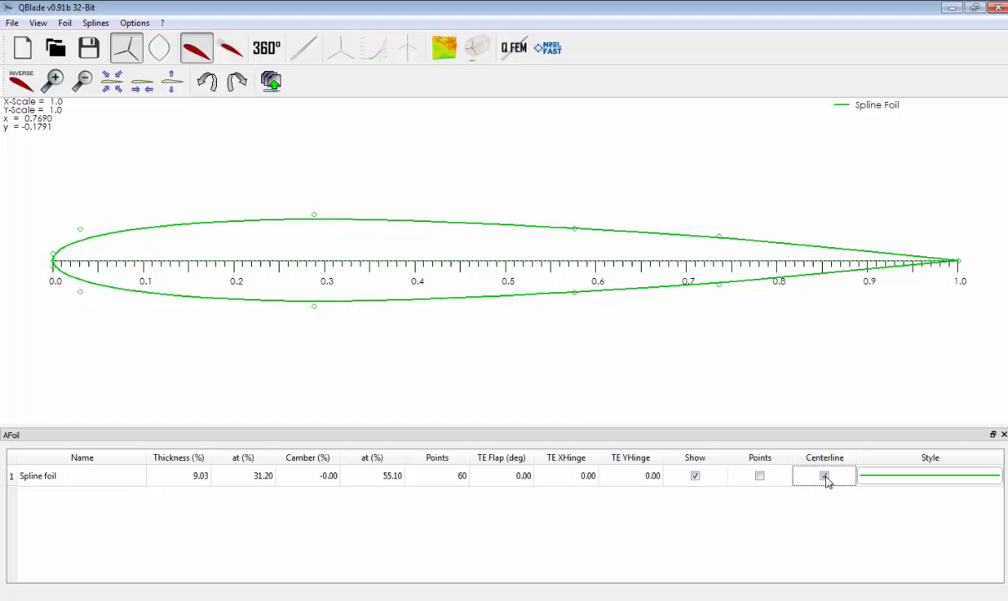
left_click(824, 476)
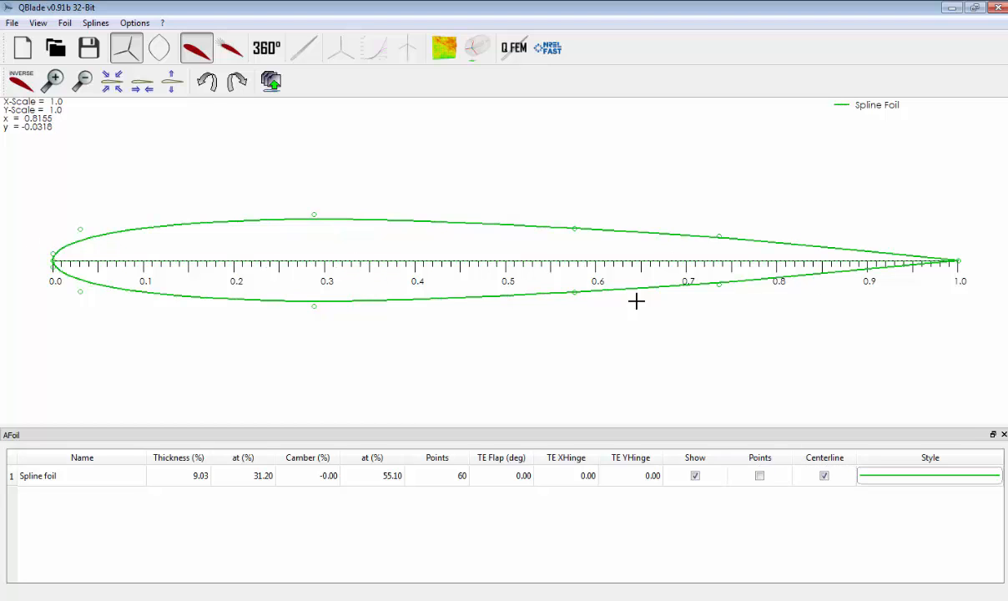
mouse_move(854, 259)
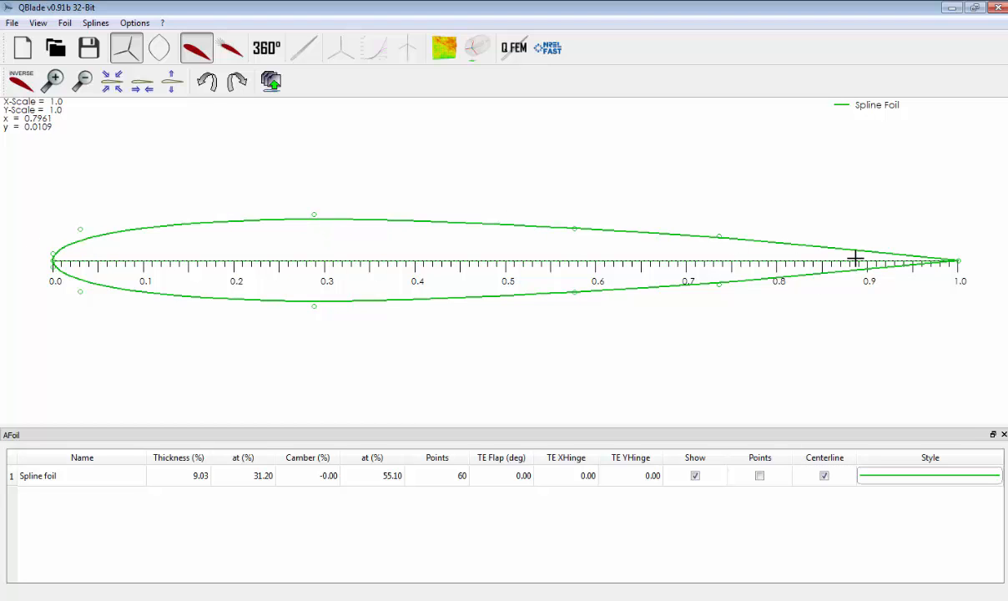
mouse_move(315, 214)
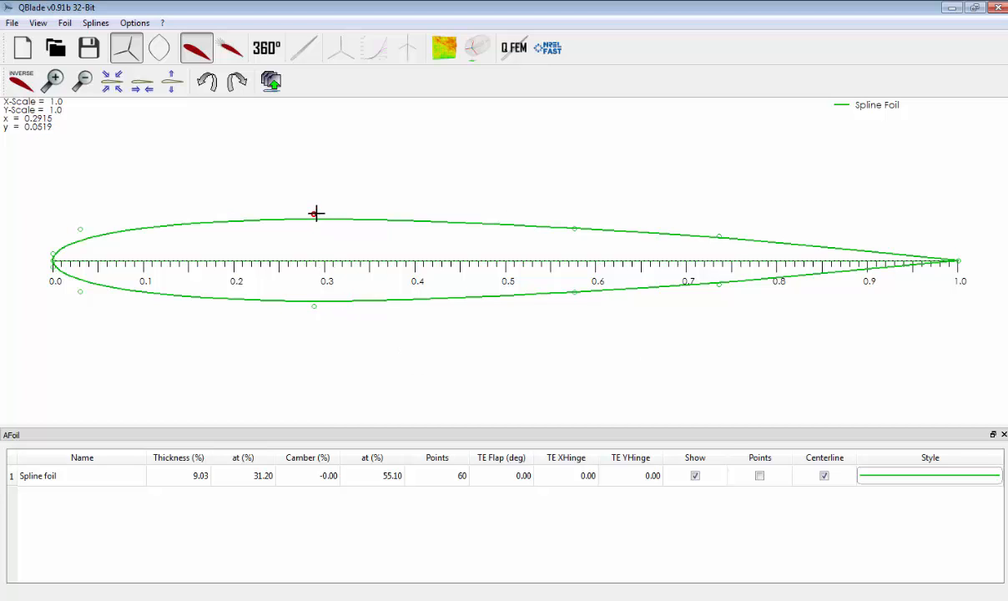
mouse_move(839, 294)
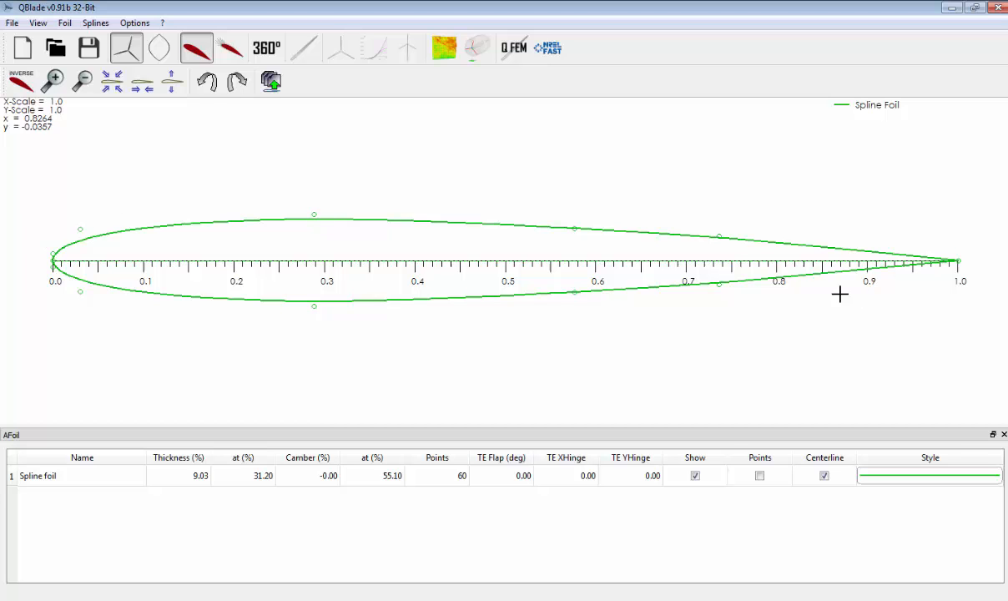
Drag spline control points to reshape the foil to 16.40% thickness and 3.81% camber
left_click_drag(314, 215, 314, 200)
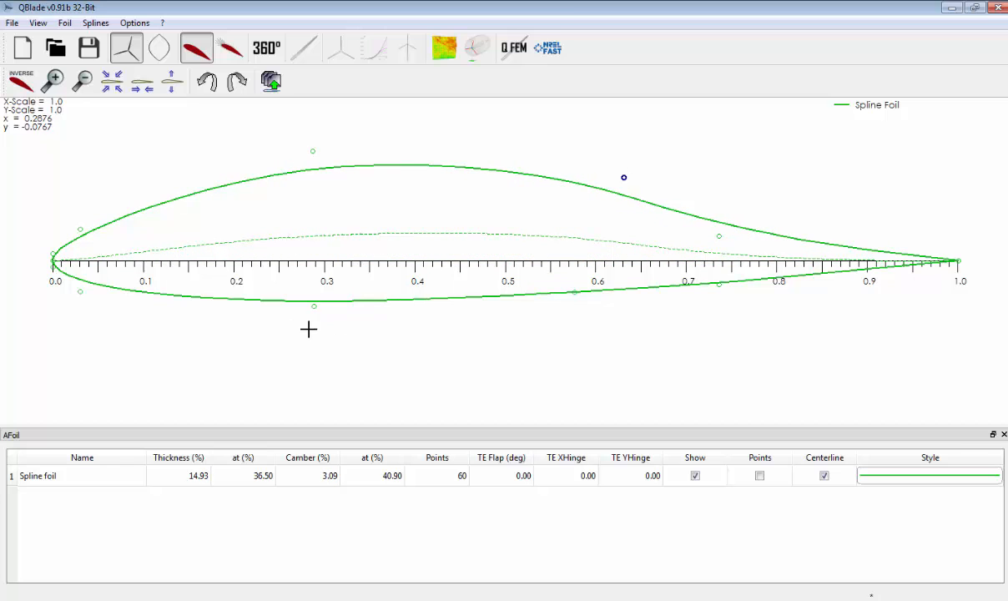
mouse_move(292, 215)
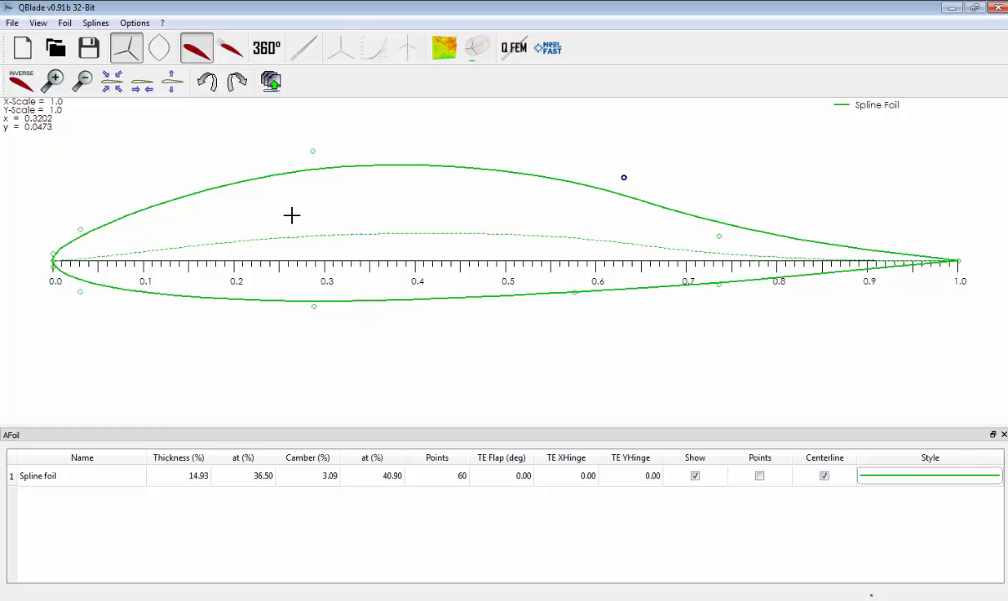
mouse_move(80, 230)
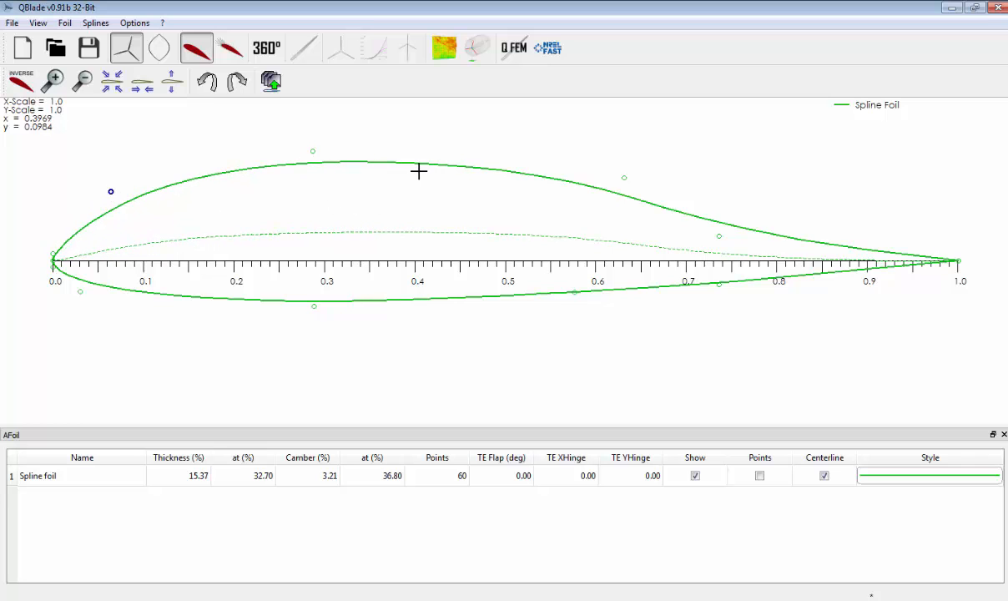
mouse_move(451, 167)
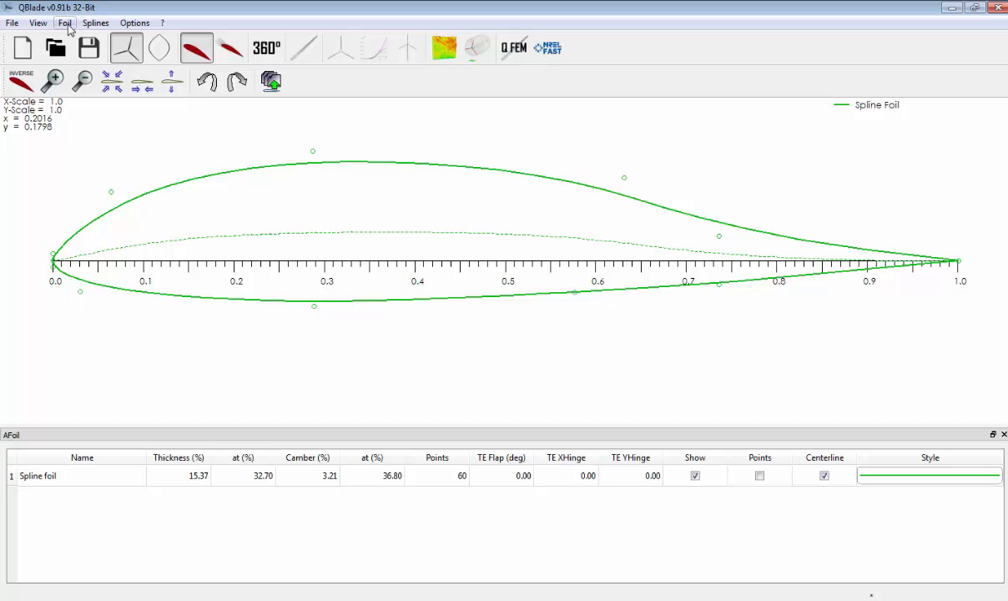
left_click(94, 22)
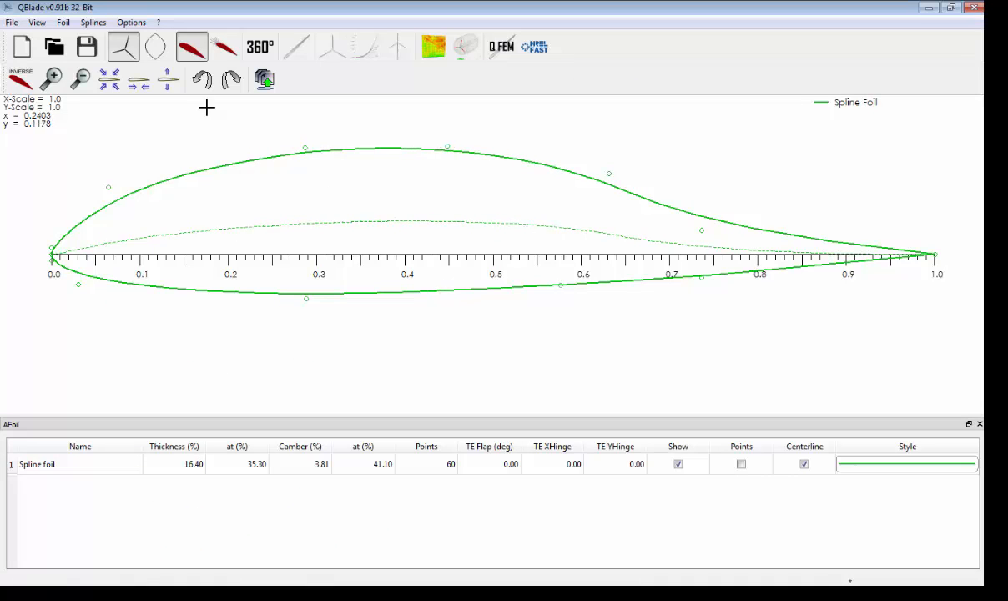
left_click(95, 23)
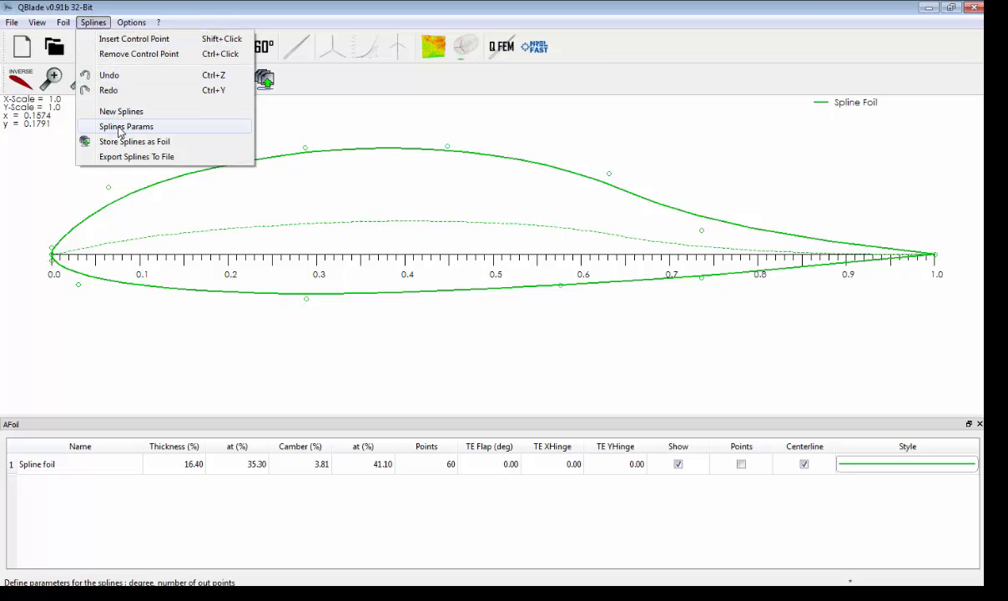
mouse_move(142, 38)
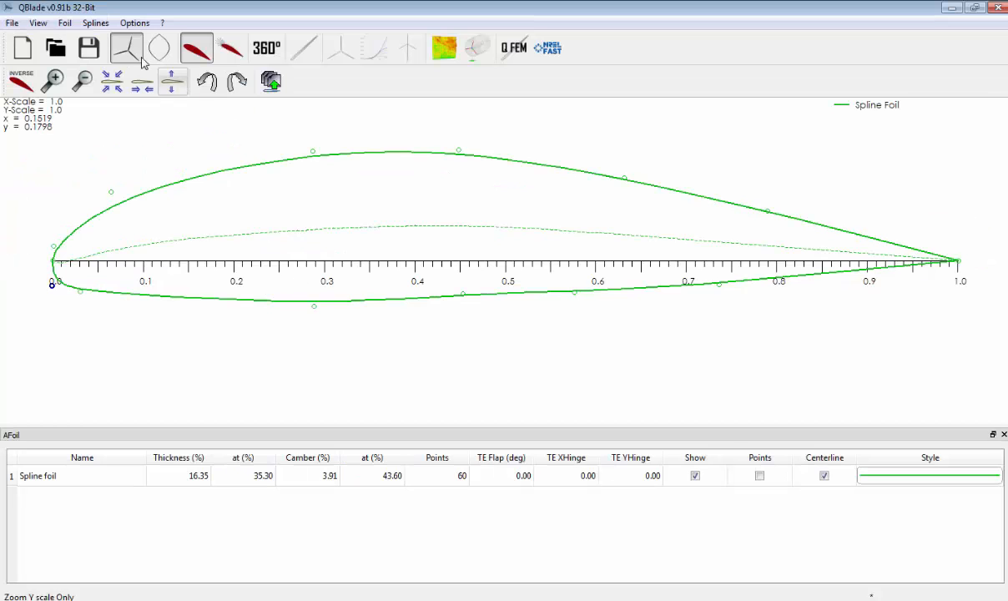
In Splines Params, set the lower-side output to 50 points to match the upper side
left_click(94, 23)
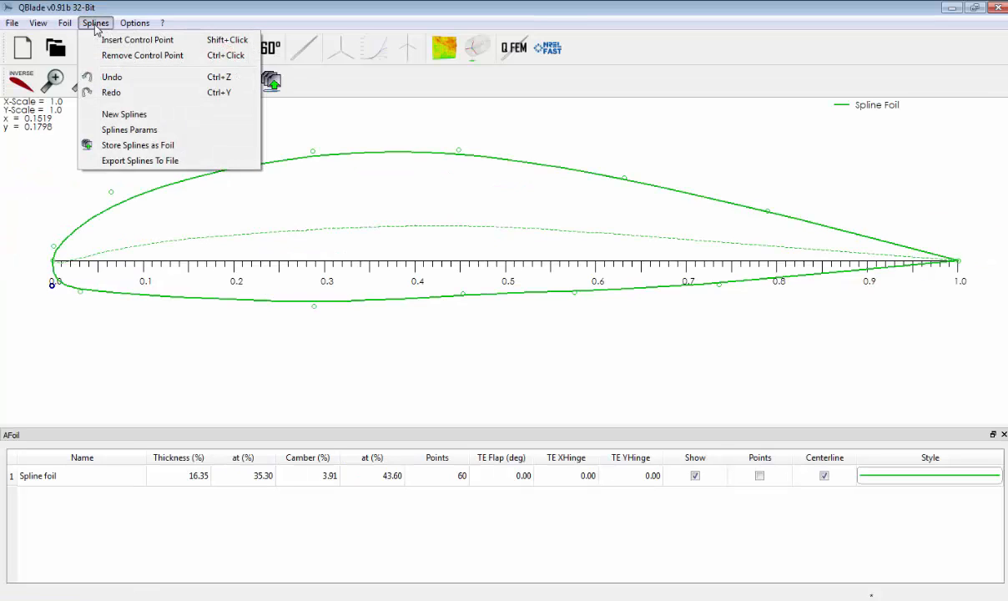
mouse_move(129, 129)
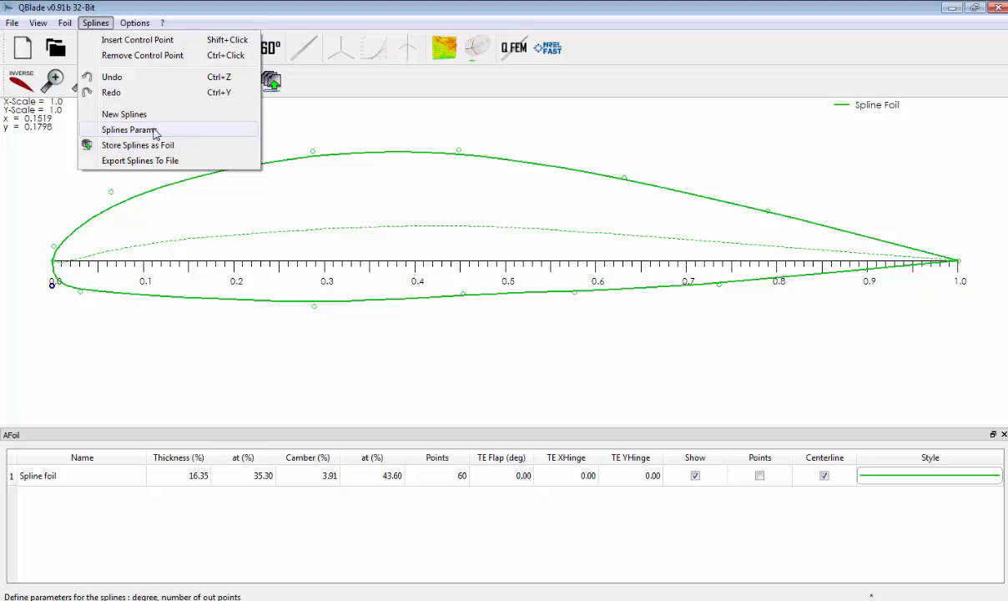
left_click(132, 129)
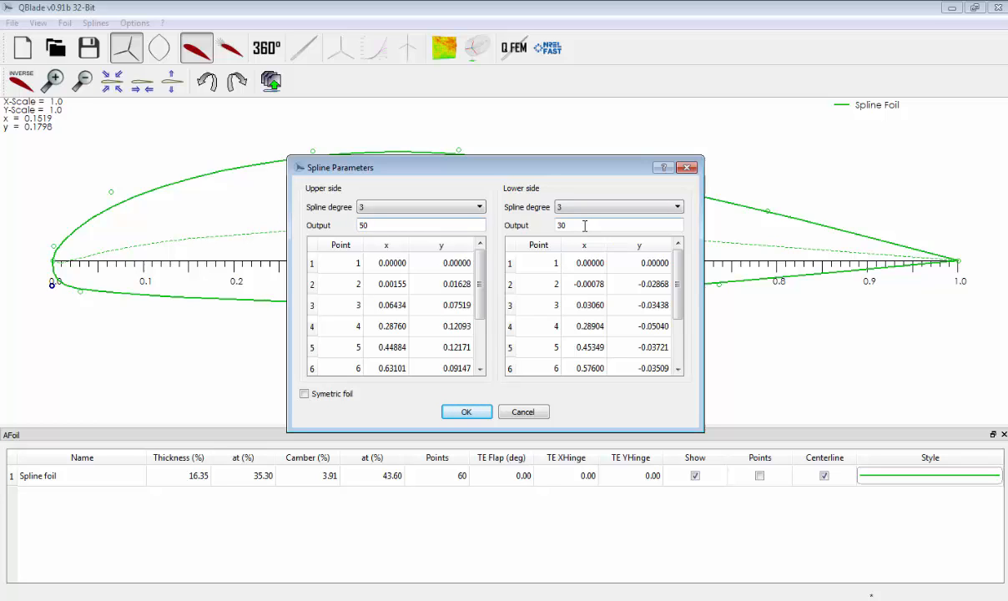
type("50")
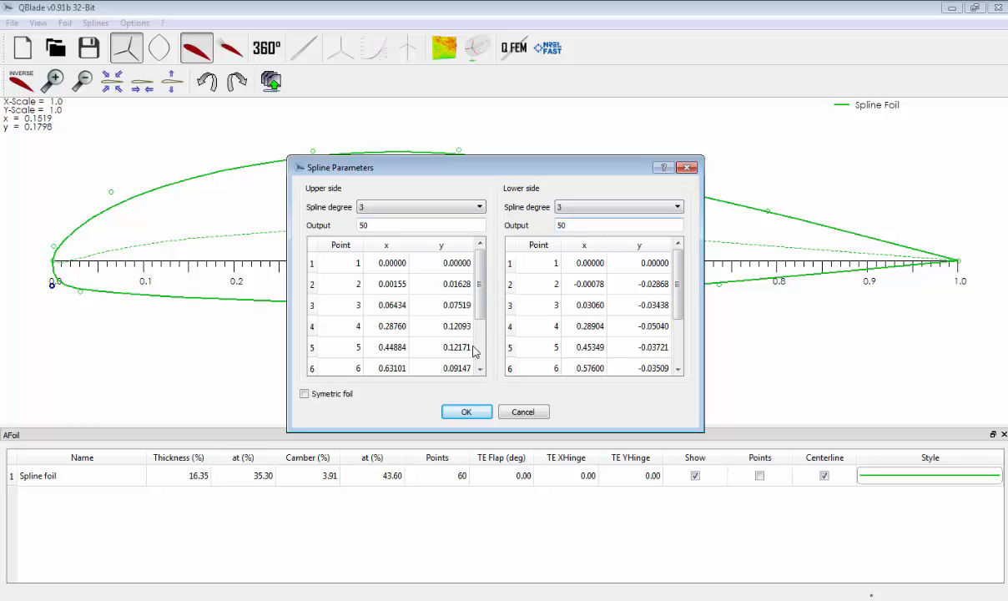
left_click(466, 412)
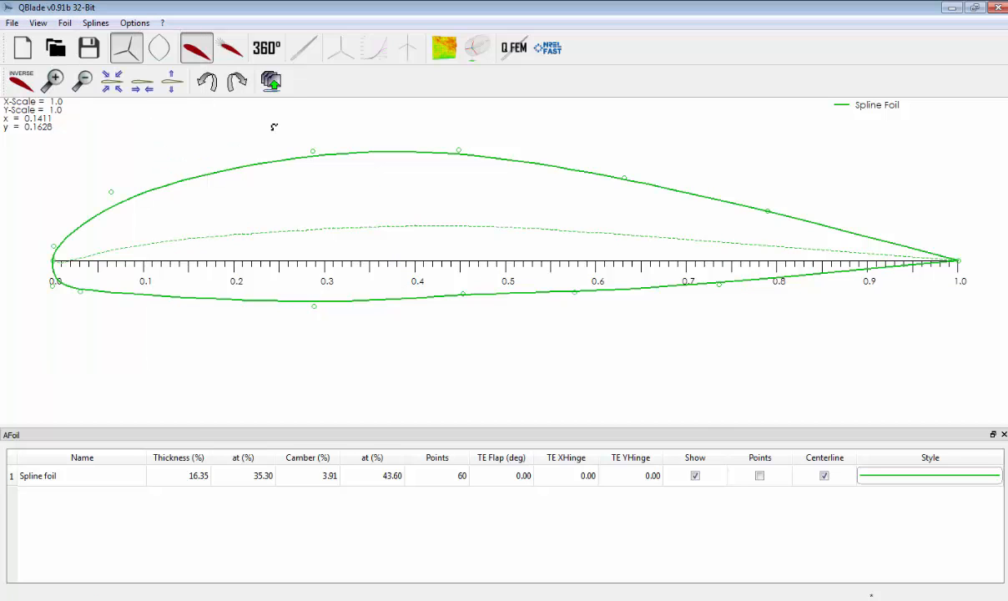
mouse_move(272, 82)
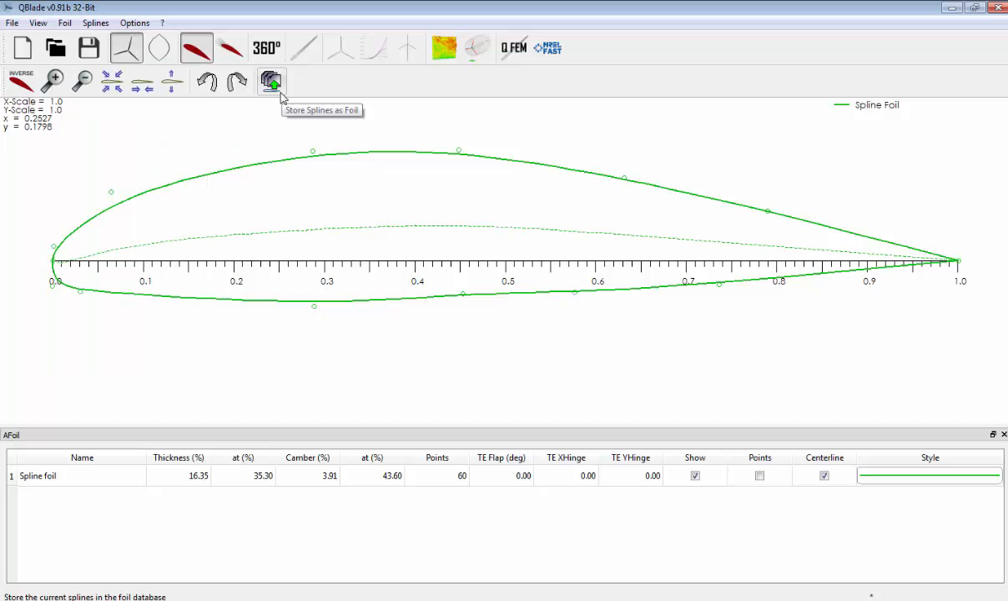
Store the spline as a 99-point foil named Spline Foil and select it
left_click(271, 81)
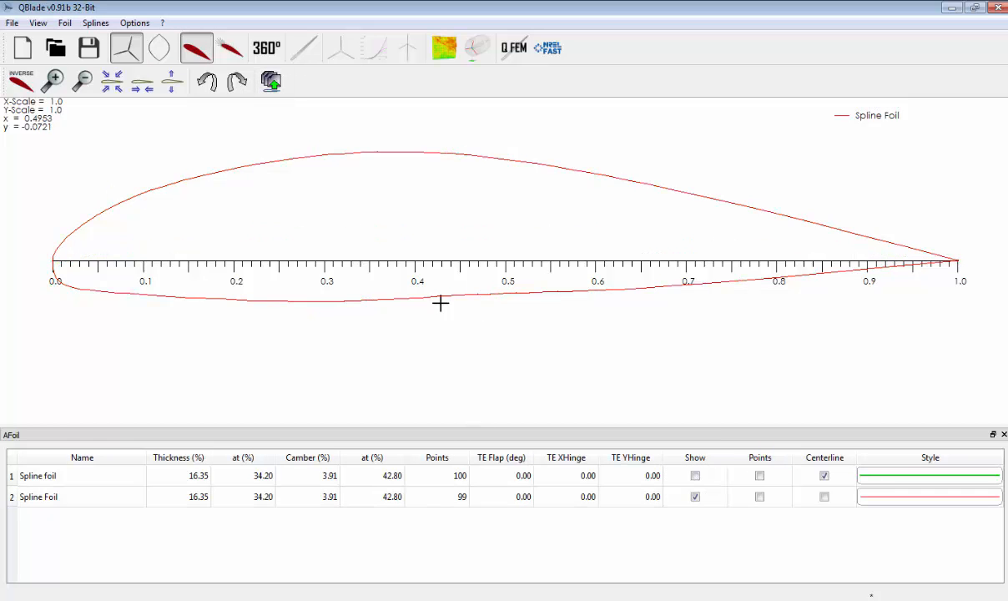
mouse_move(212, 130)
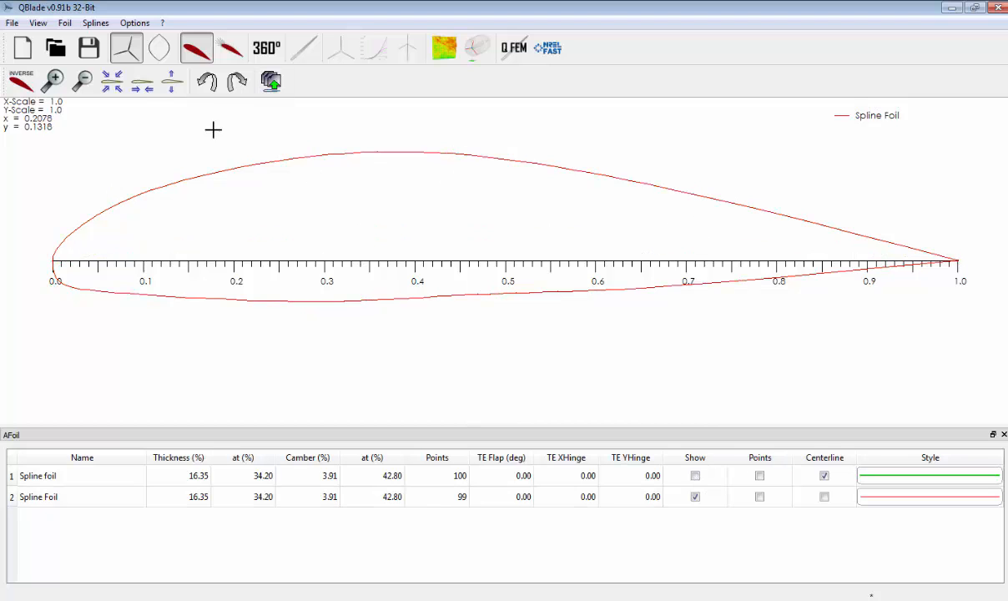
left_click(65, 23)
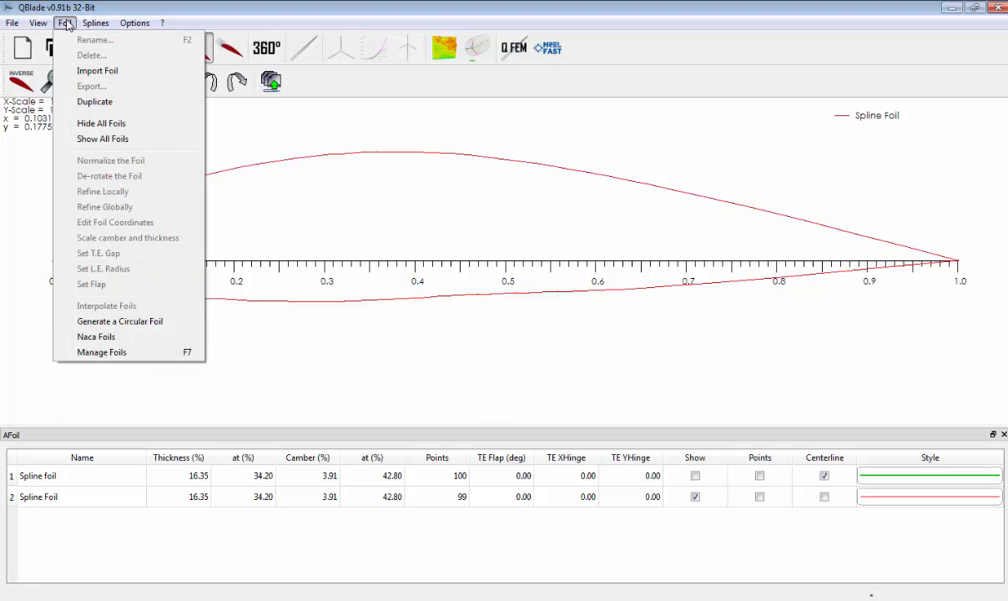
left_click(195, 47)
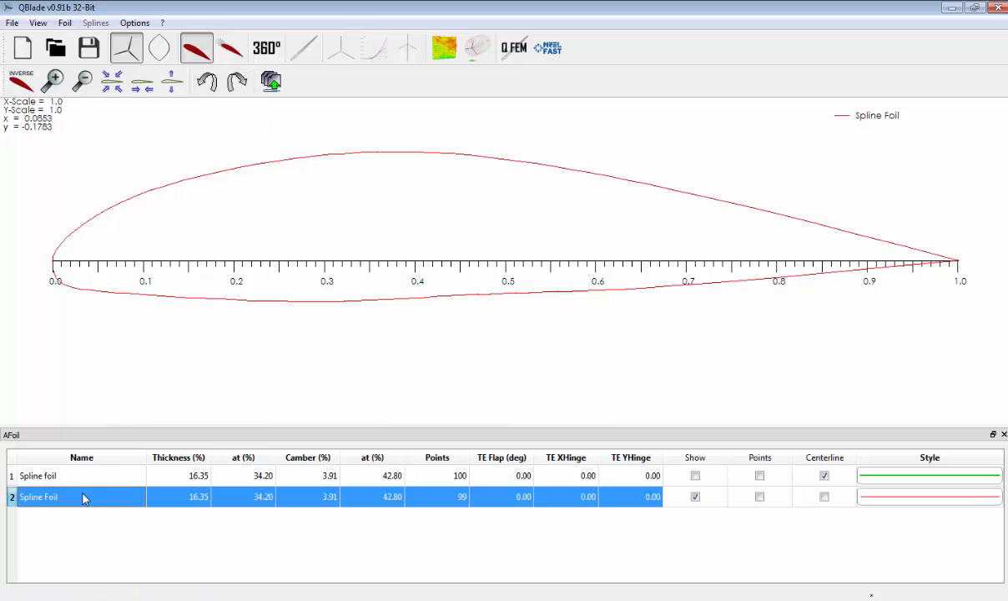
Export Spline Foil as test_01.dat into the Qblade files folder
left_click(65, 22)
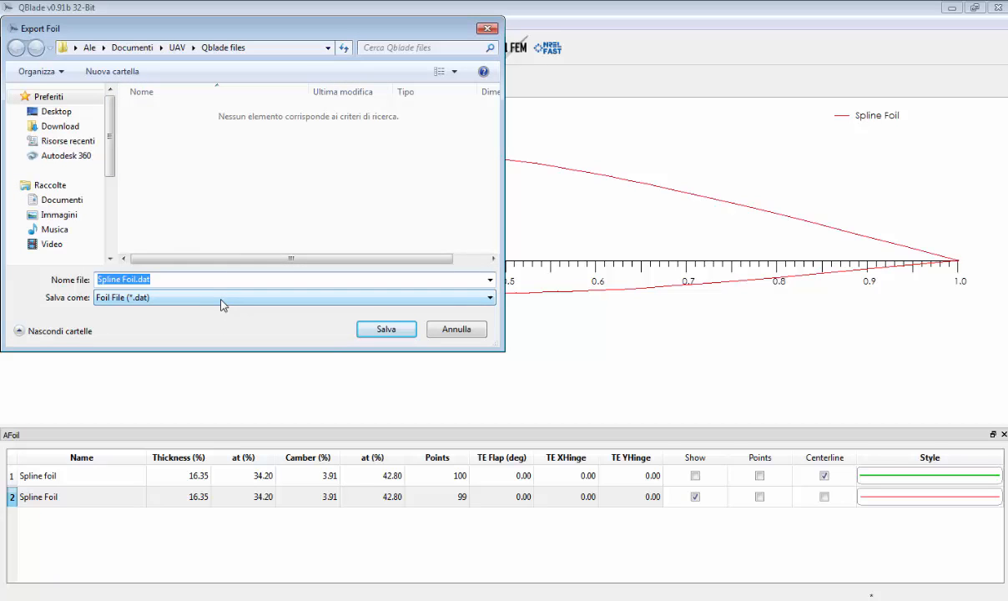
type("test_01")
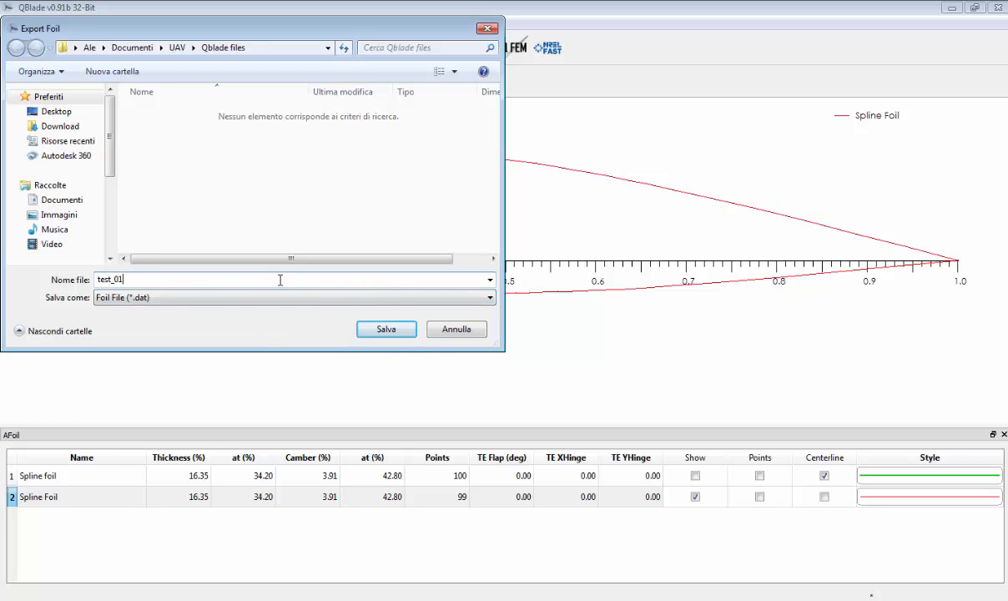
left_click(385, 328)
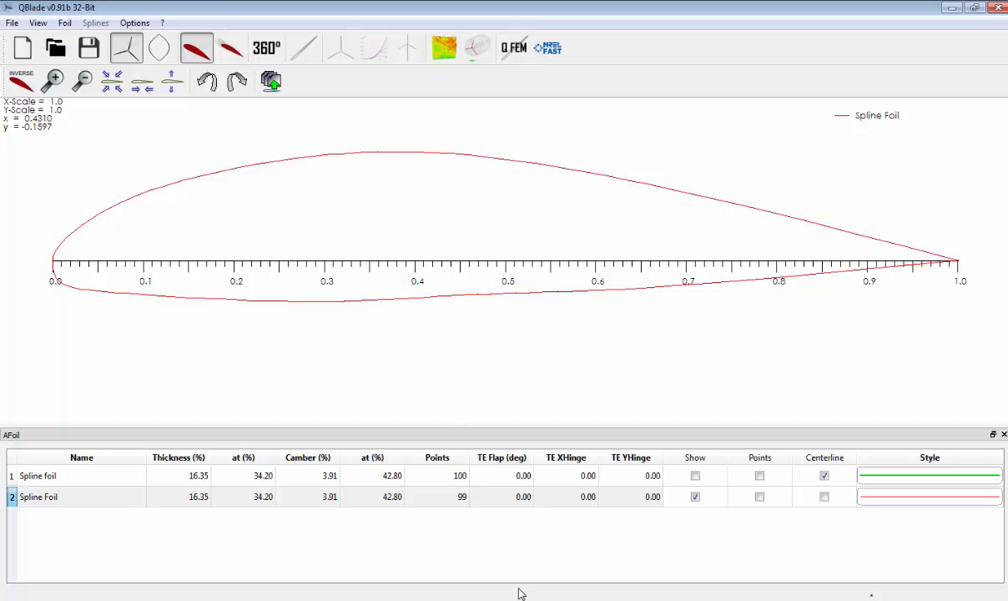
mouse_move(509, 576)
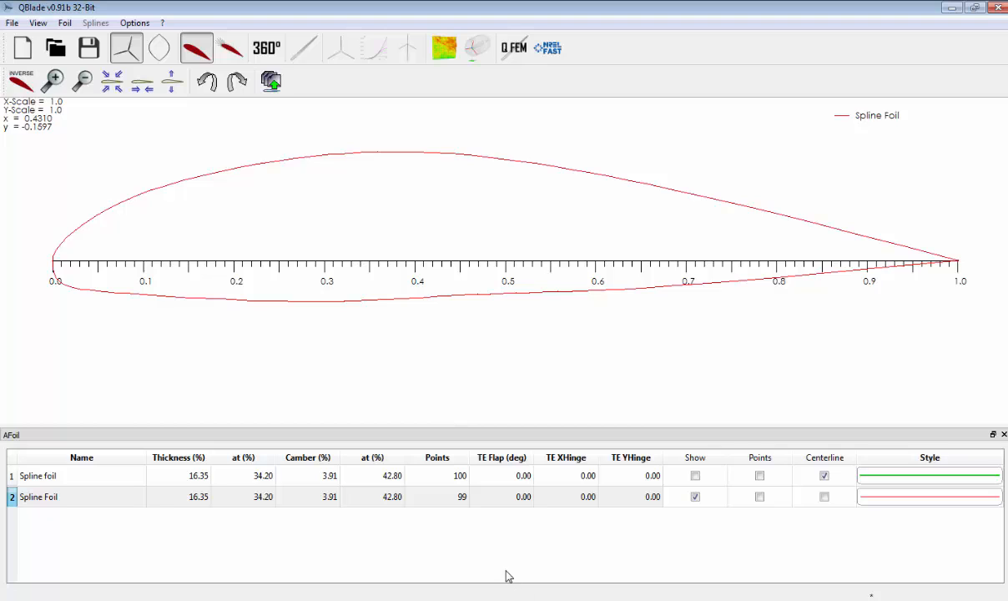
mouse_move(361, 209)
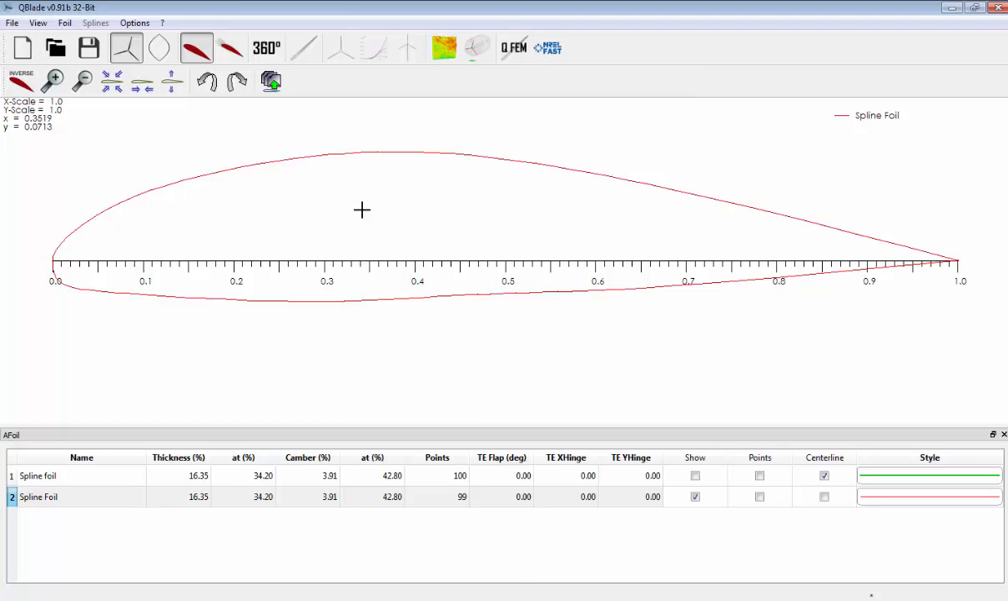
mouse_move(440, 222)
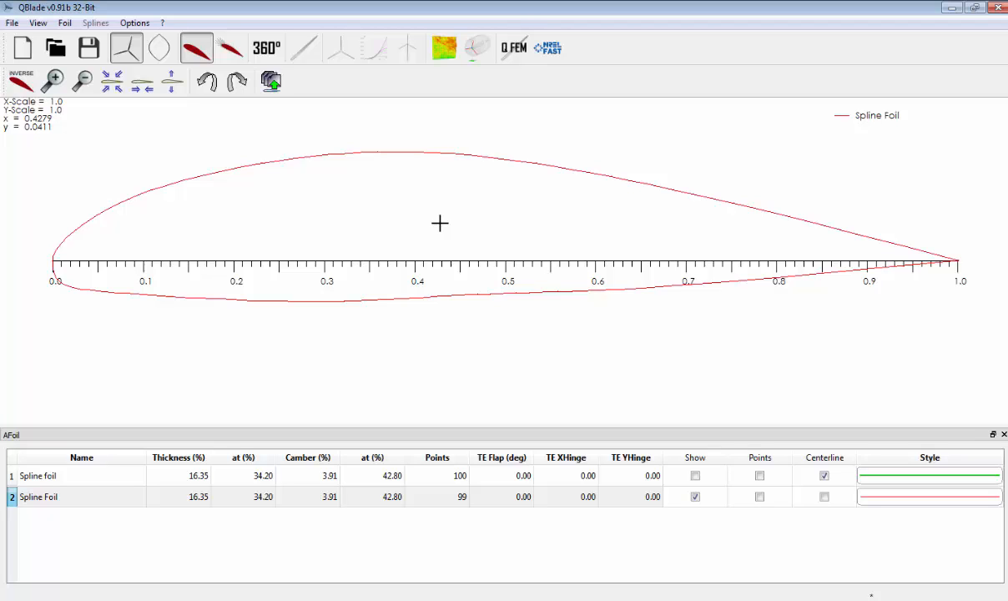
mouse_move(265, 160)
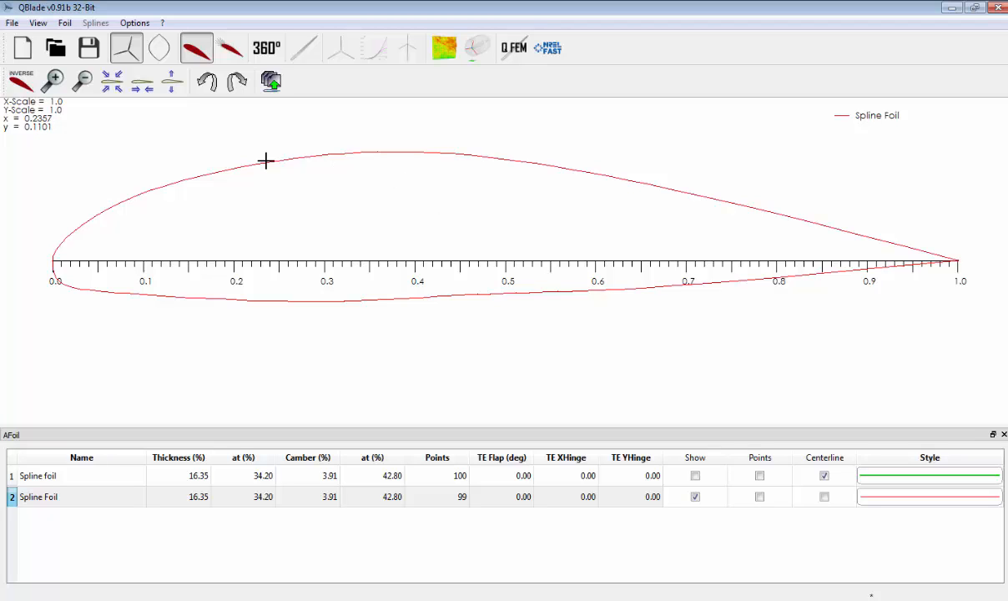
Run an XFOIL polar for Spline Foil at Re 1,000,000 from -5° to 15°
left_click(231, 48)
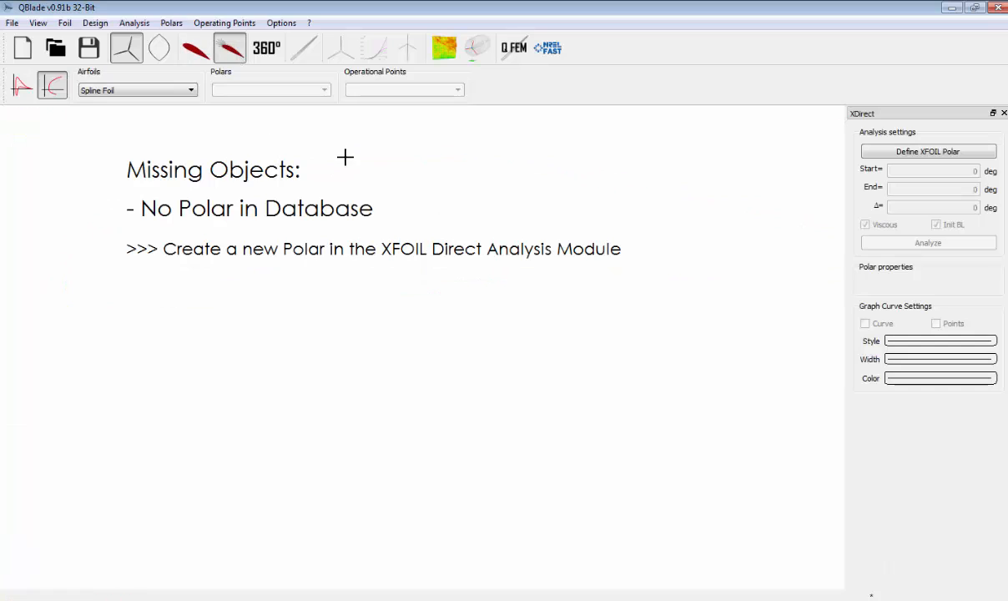
mouse_move(928, 151)
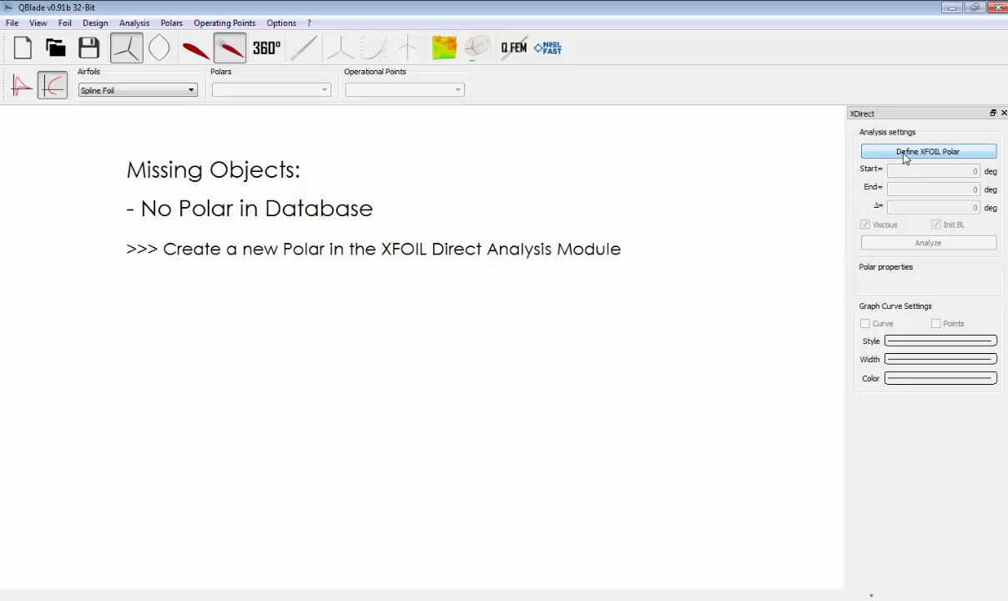
left_click(926, 151)
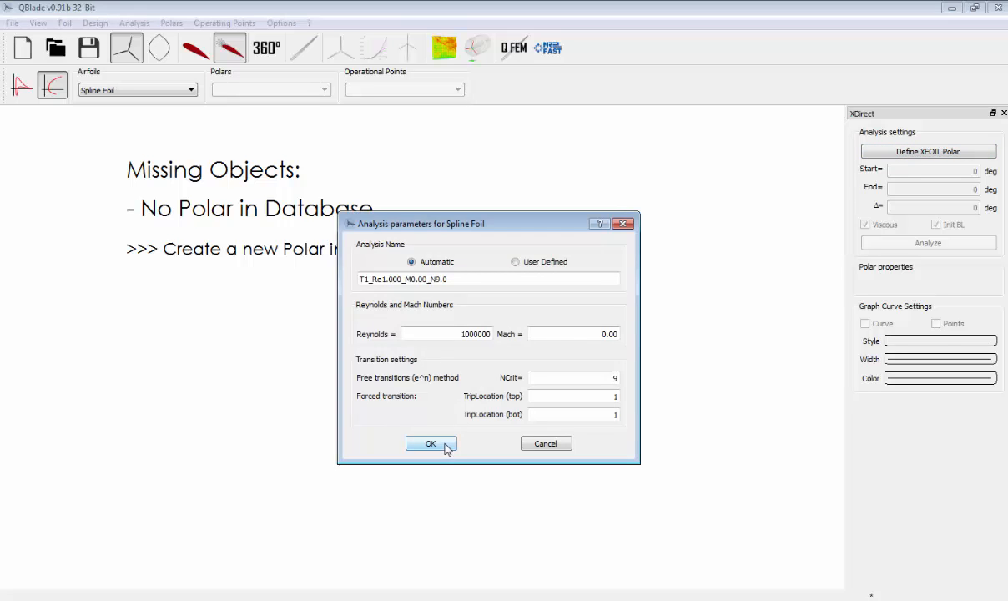
left_click(430, 443)
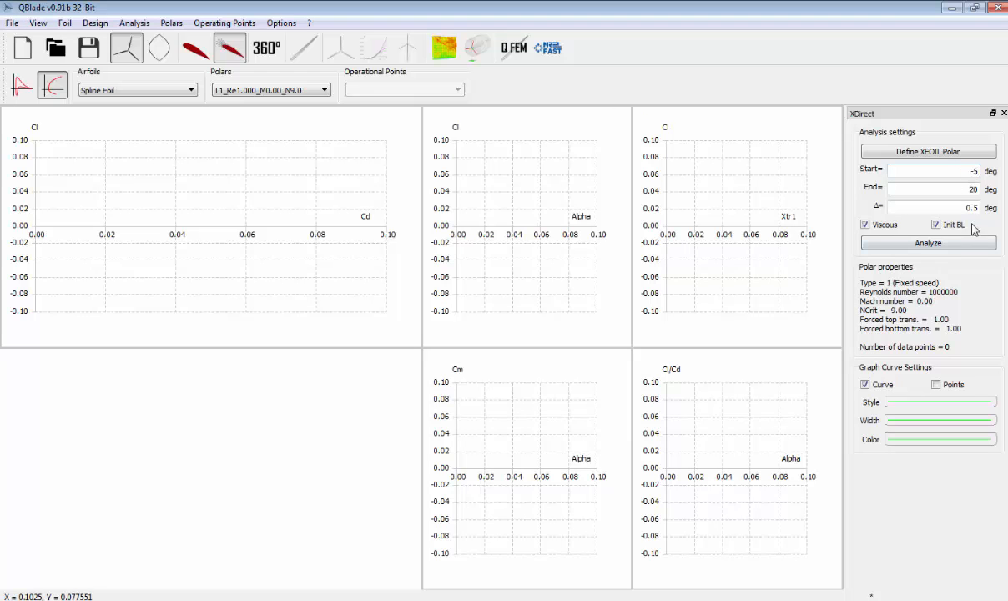
left_click(947, 187)
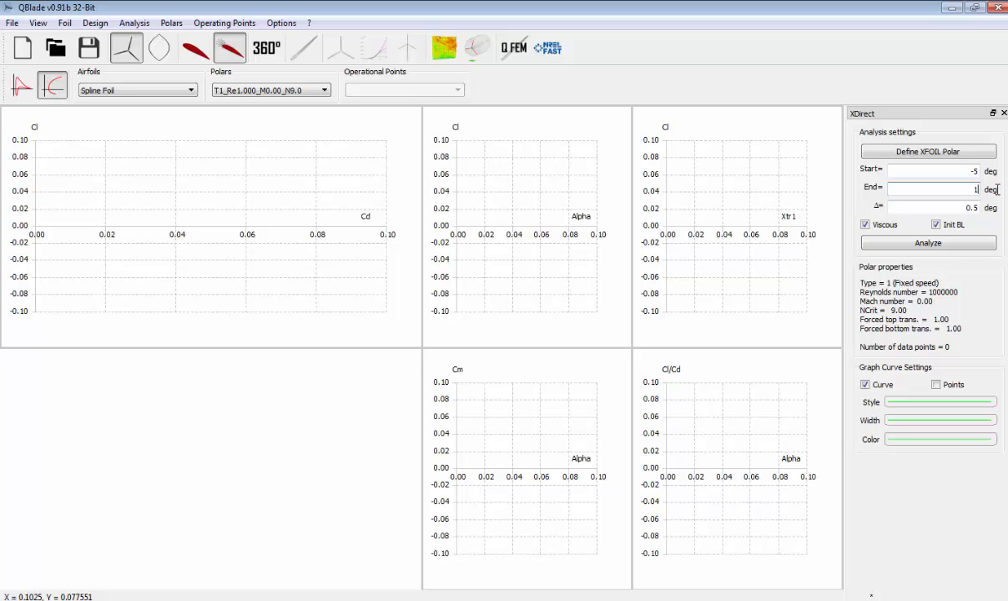
type("15")
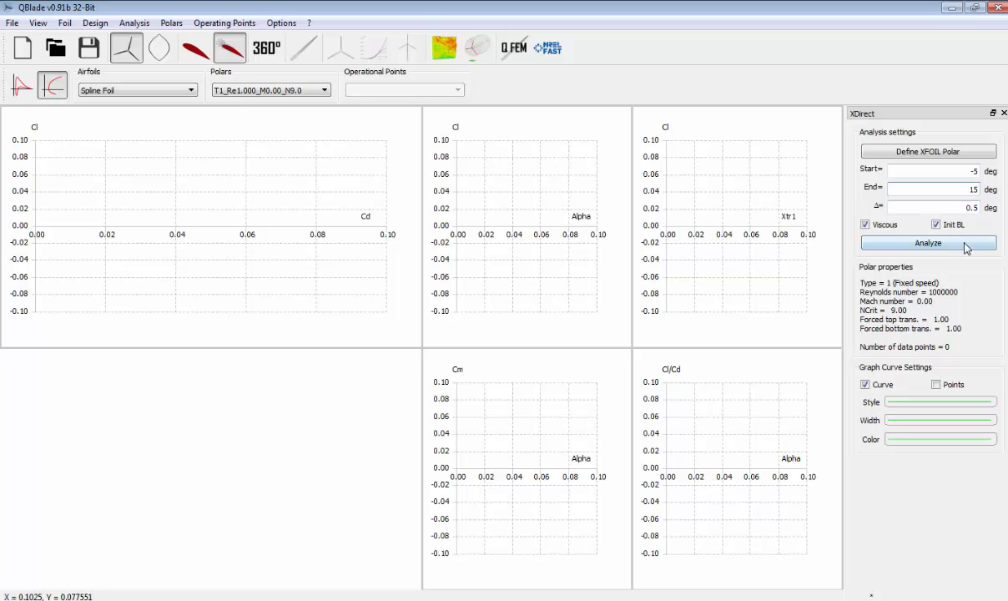
left_click(926, 244)
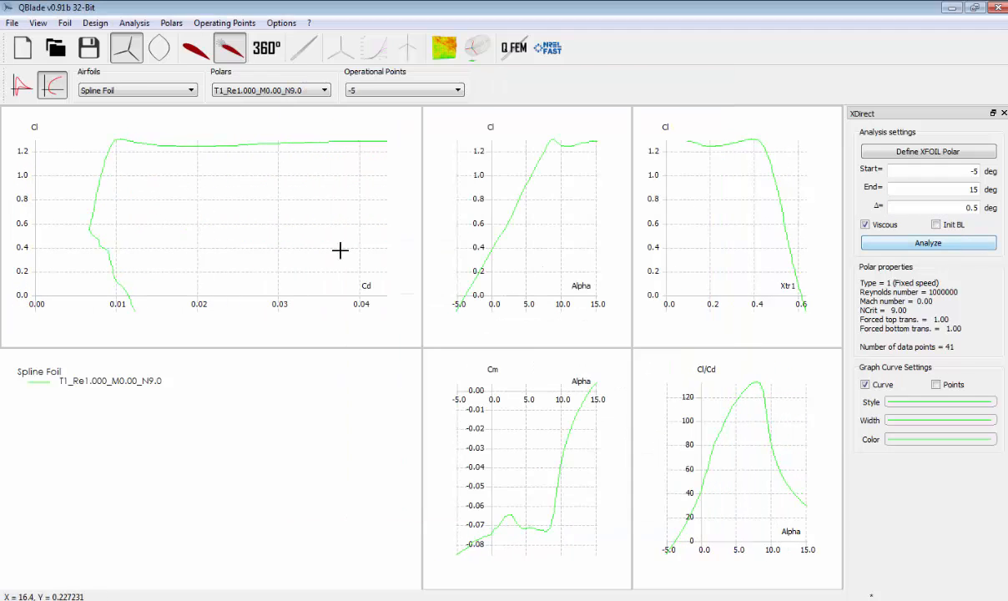
mouse_move(317, 250)
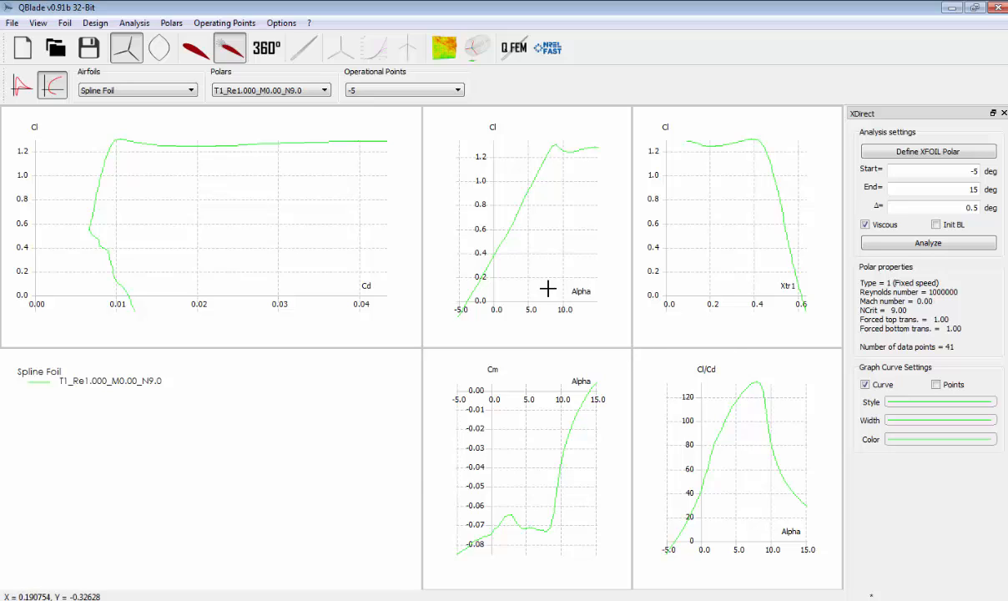
mouse_move(293, 67)
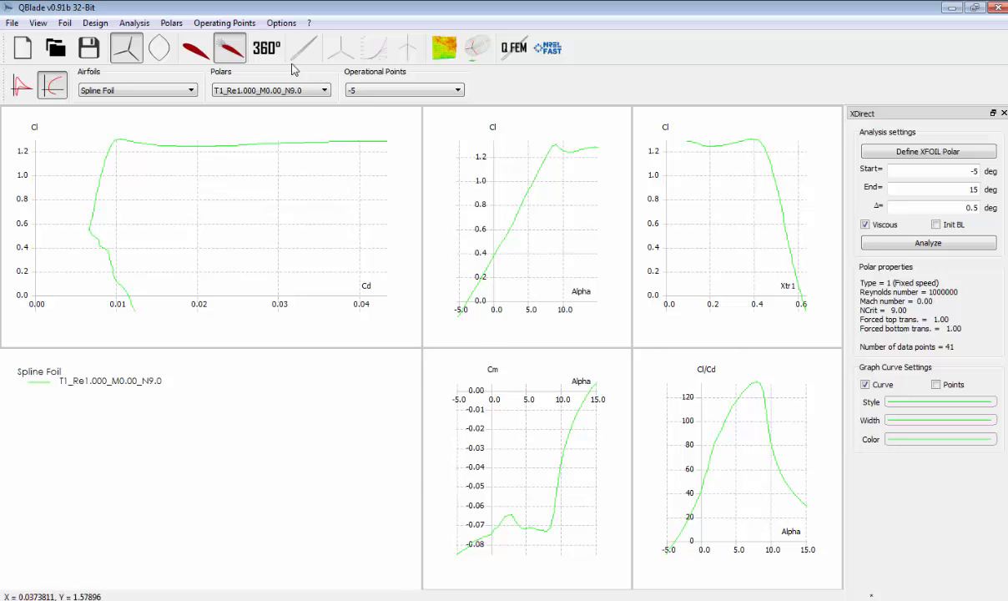
Extrapolate and save a 360° Montgomerie polar from the Spline Foil polar
left_click(267, 47)
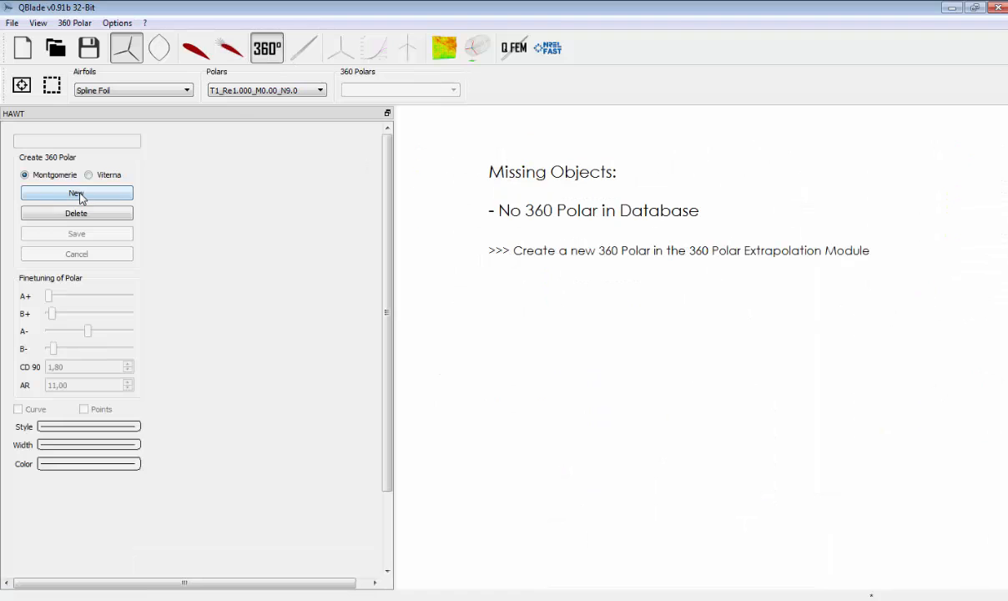
left_click(76, 192)
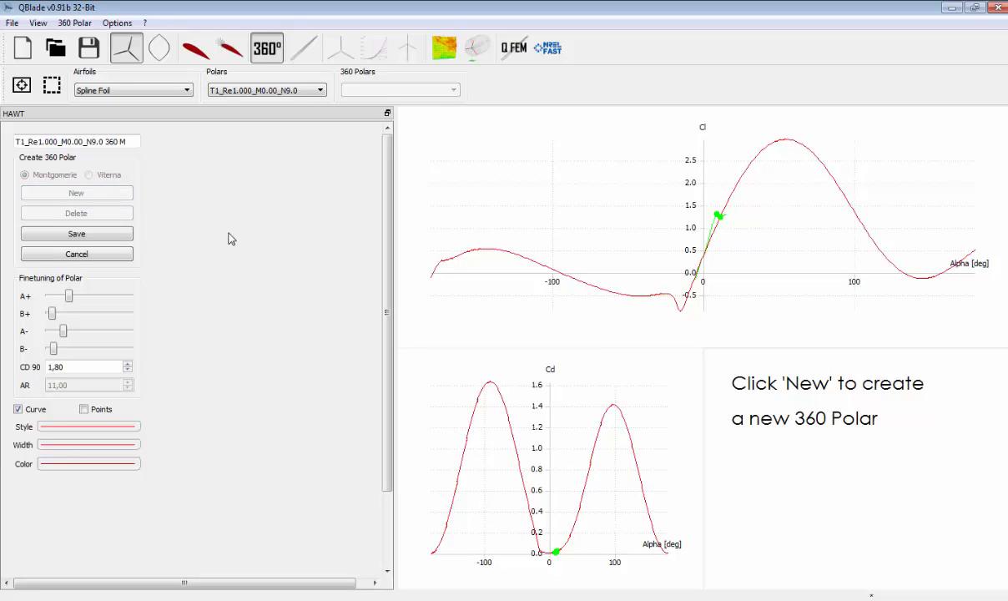
mouse_move(292, 63)
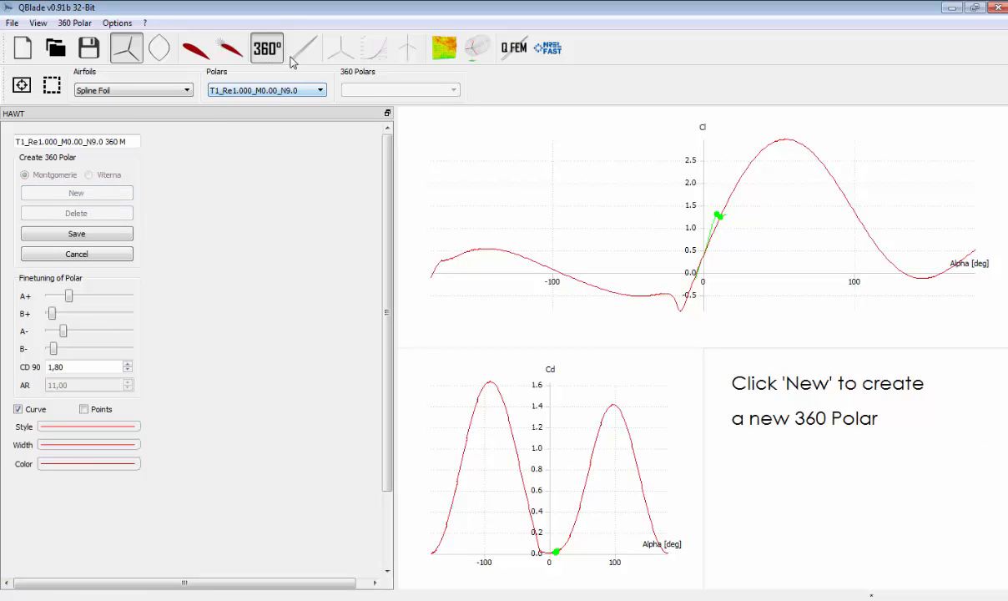
left_click(76, 233)
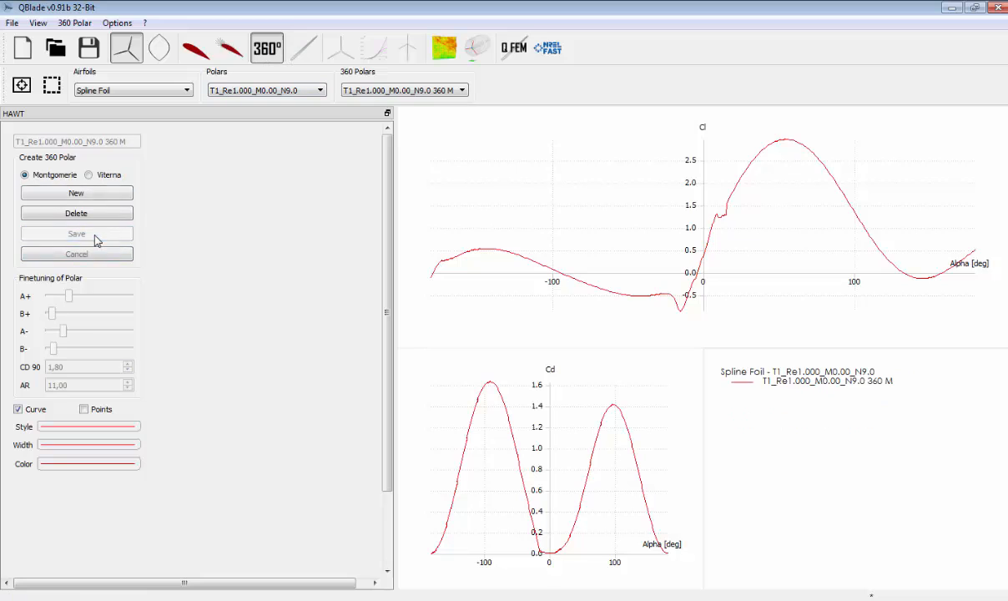
Create and save a 3-blade, 0.2 m hub design using Spline Foil, then quit QBlade
left_click(305, 48)
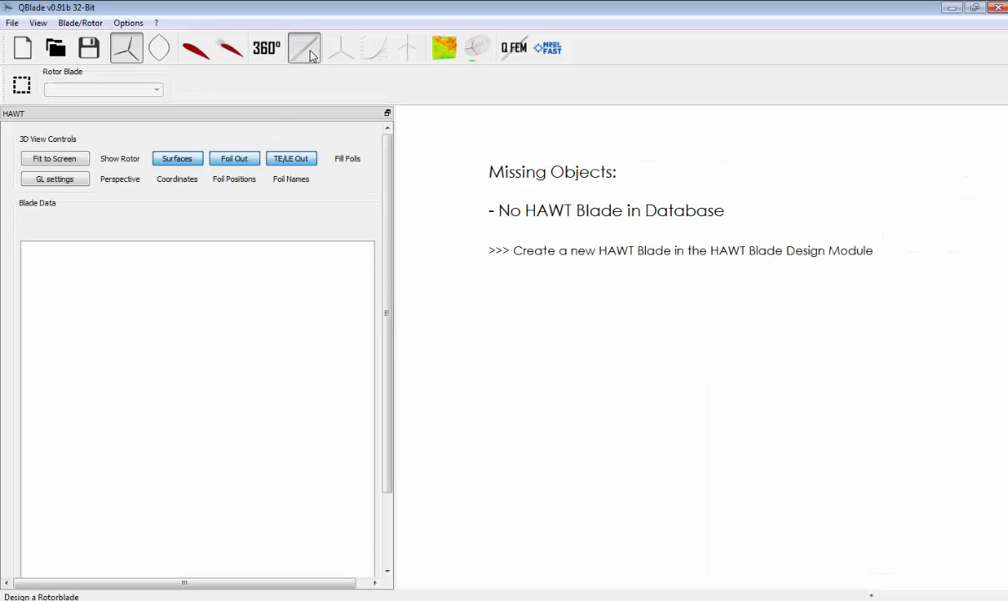
left_click(306, 47)
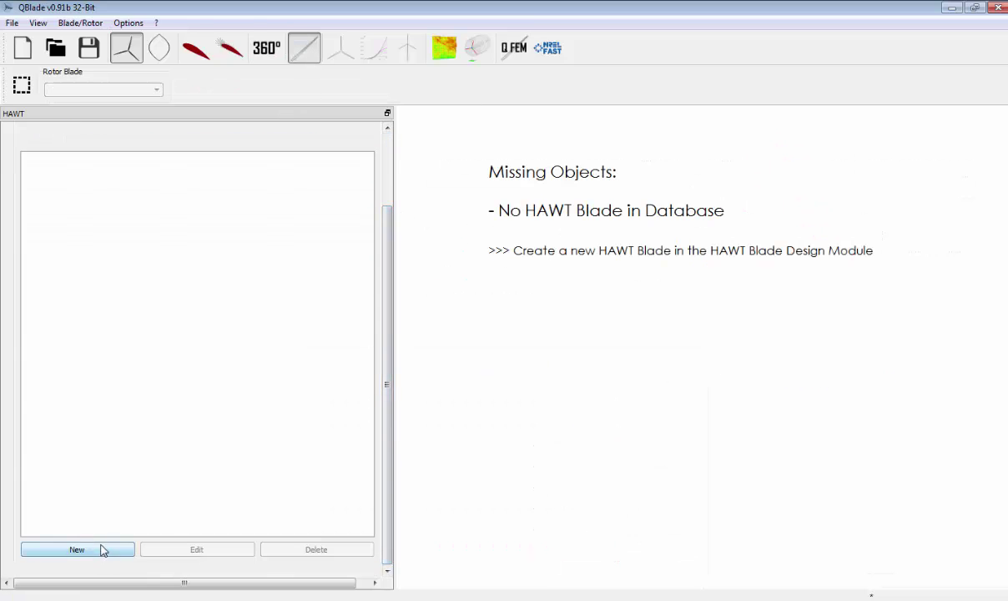
left_click(76, 549)
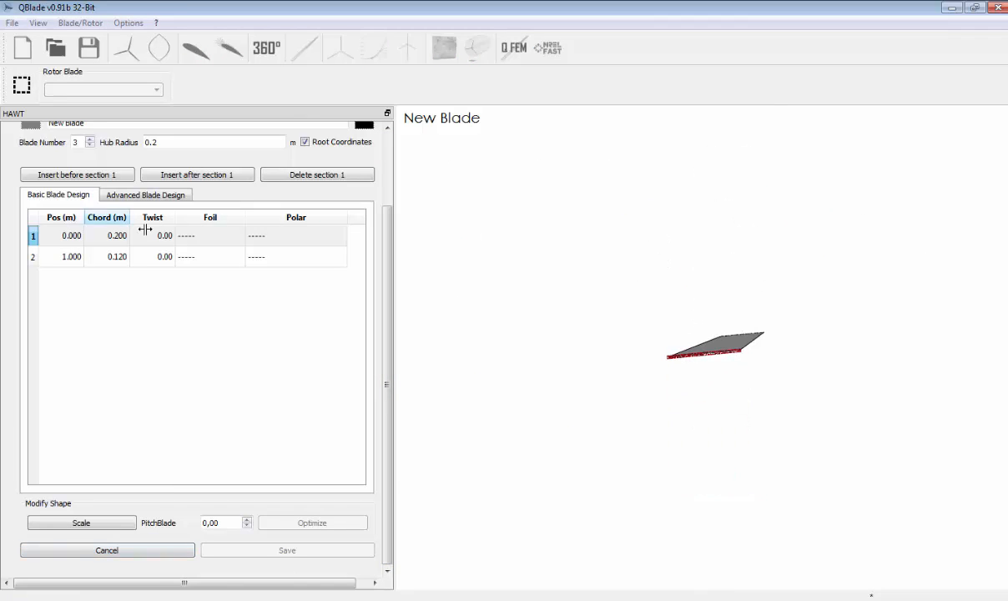
left_click(208, 235)
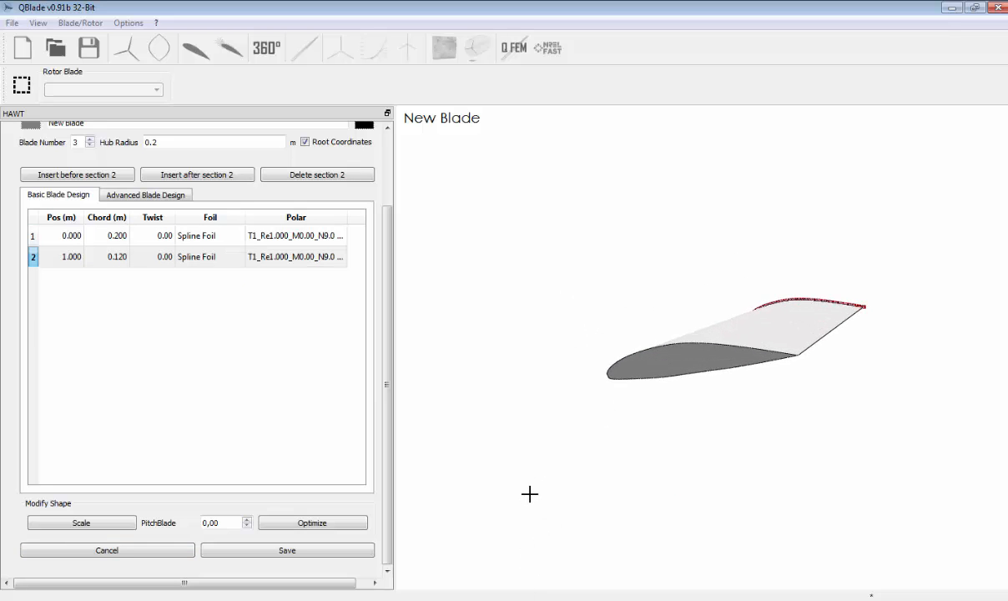
left_click(287, 549)
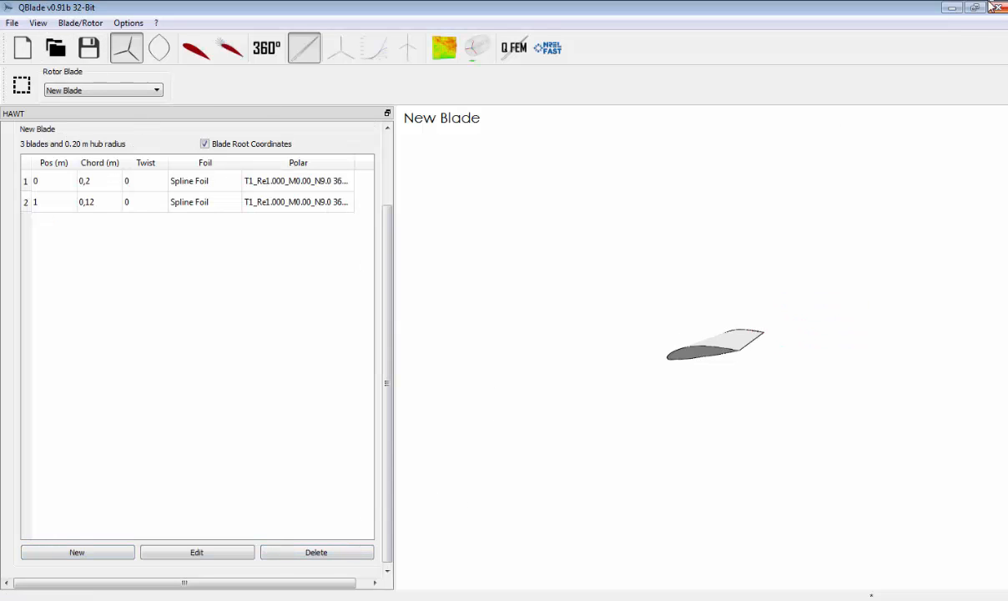
left_click(995, 9)
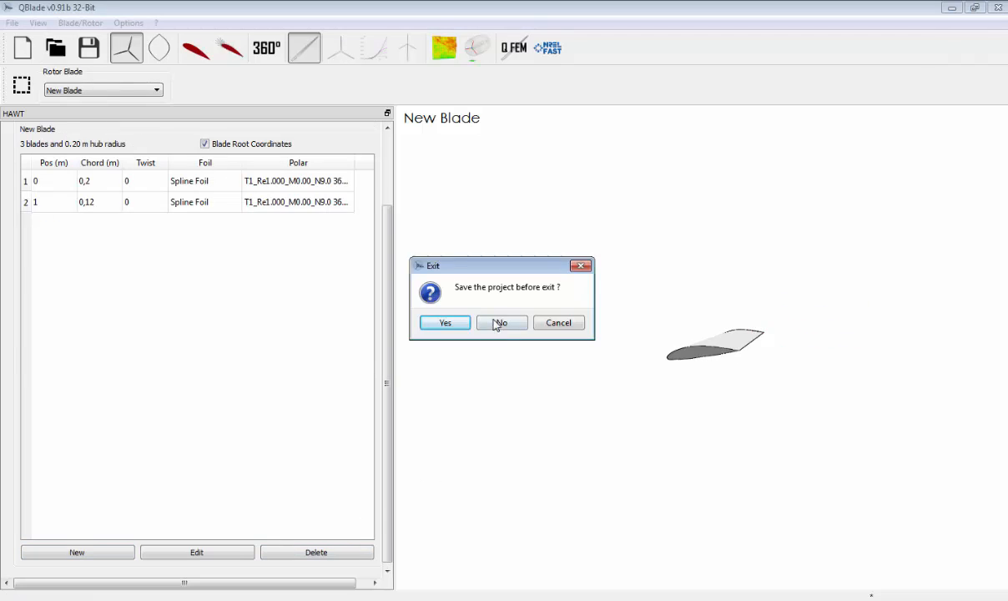
Close QBlade unsaved and review test_01.dat from UAV > Qblade files in Notepad
left_click(501, 322)
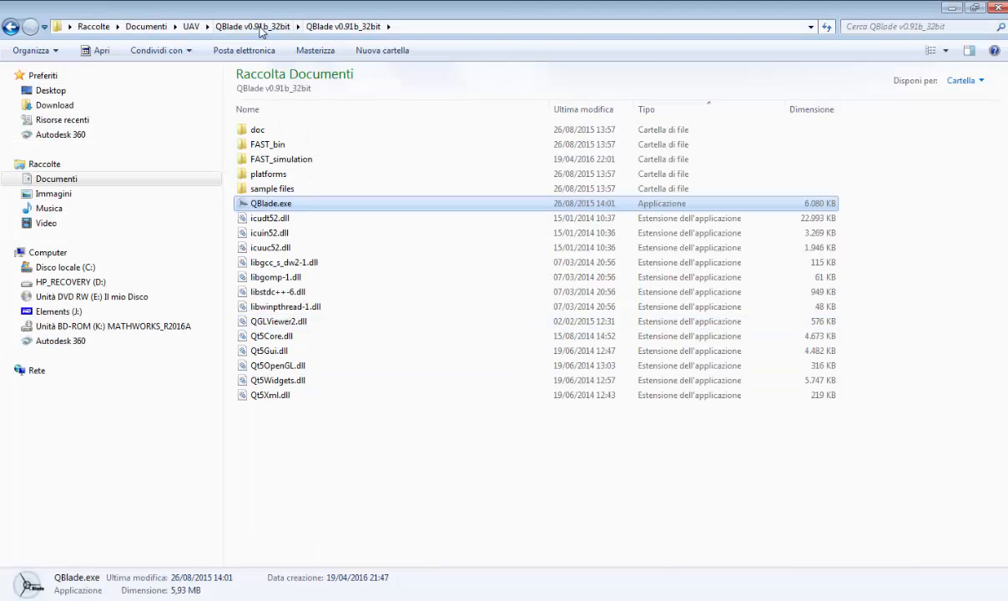
left_click(188, 26)
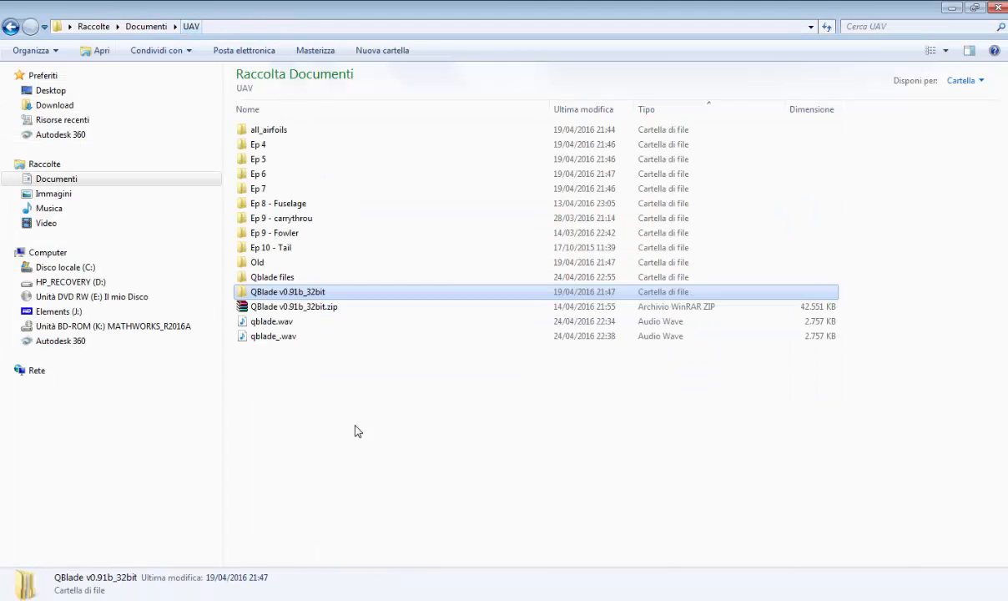
double_click(272, 276)
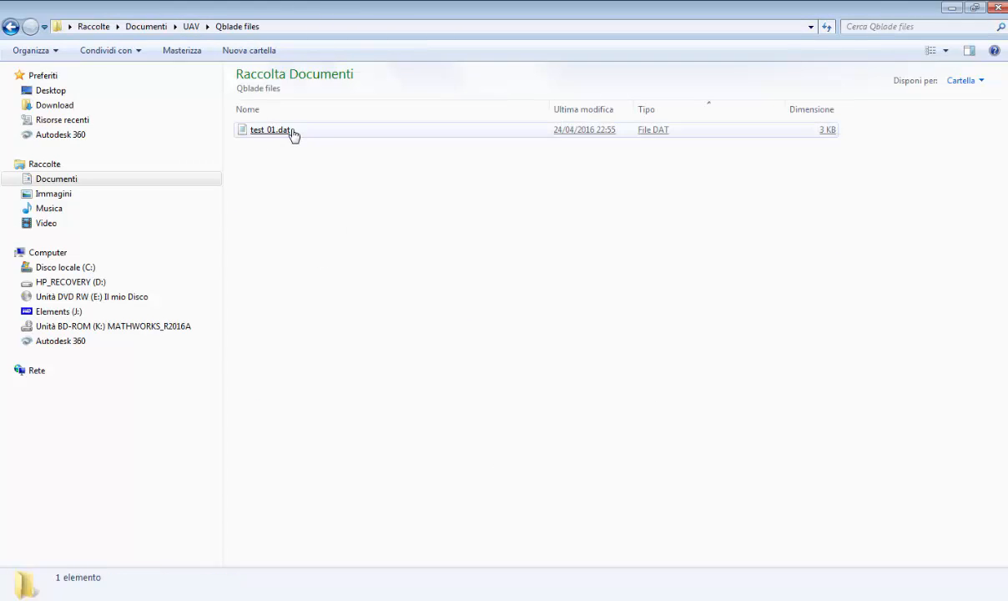
double_click(267, 130)
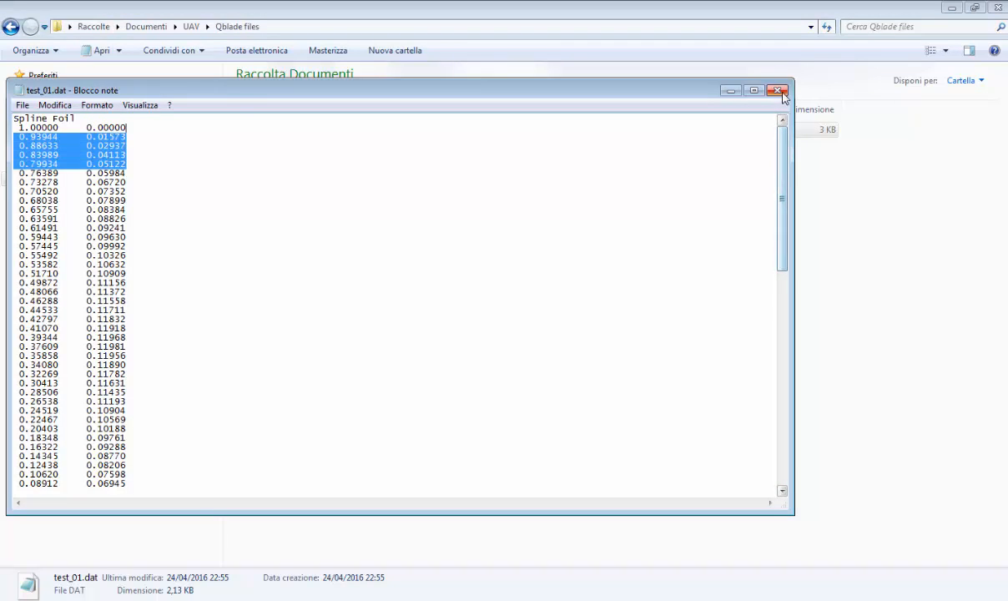
left_click(769, 87)
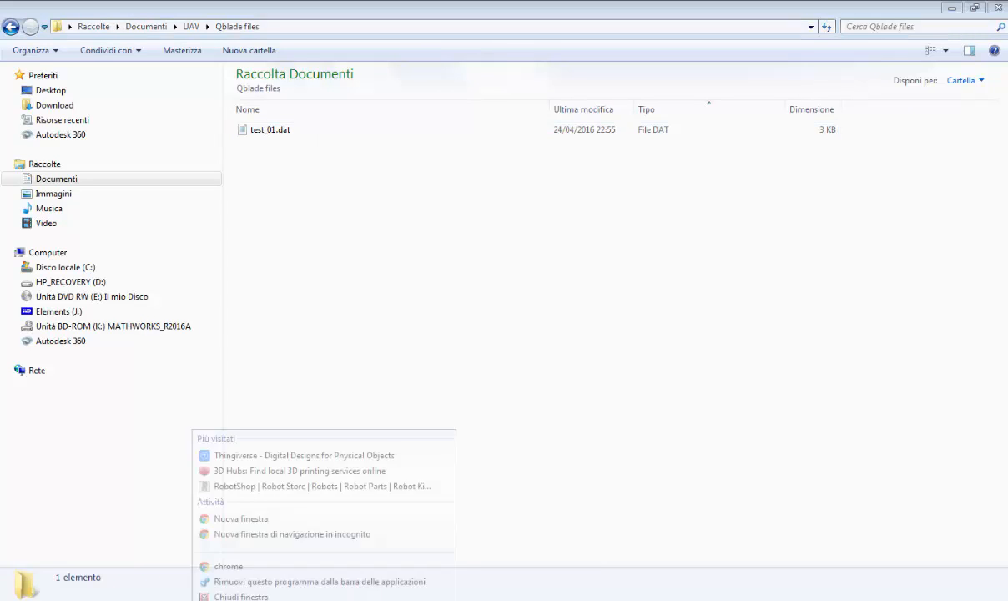
Launch Excel and open test_01.dat from recent files through the Text Import Wizard
left_click(504, 427)
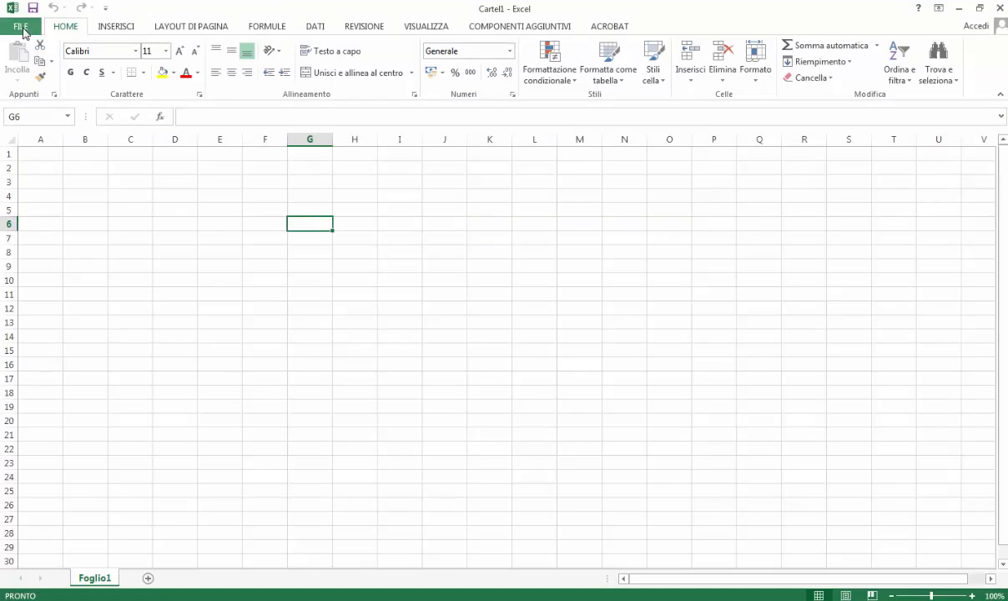
left_click(21, 30)
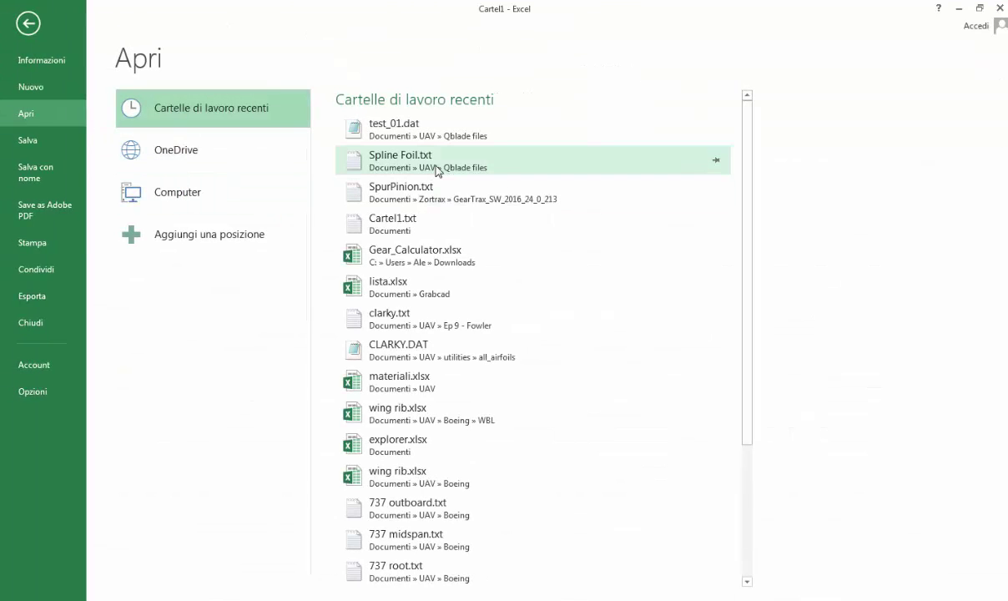
left_click(177, 192)
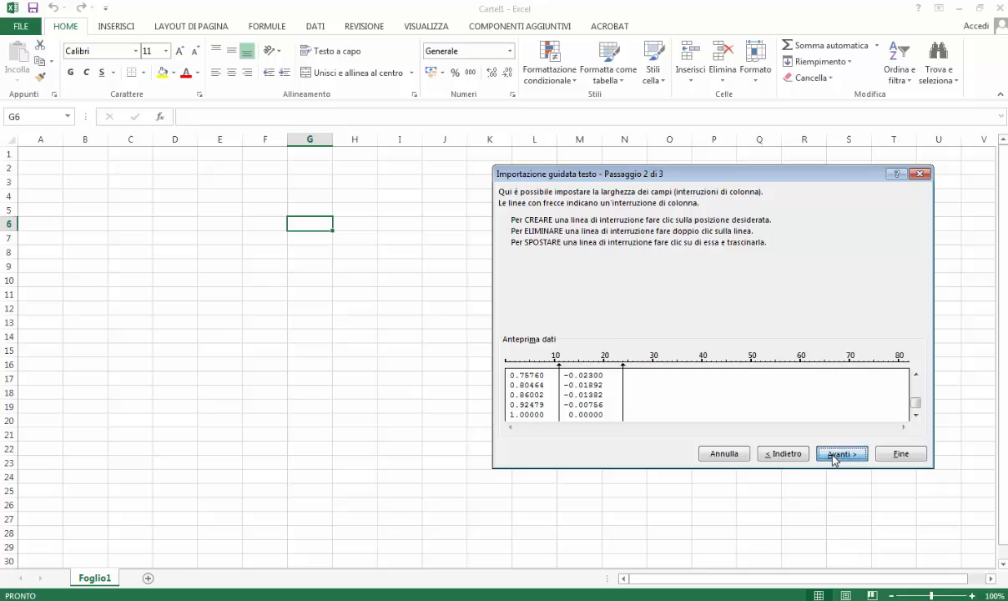
left_click(841, 454)
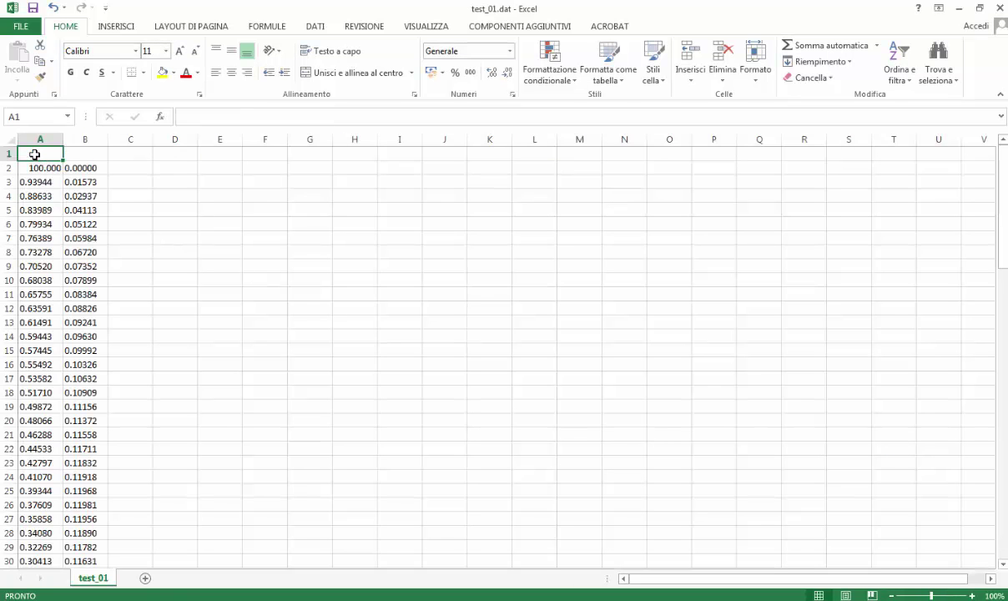
Delete the empty first row above the imported airfoil coordinates
right_click(36, 153)
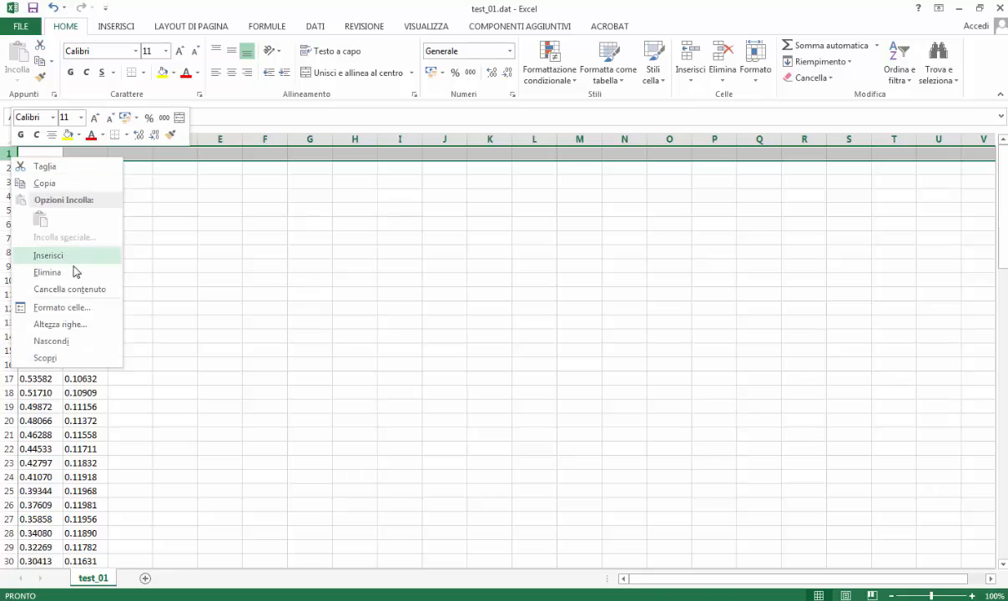
left_click(47, 254)
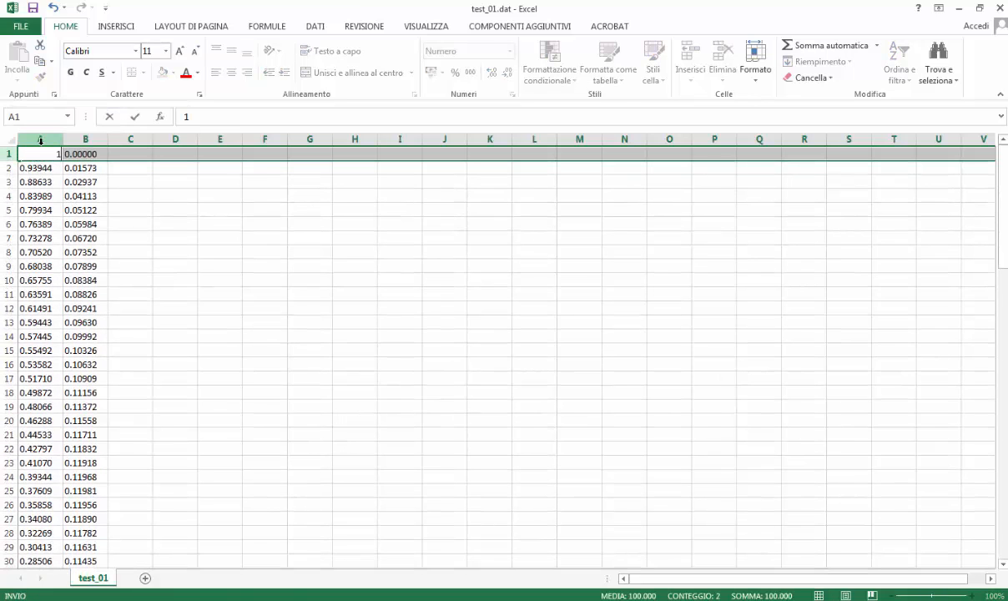
left_click(85, 168)
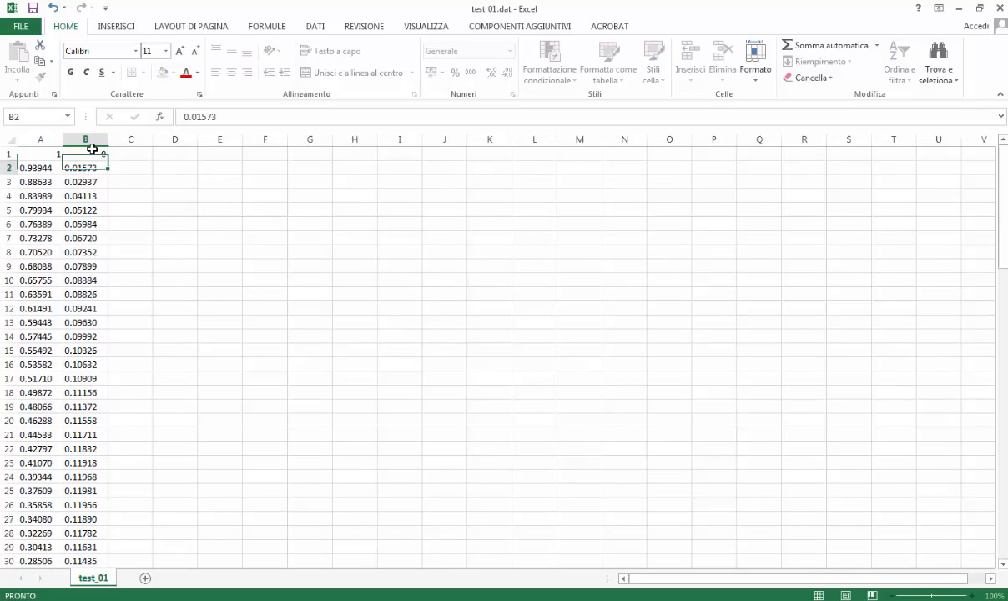
Scroll to row 99 and set the final point to 1, 0, with 0 in C1
scroll("down", 3)
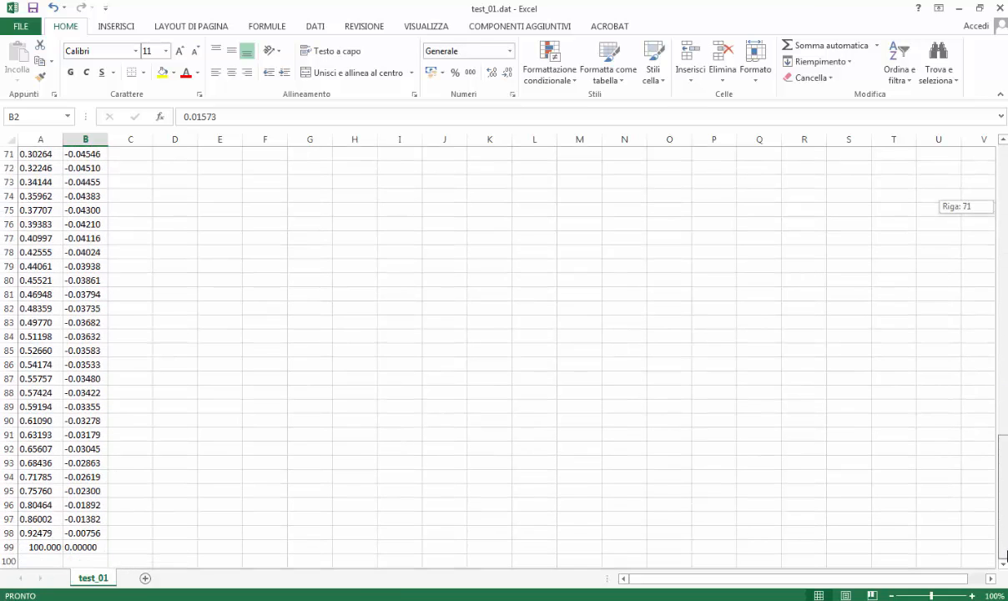
left_click(51, 548)
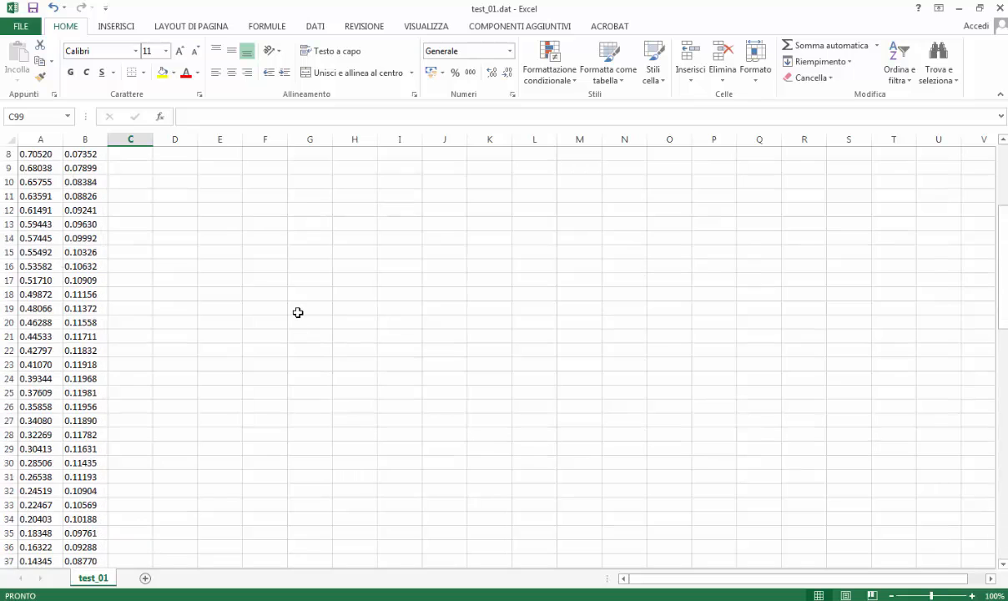
scroll("down", 3)
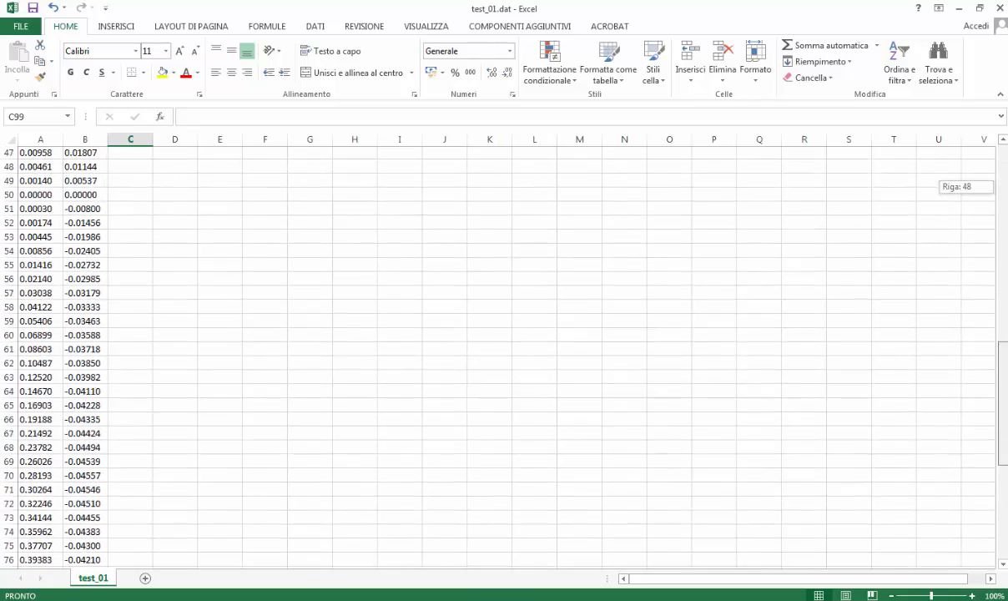
scroll("down", 3)
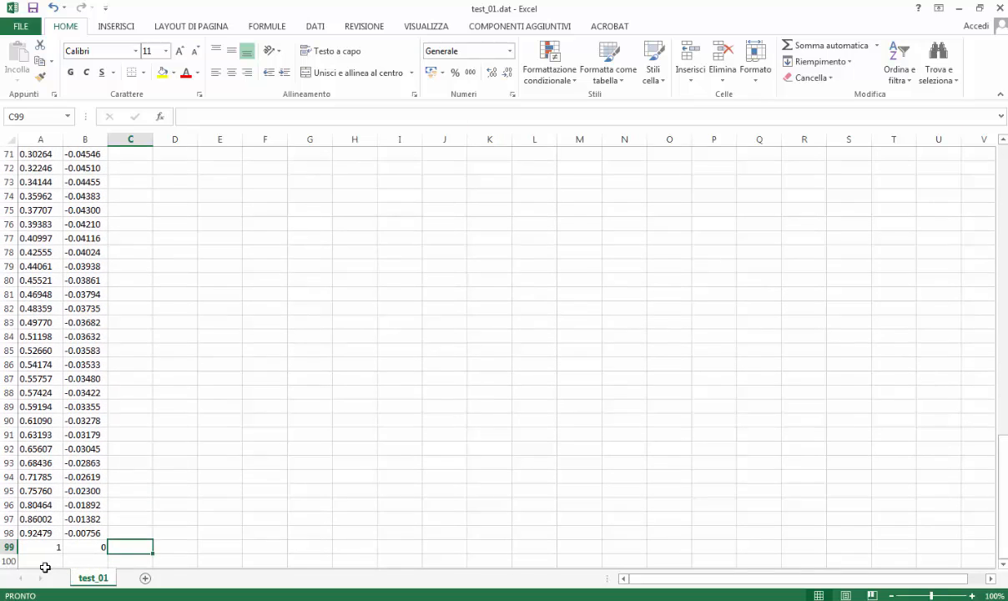
mouse_move(549, 593)
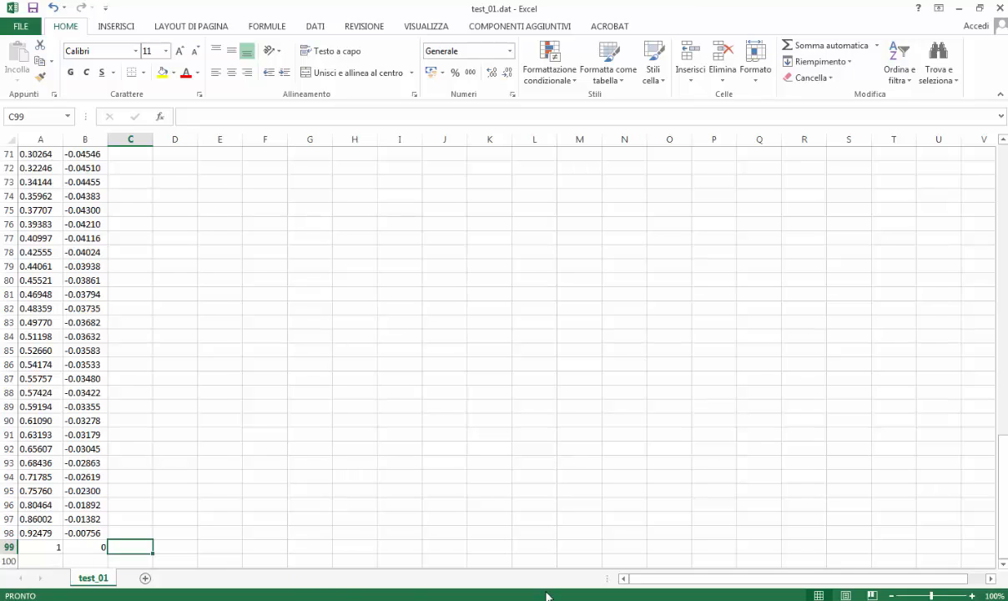
scroll("up", 3)
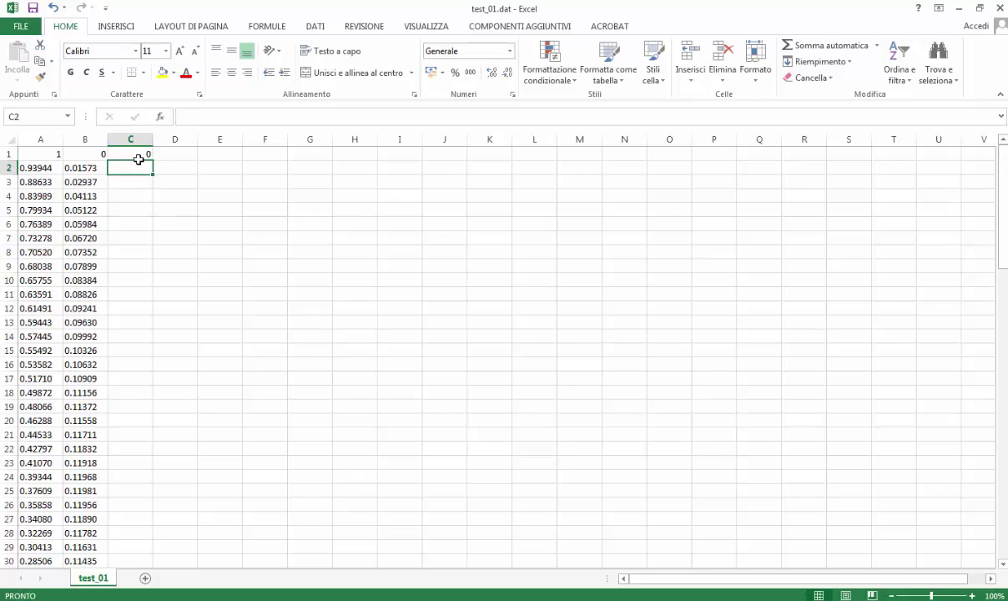
Fill column C with zero Z values and save as tab-delimited text
left_click(130, 153)
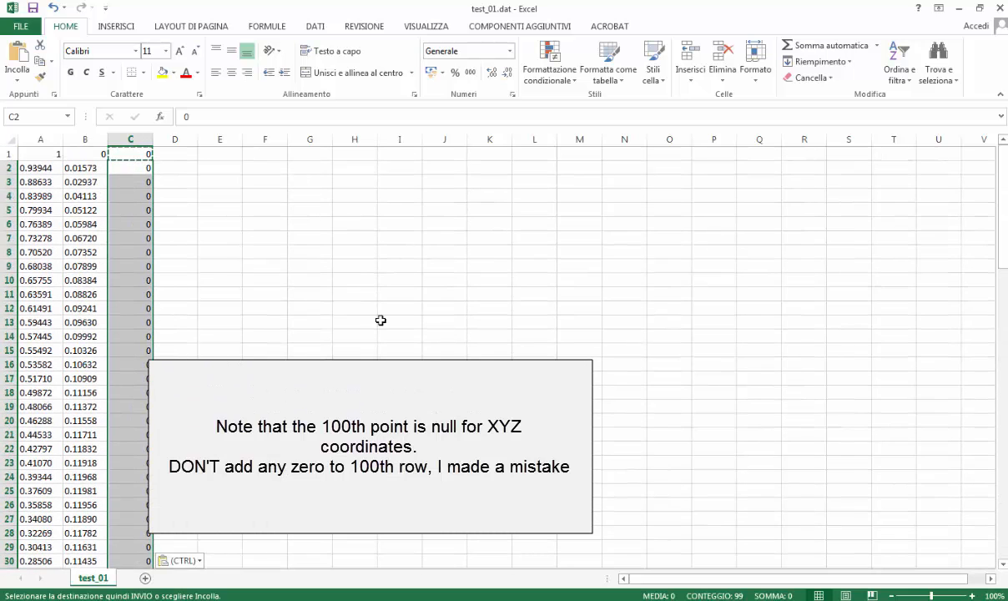
scroll("down", 3)
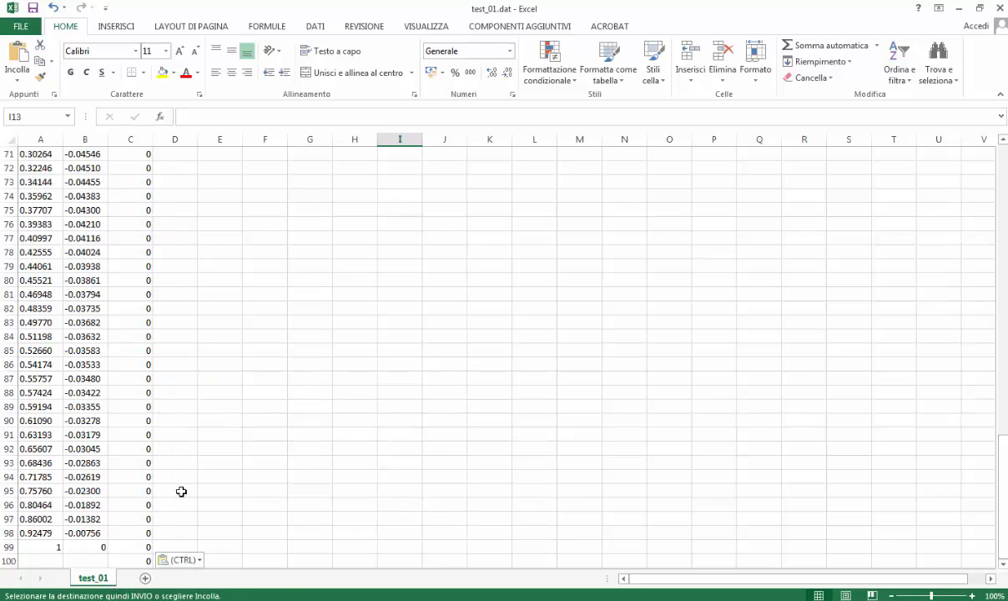
left_click(190, 510)
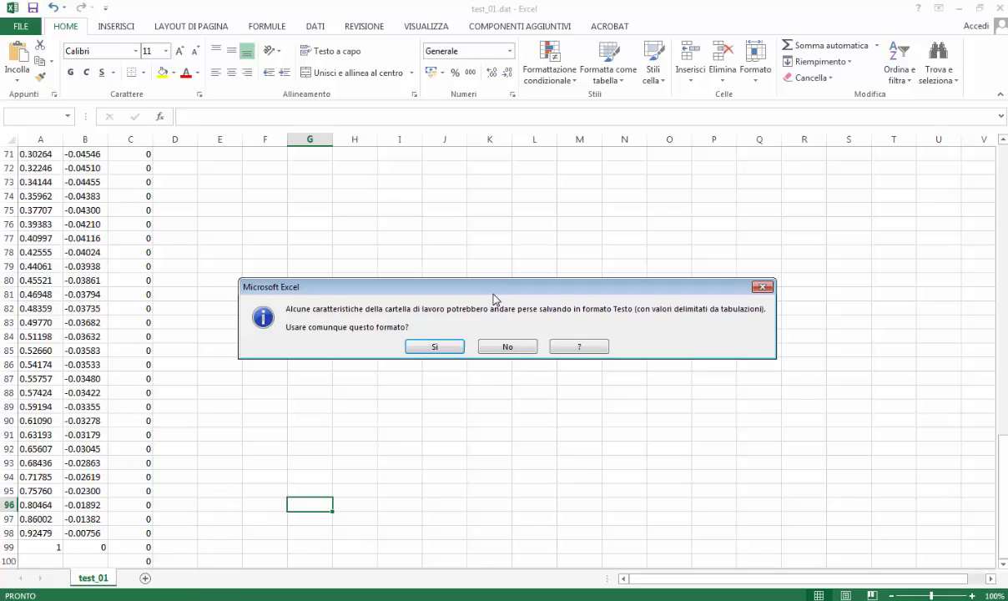
left_click(434, 346)
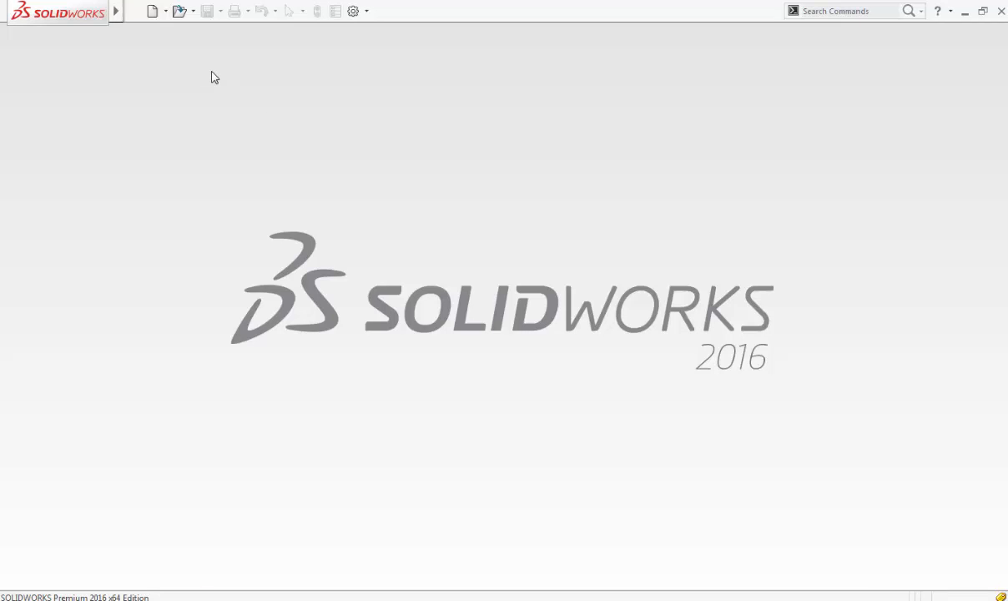
Create a new empty SOLIDWORKS part document
left_click(152, 10)
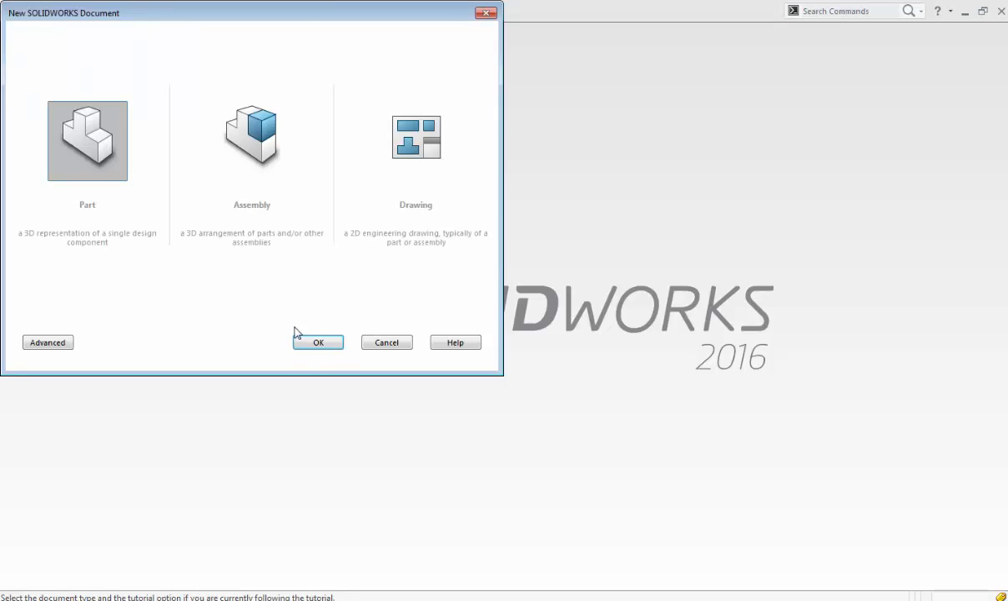
left_click(318, 342)
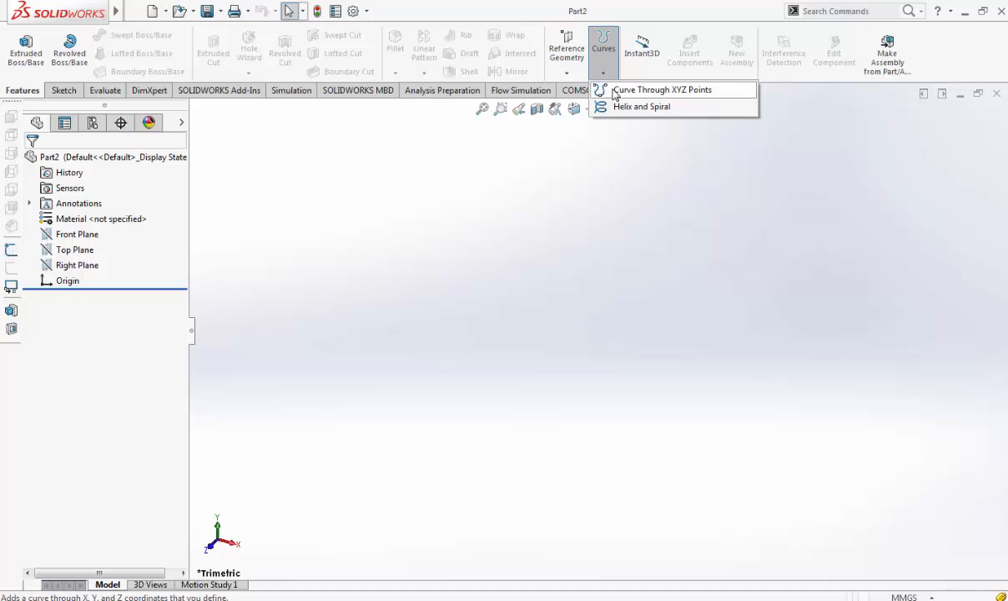
mouse_move(356, 577)
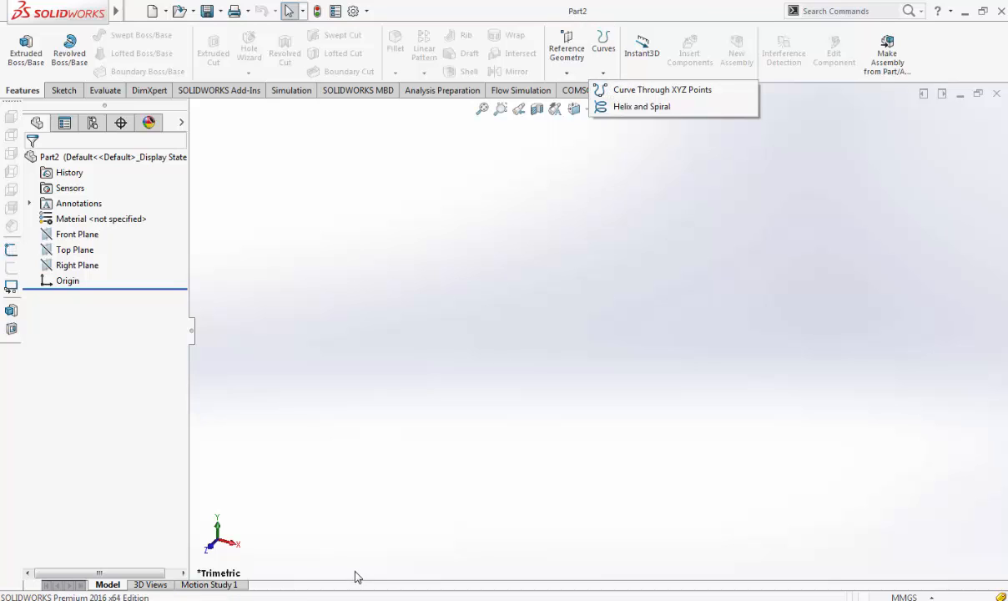
mouse_move(603, 83)
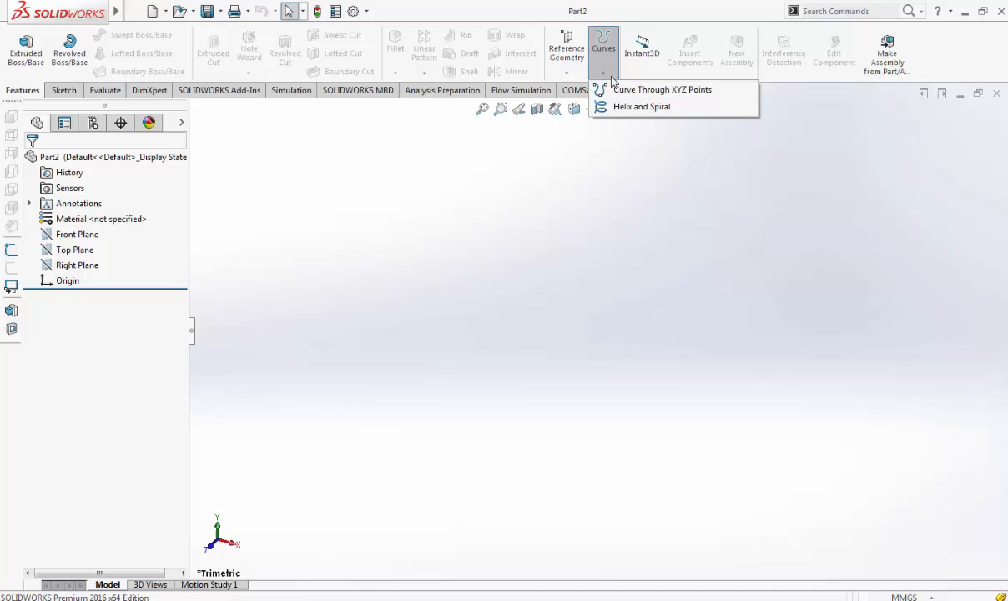
Build Curve1 through XYZ points loaded from test_01.txt
left_click(663, 89)
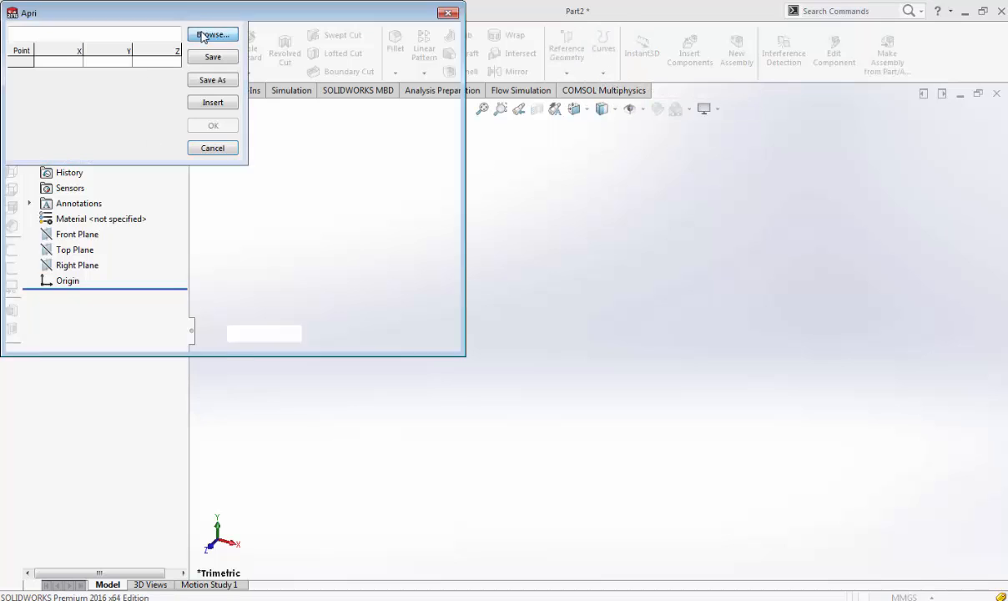
left_click(213, 34)
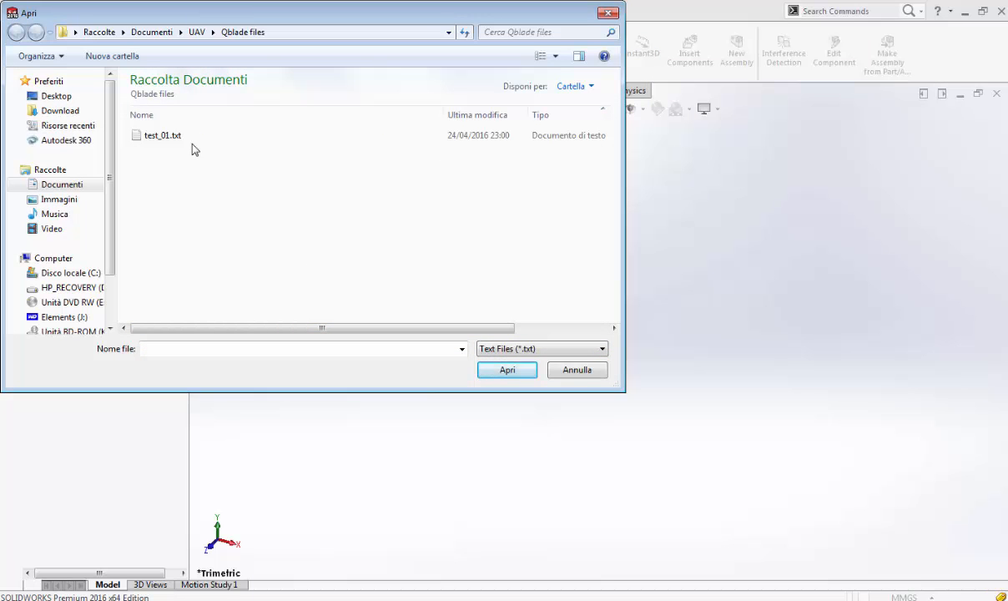
mouse_move(383, 368)
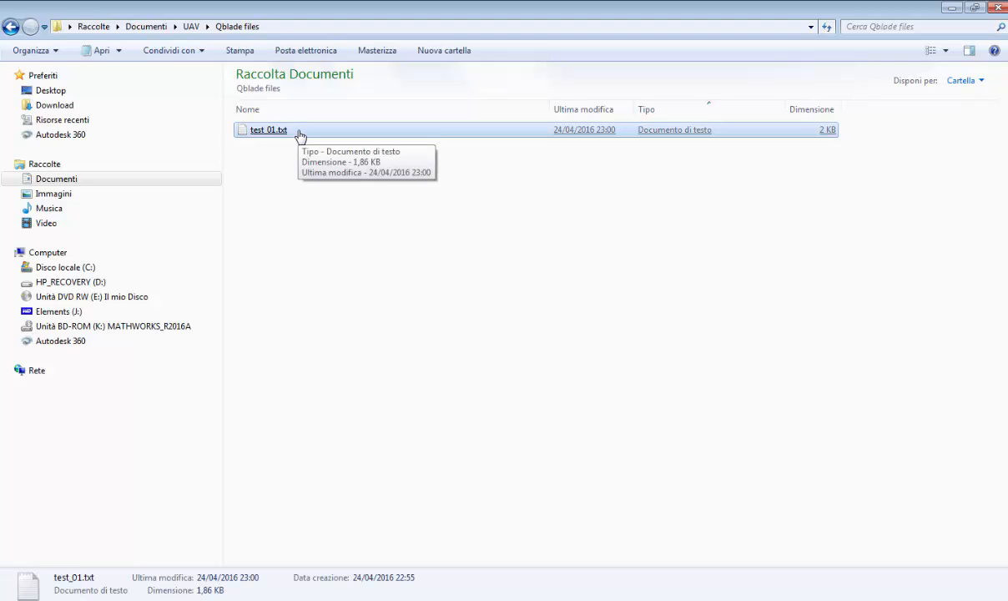
left_click(267, 129)
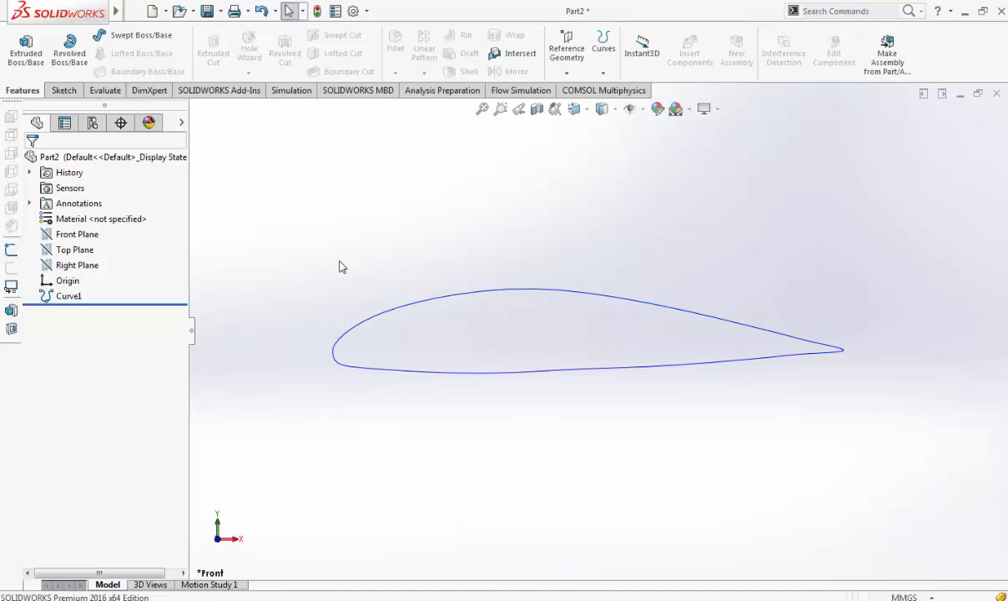
Sketch on the Front Plane and convert Curve1 into sketch entities
left_click(62, 90)
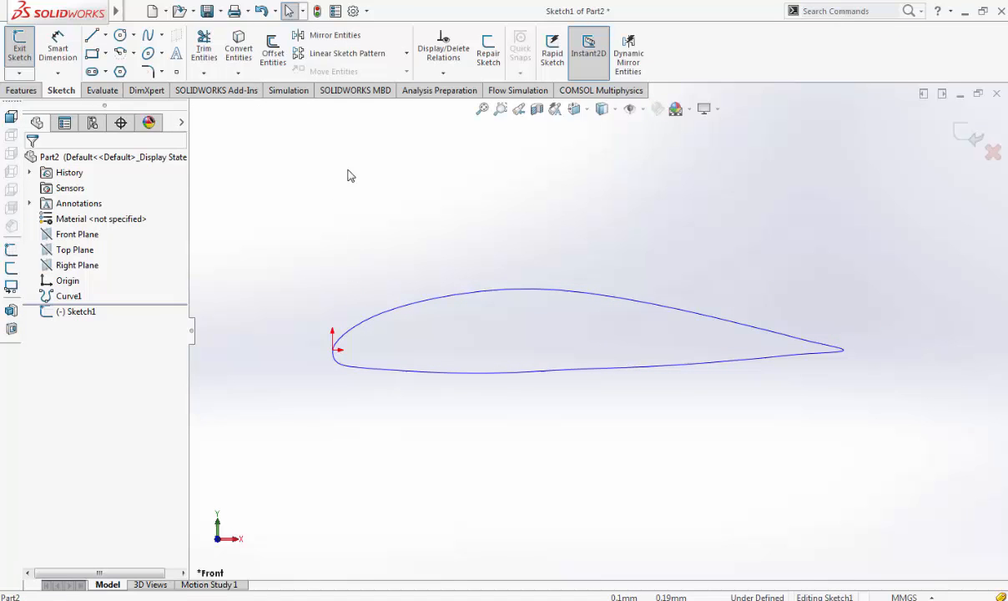
left_click(272, 47)
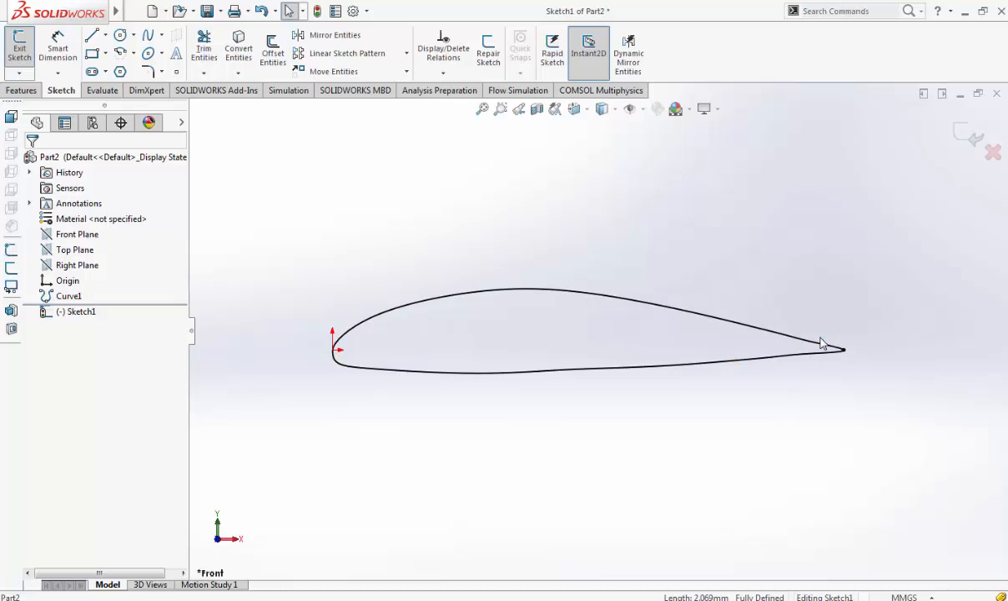
mouse_move(839, 348)
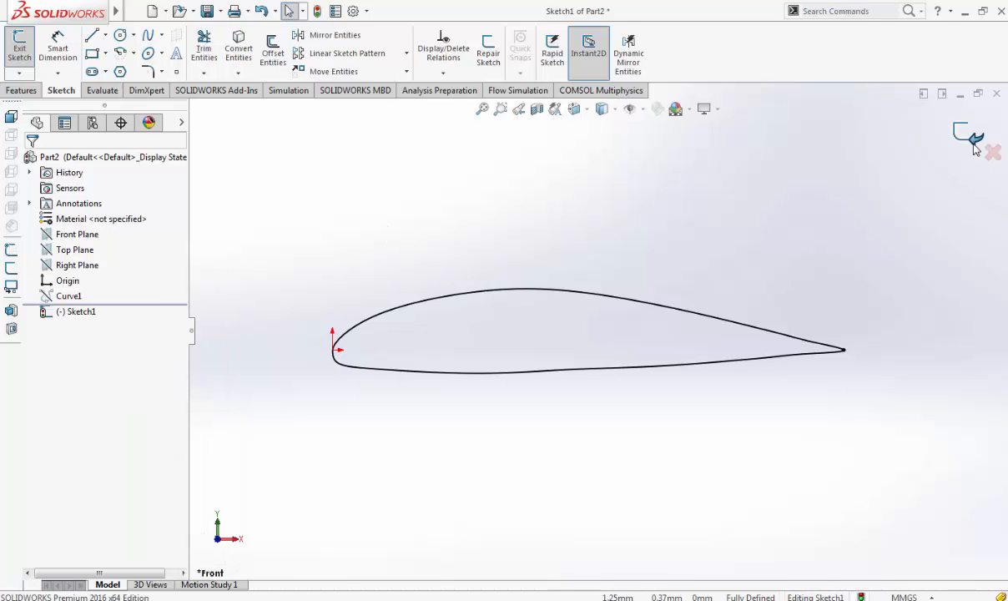
left_click(79, 312)
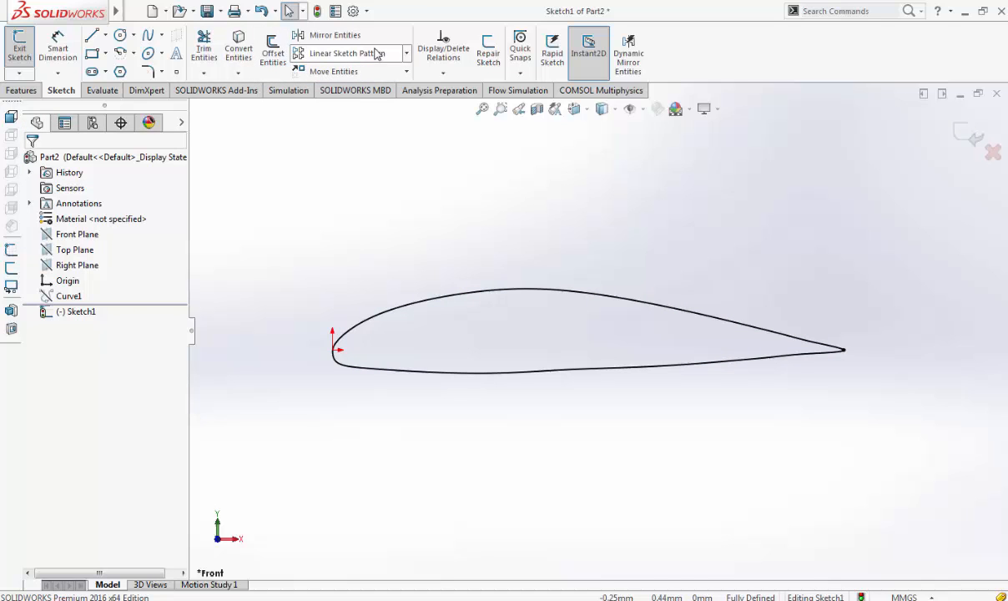
Scale the airfoil sketch by factor 100 about the trailing-edge point
left_click(403, 71)
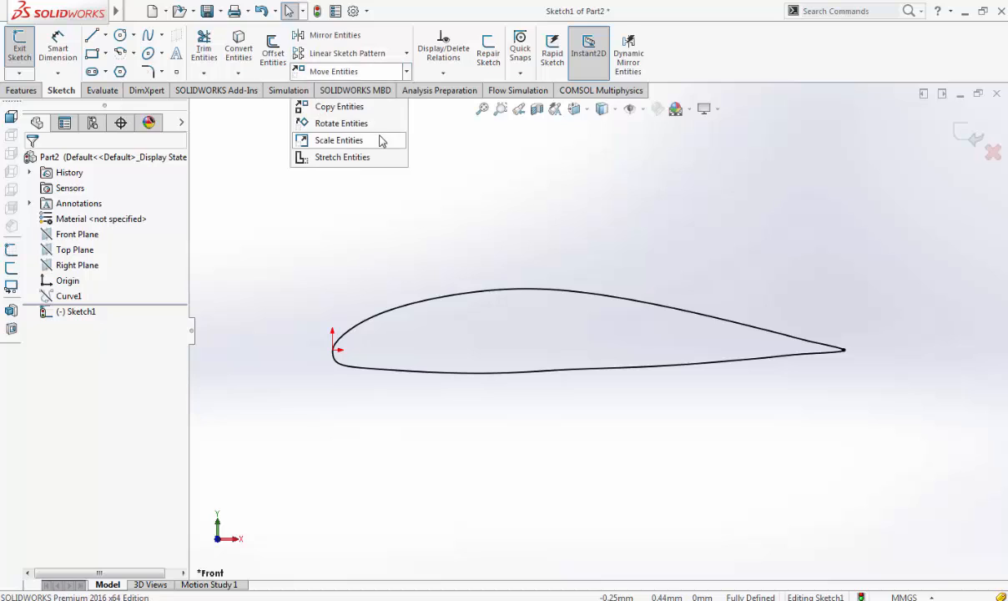
left_click(339, 140)
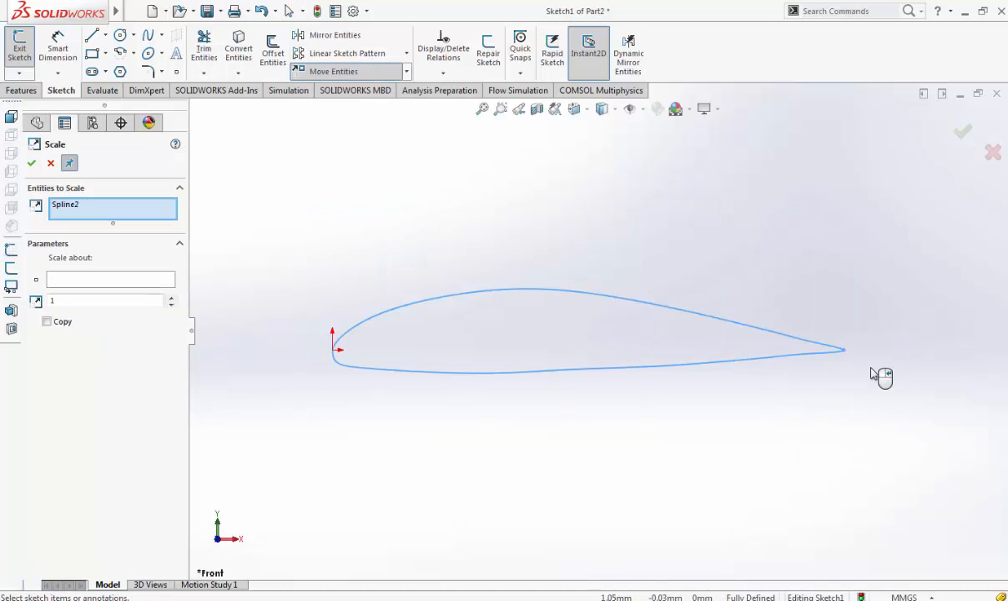
left_click(843, 350)
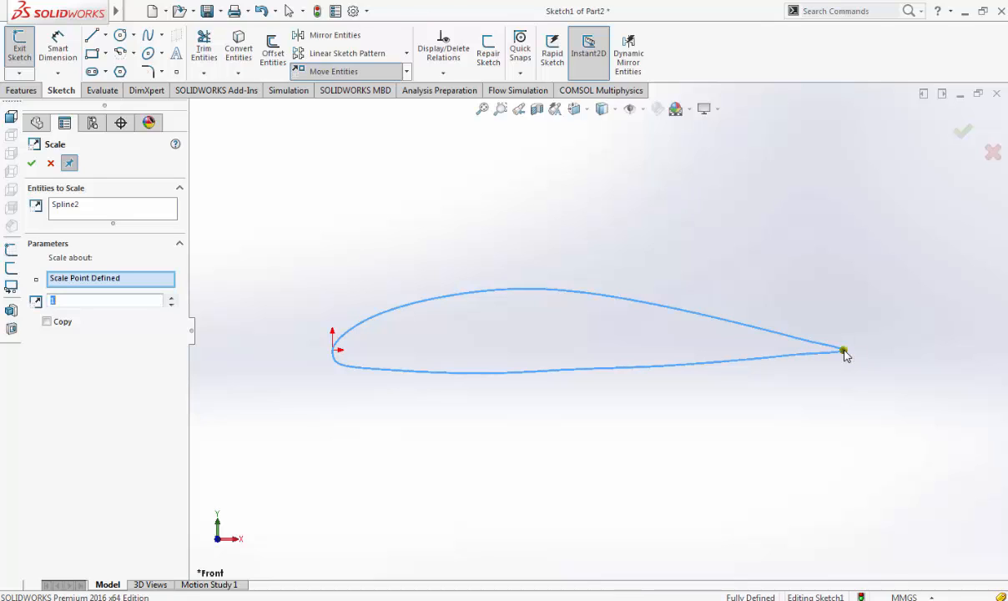
type("100")
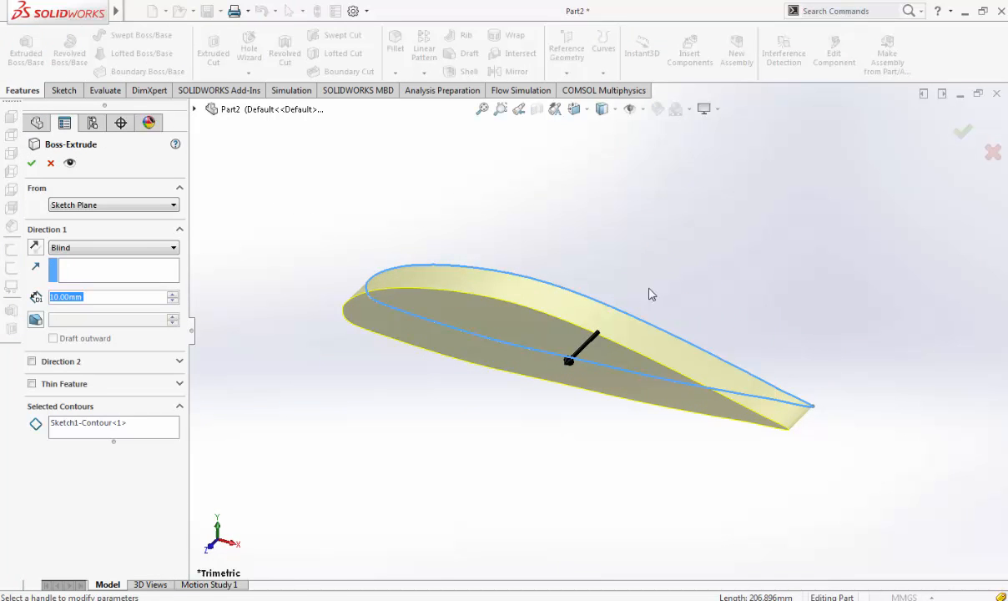
mouse_move(32, 164)
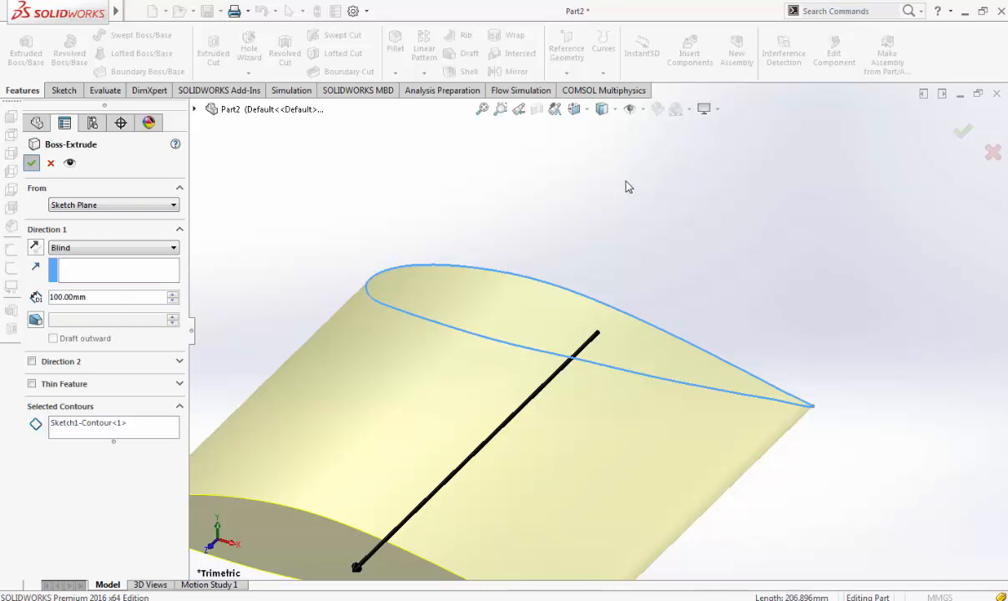
left_click(31, 163)
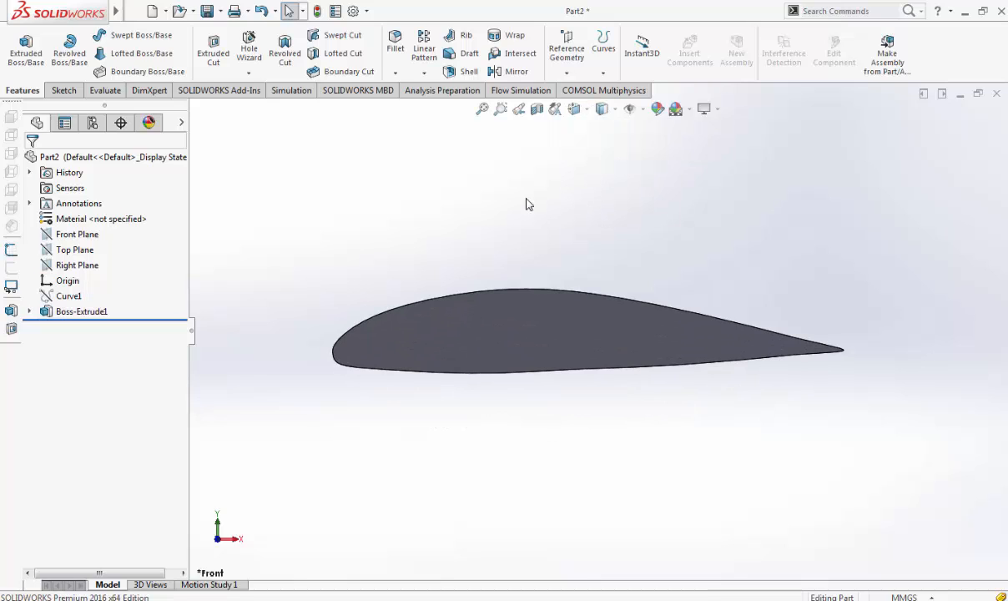
mouse_move(472, 200)
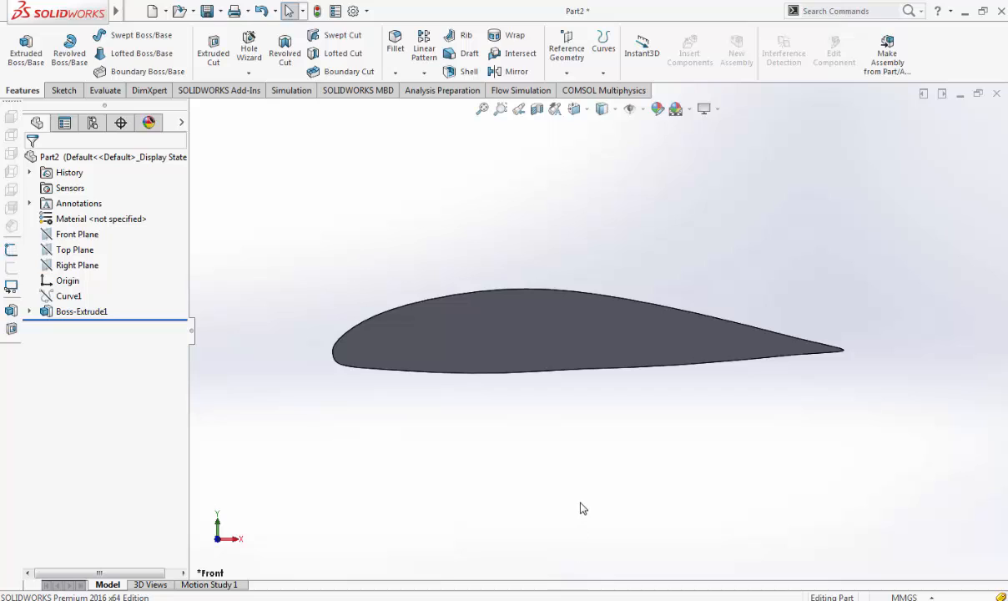
mouse_move(525, 90)
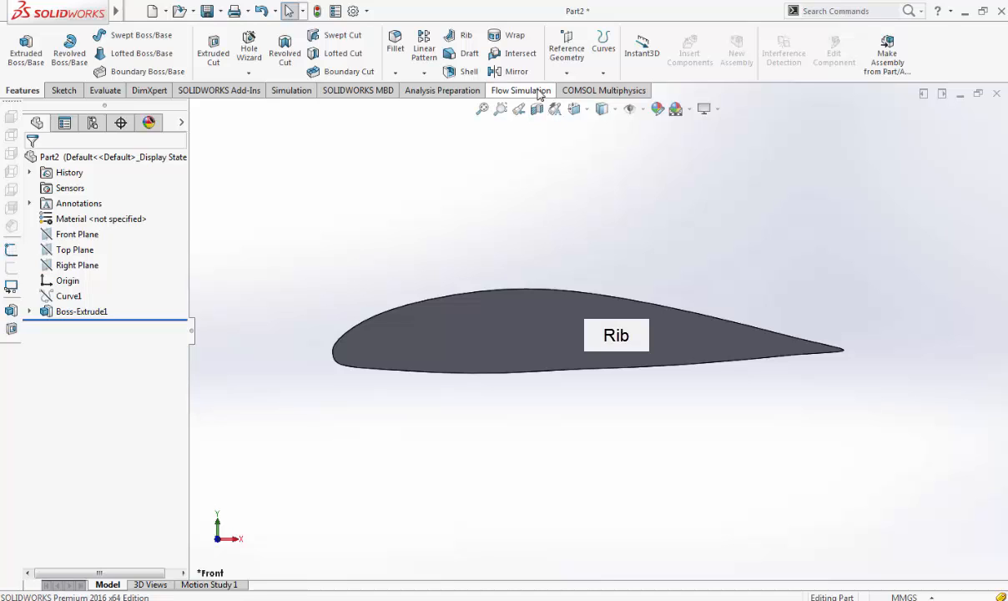
Save the part as test_01 when launching the Flow Simulation wizard
left_click(519, 90)
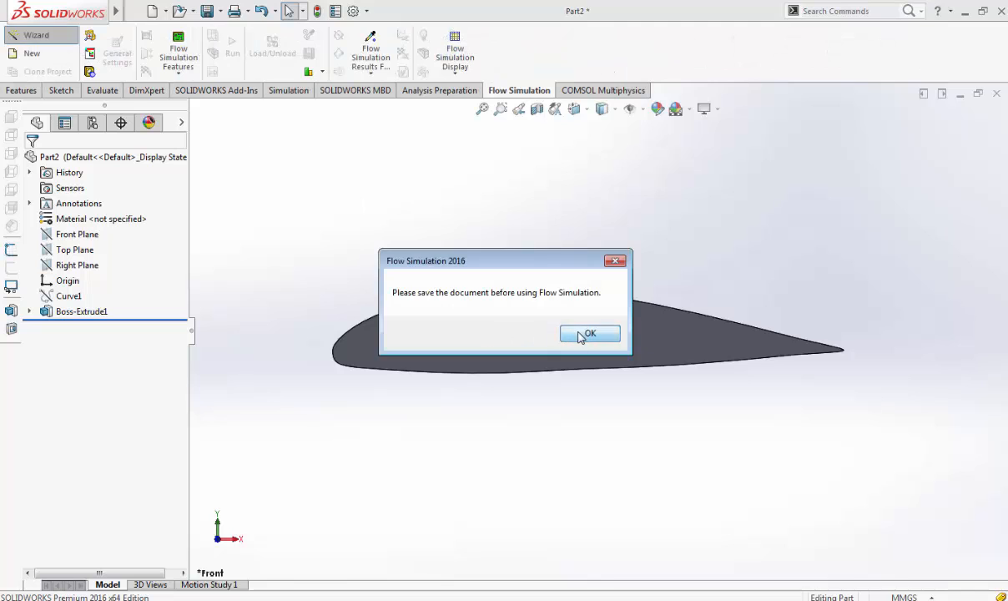
left_click(589, 333)
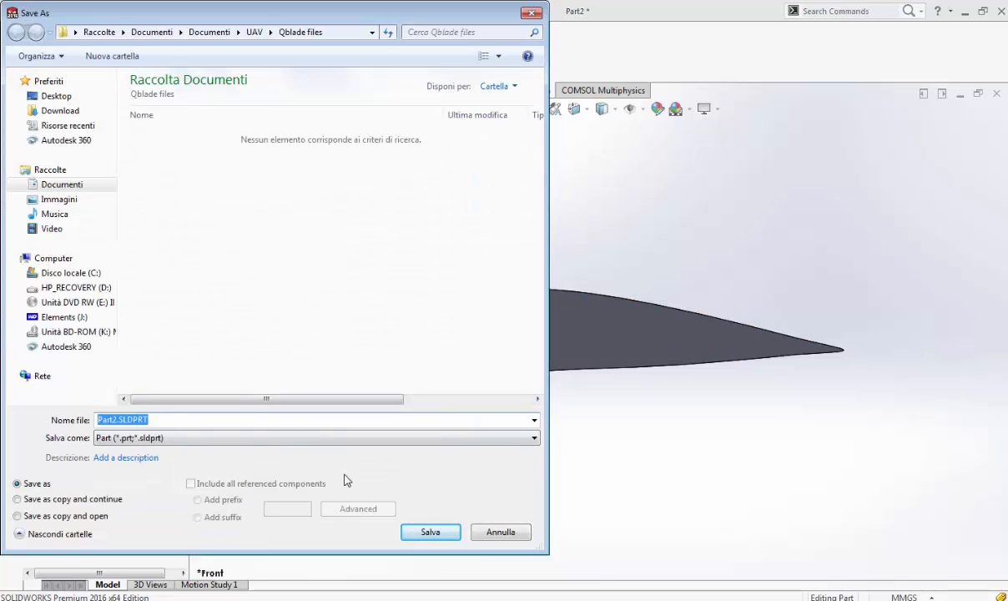
type("test_01")
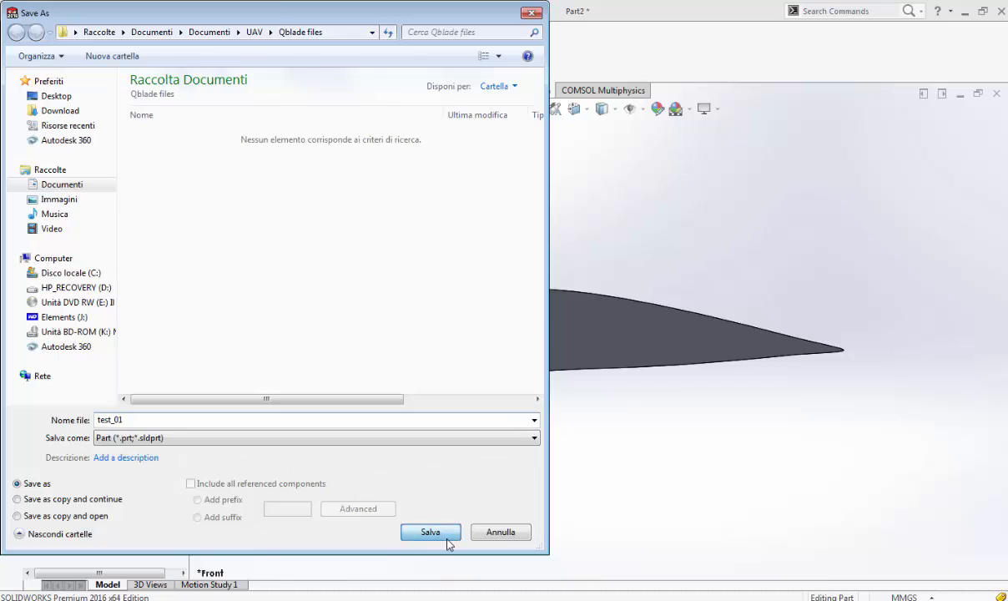
left_click(430, 531)
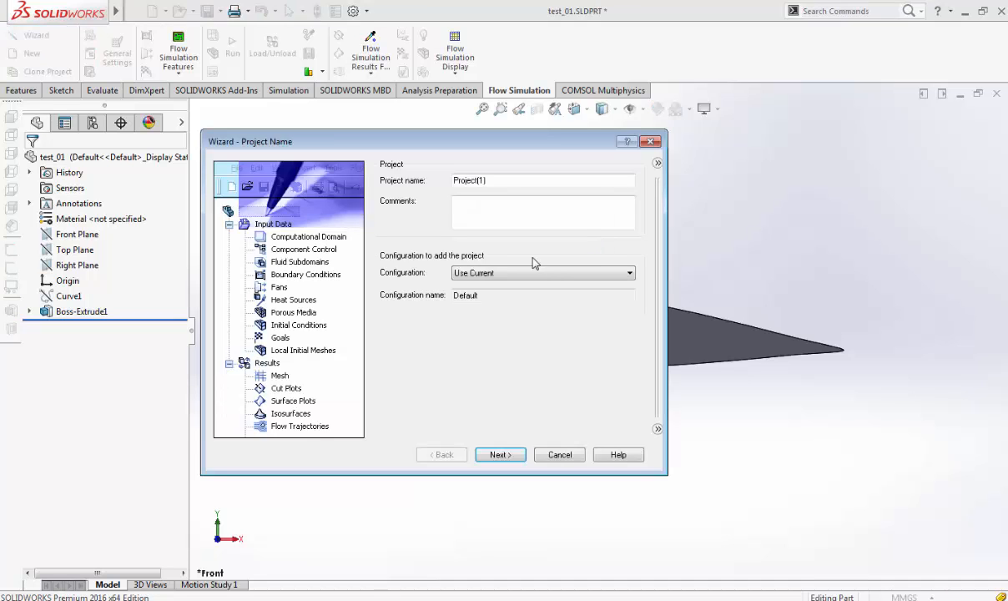
Make the project an external flow with Air as the fluid
left_click(500, 454)
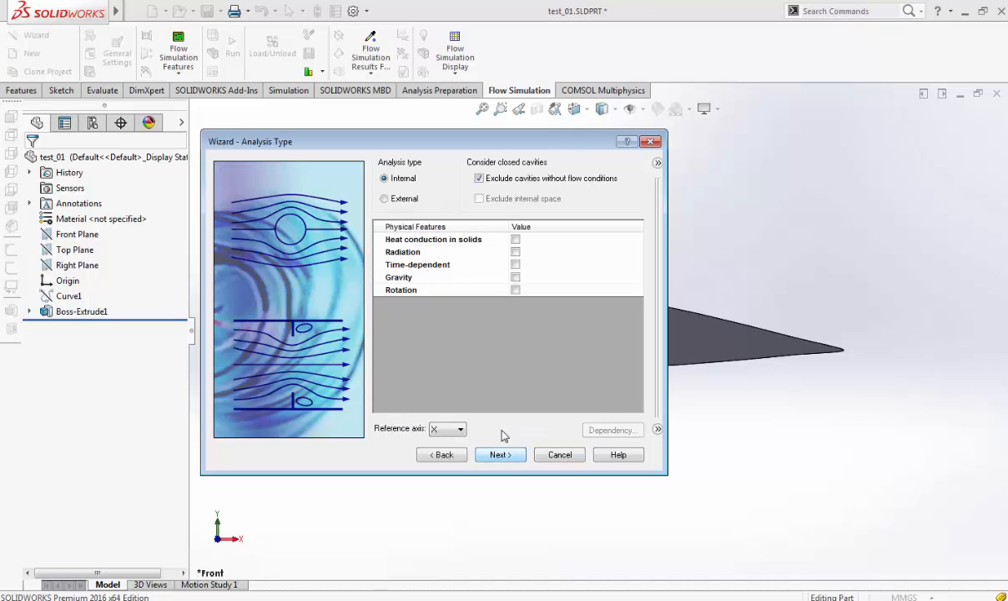
left_click(383, 197)
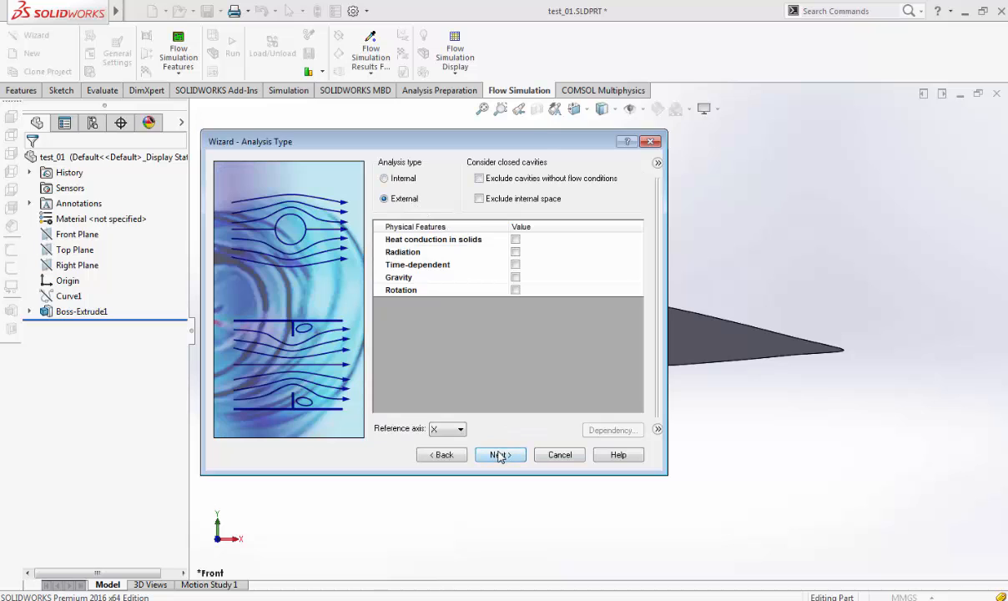
left_click(499, 454)
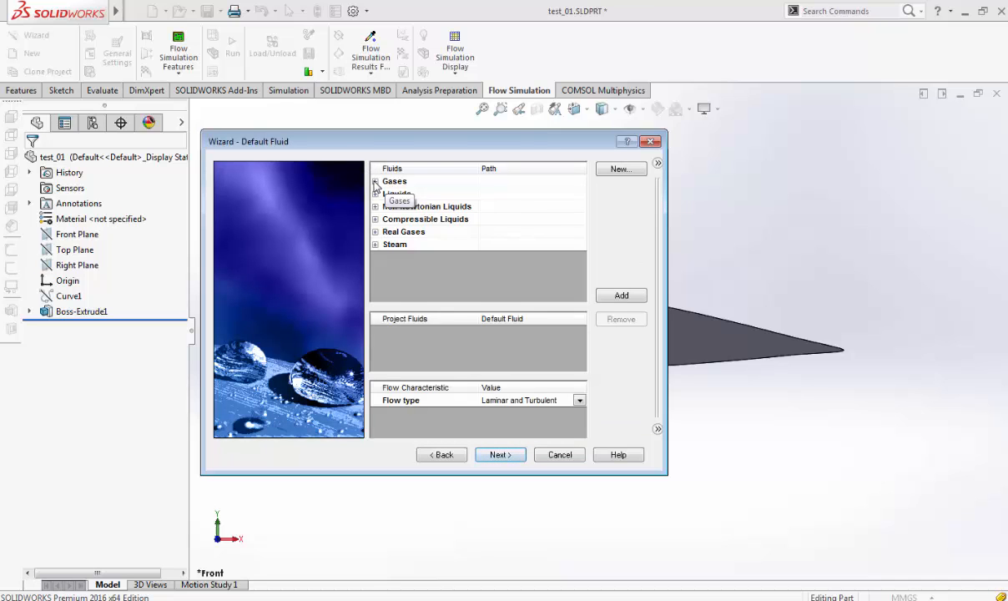
left_click(376, 181)
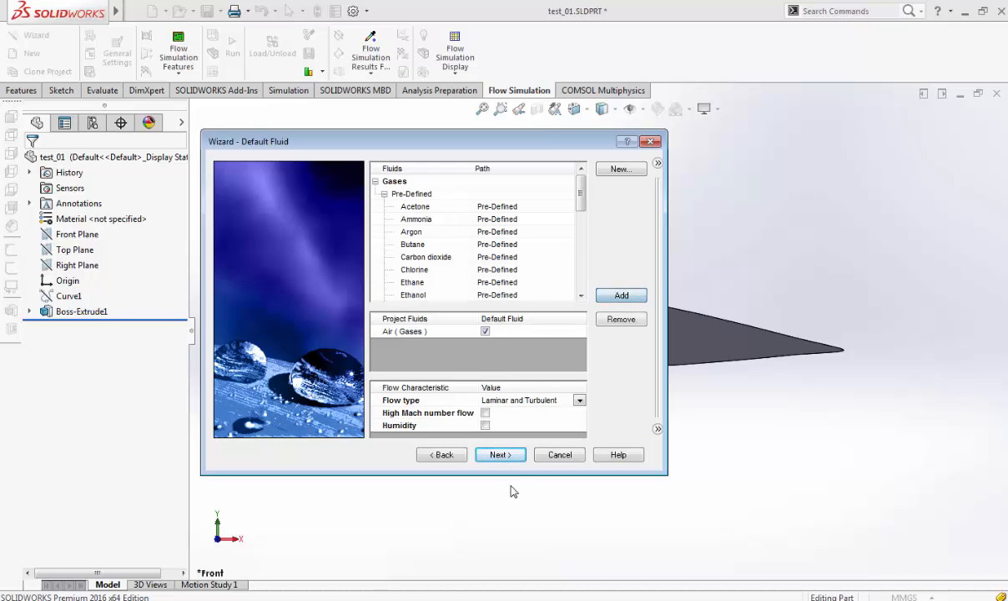
left_click(500, 454)
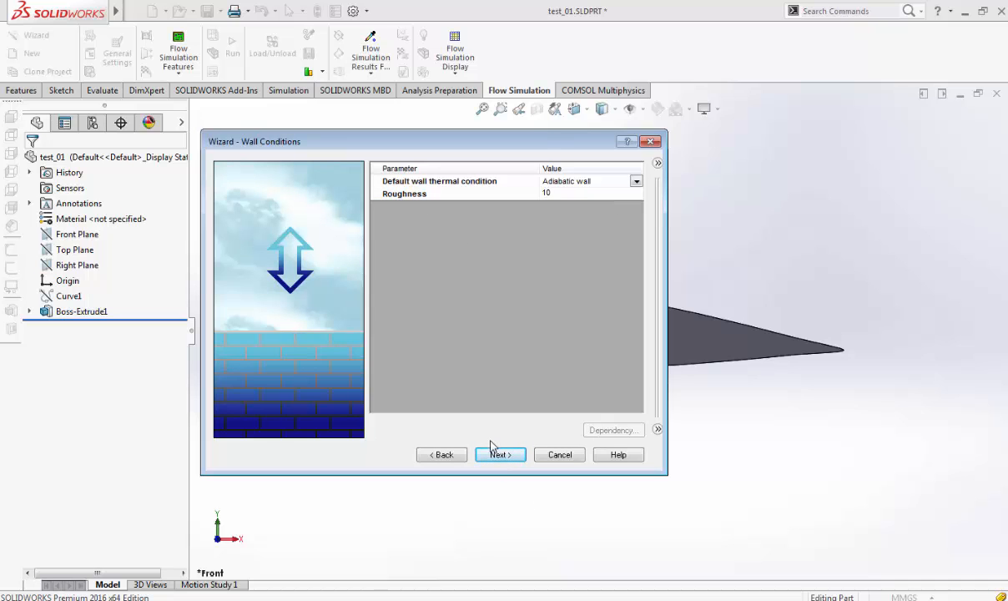
Set the X-direction velocity to 30 m/s and finish the wizard
left_click(499, 453)
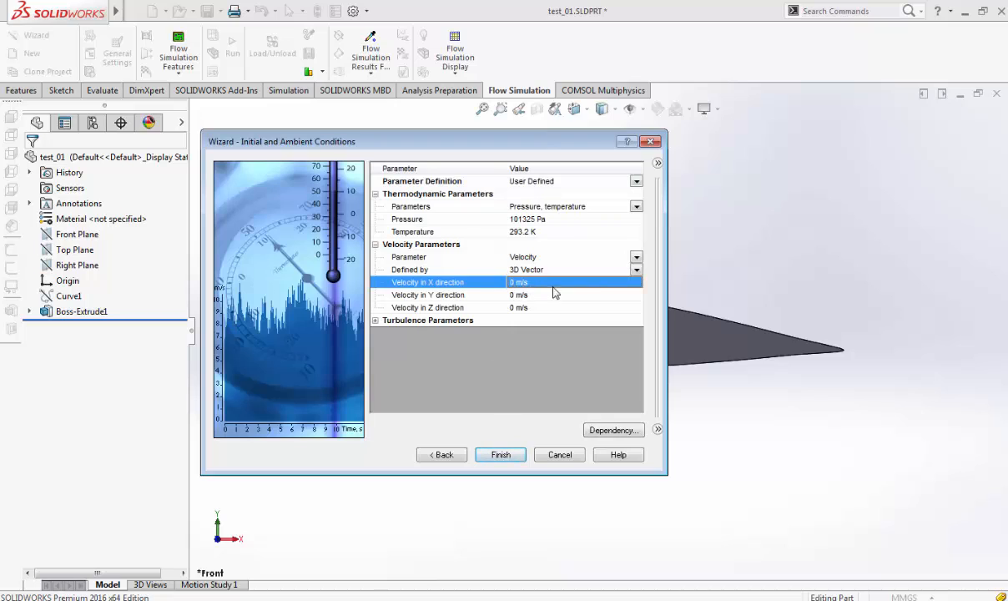
type("2")
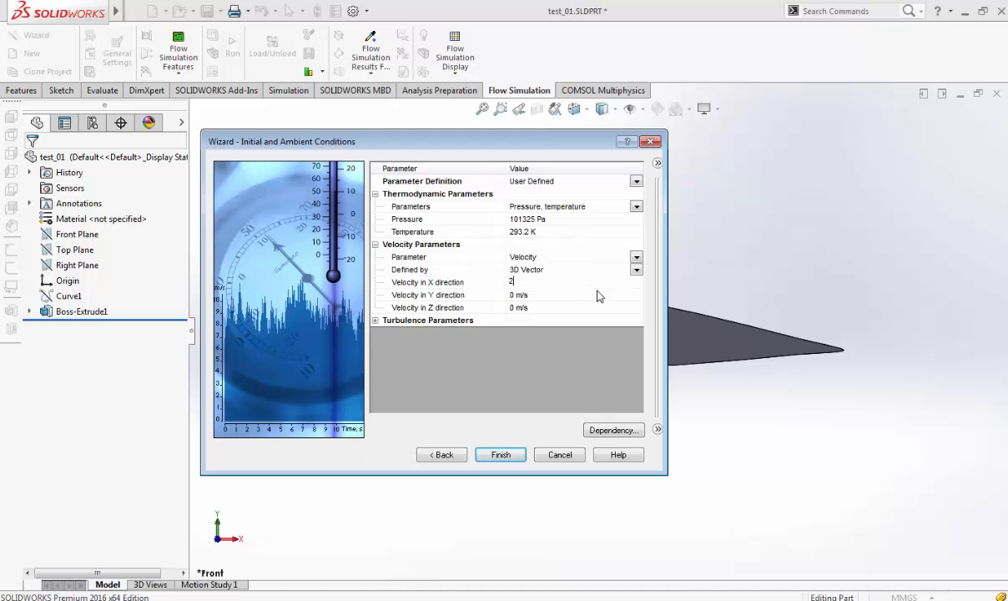
type("30")
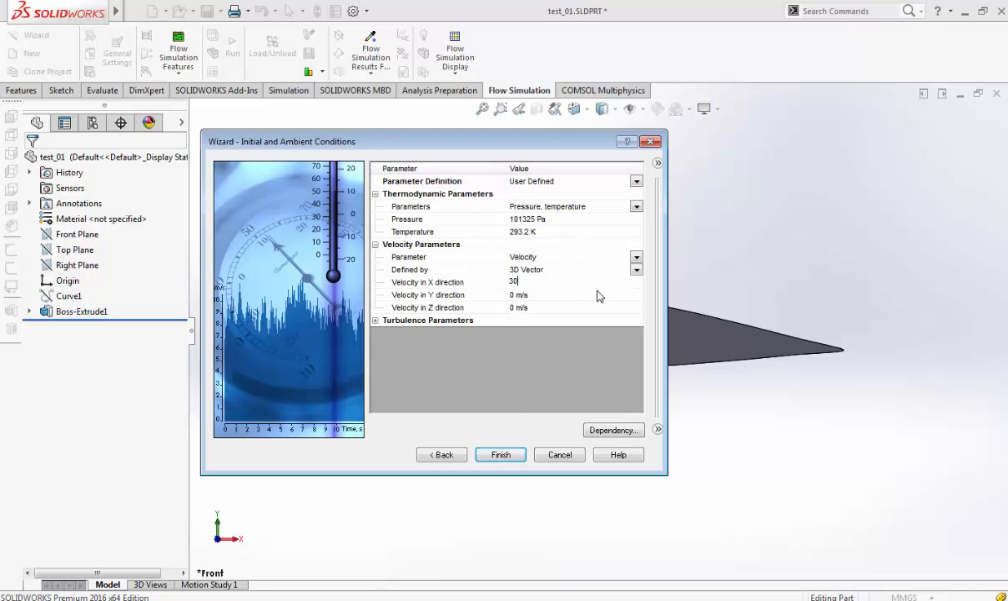
left_click(500, 454)
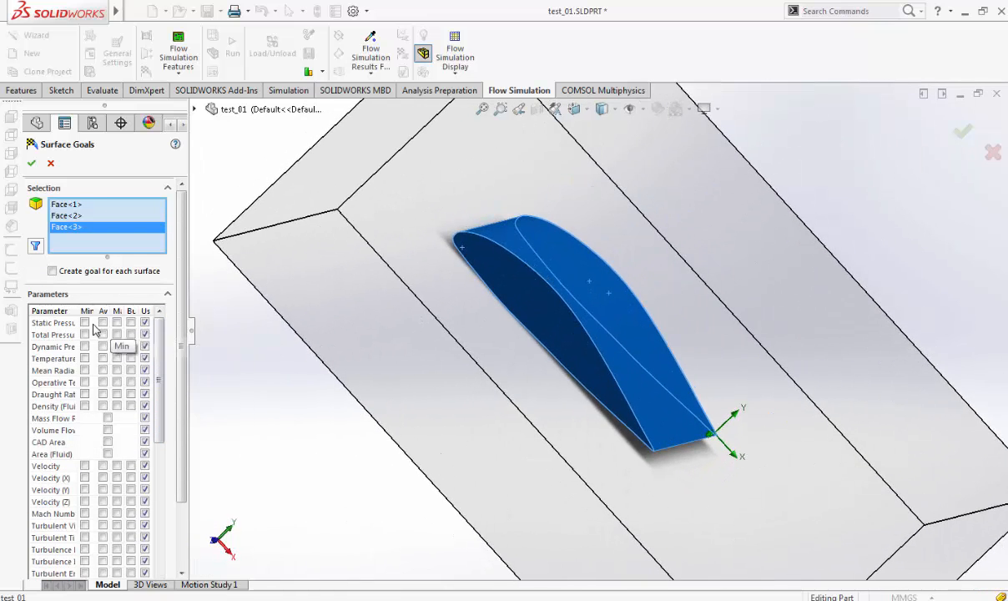
Add the minimum static pressure goal on the wing faces and run the flow calculation
left_click(85, 322)
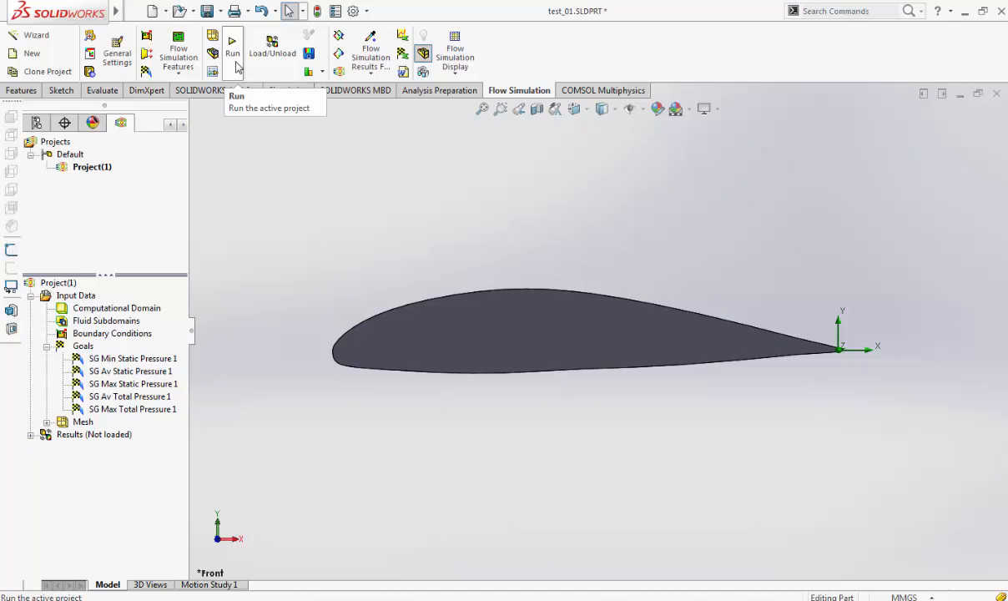
left_click(232, 41)
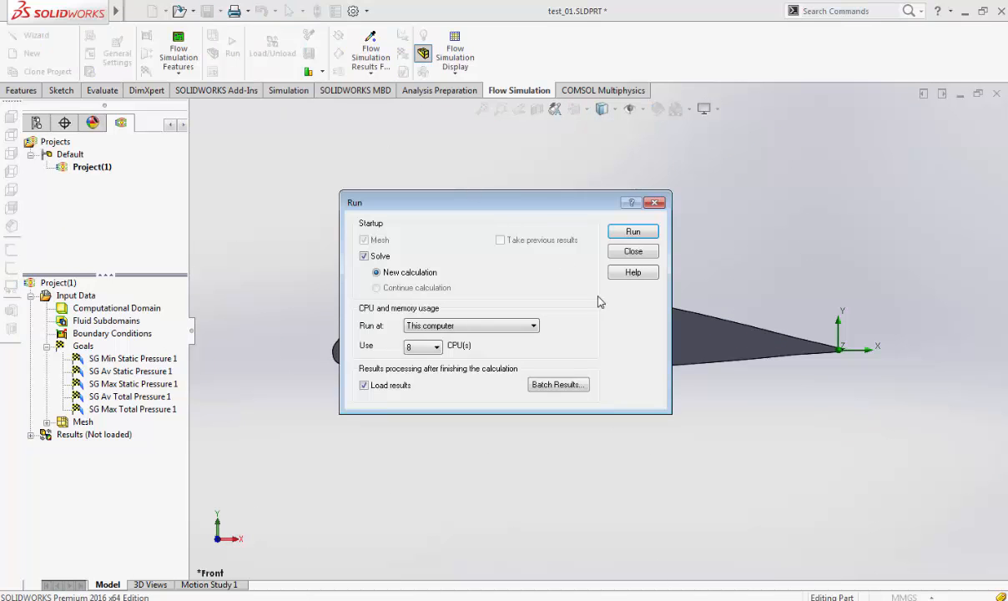
left_click(632, 231)
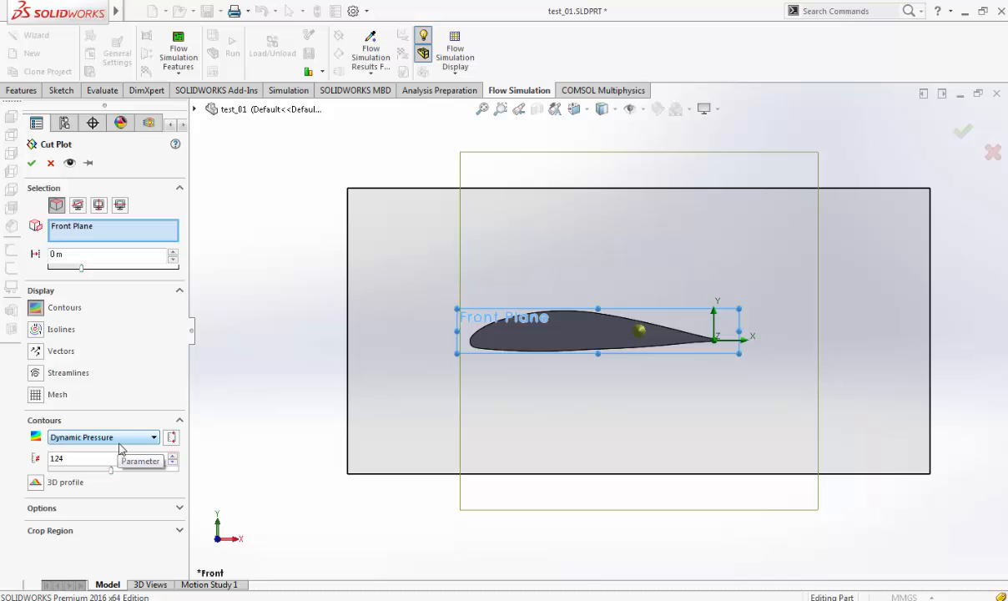
mouse_move(32, 162)
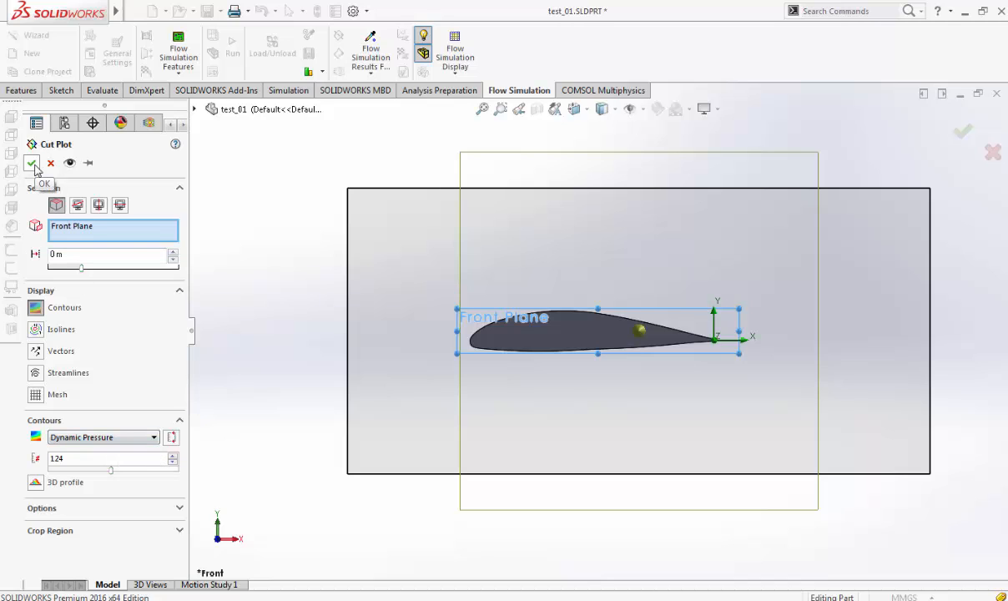
Confirm Cut Plot 1 showing dynamic pressure contours on Front Plane
left_click(31, 162)
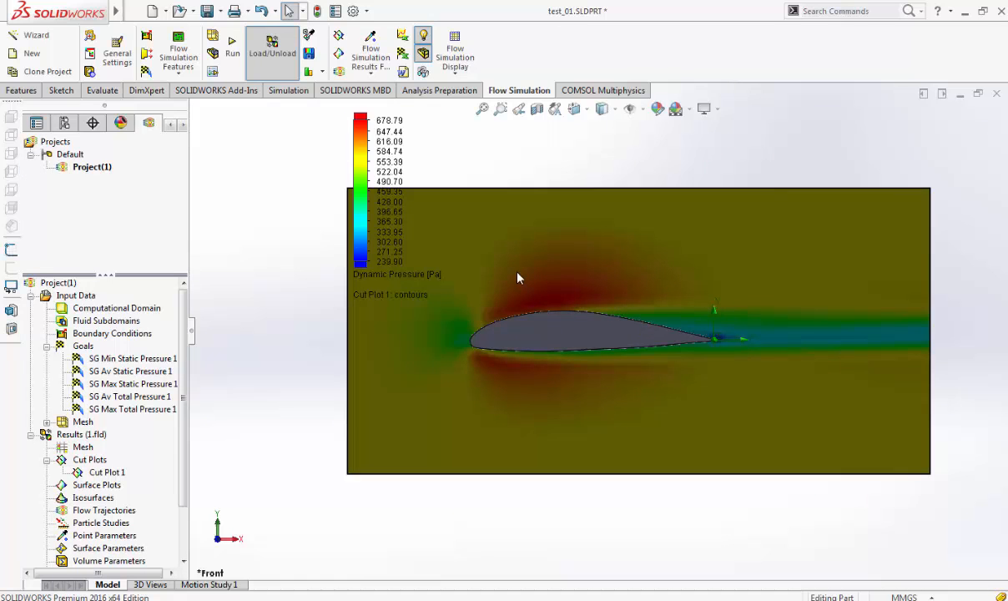
mouse_move(571, 296)
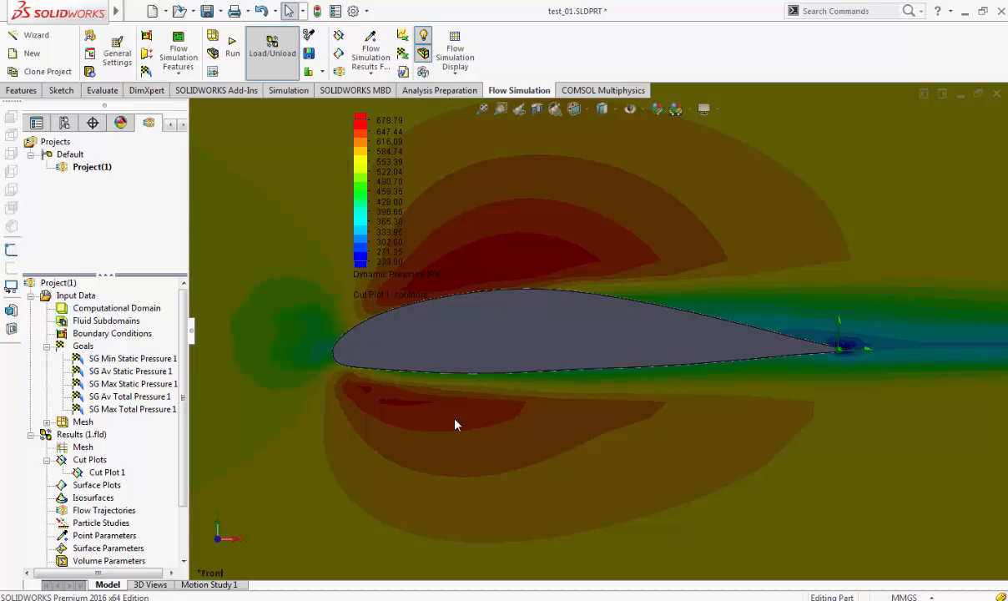
mouse_move(432, 413)
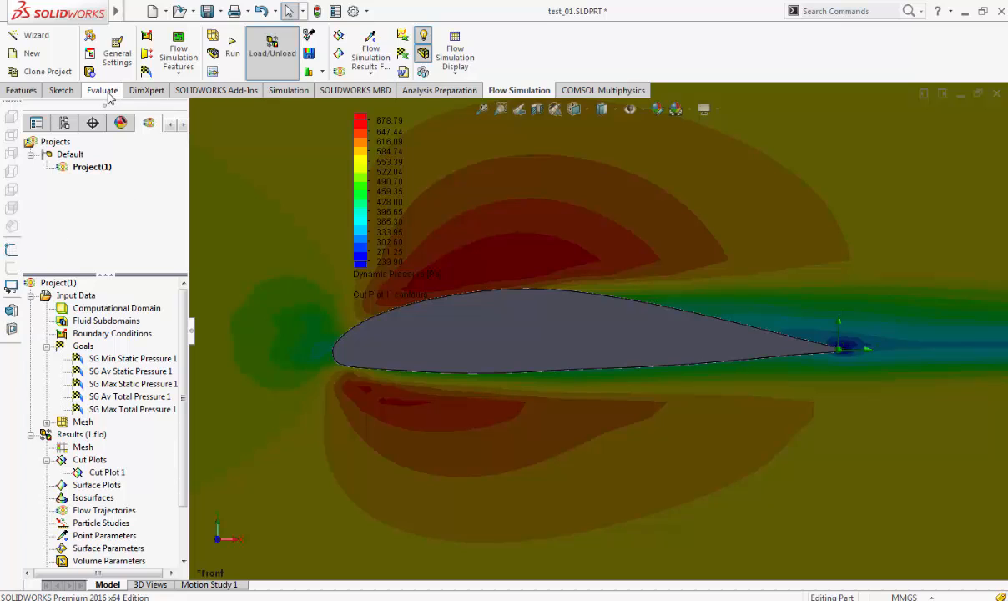
Switch to the Features tab with the dynamic pressure contours still shown
left_click(20, 90)
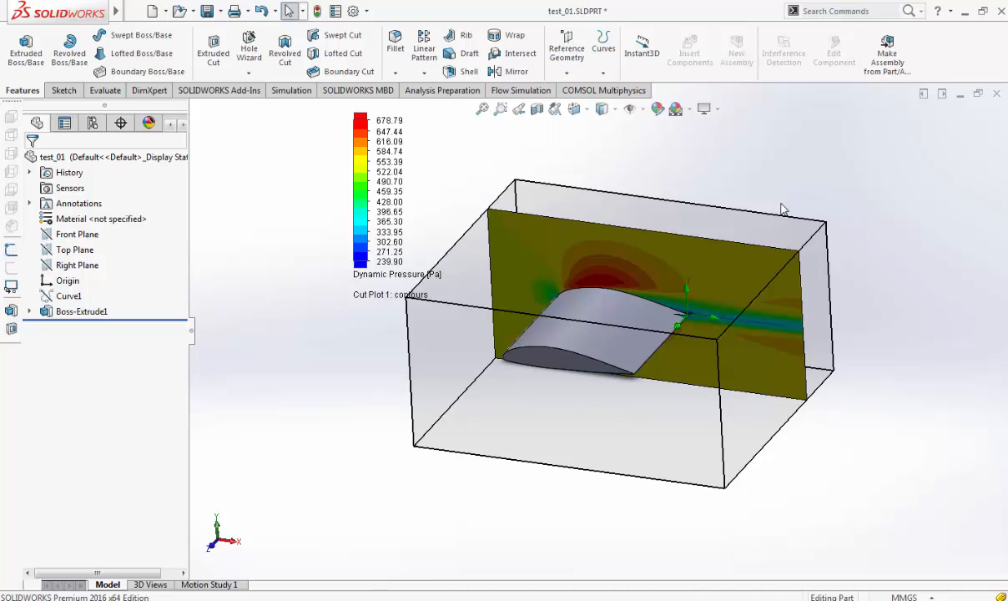
mouse_move(775, 208)
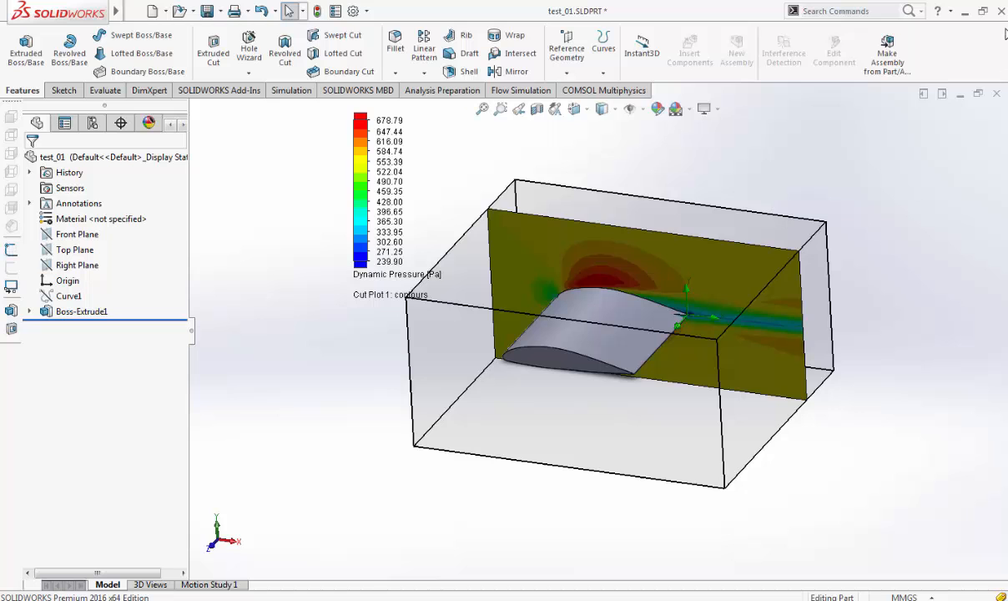
Bring up the View Orientation choices to view the wing and cut plot in 3D
left_click(573, 109)
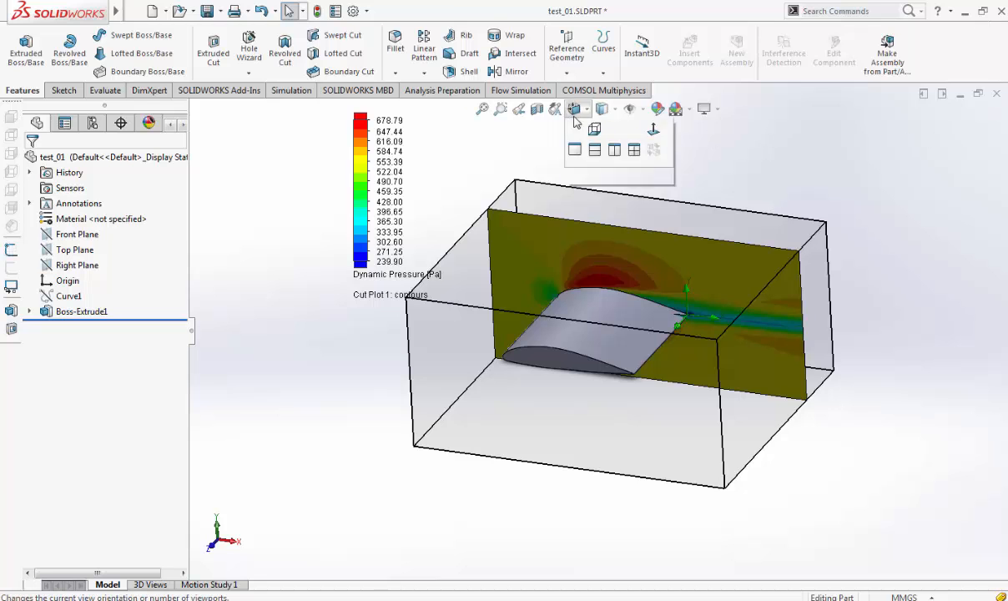